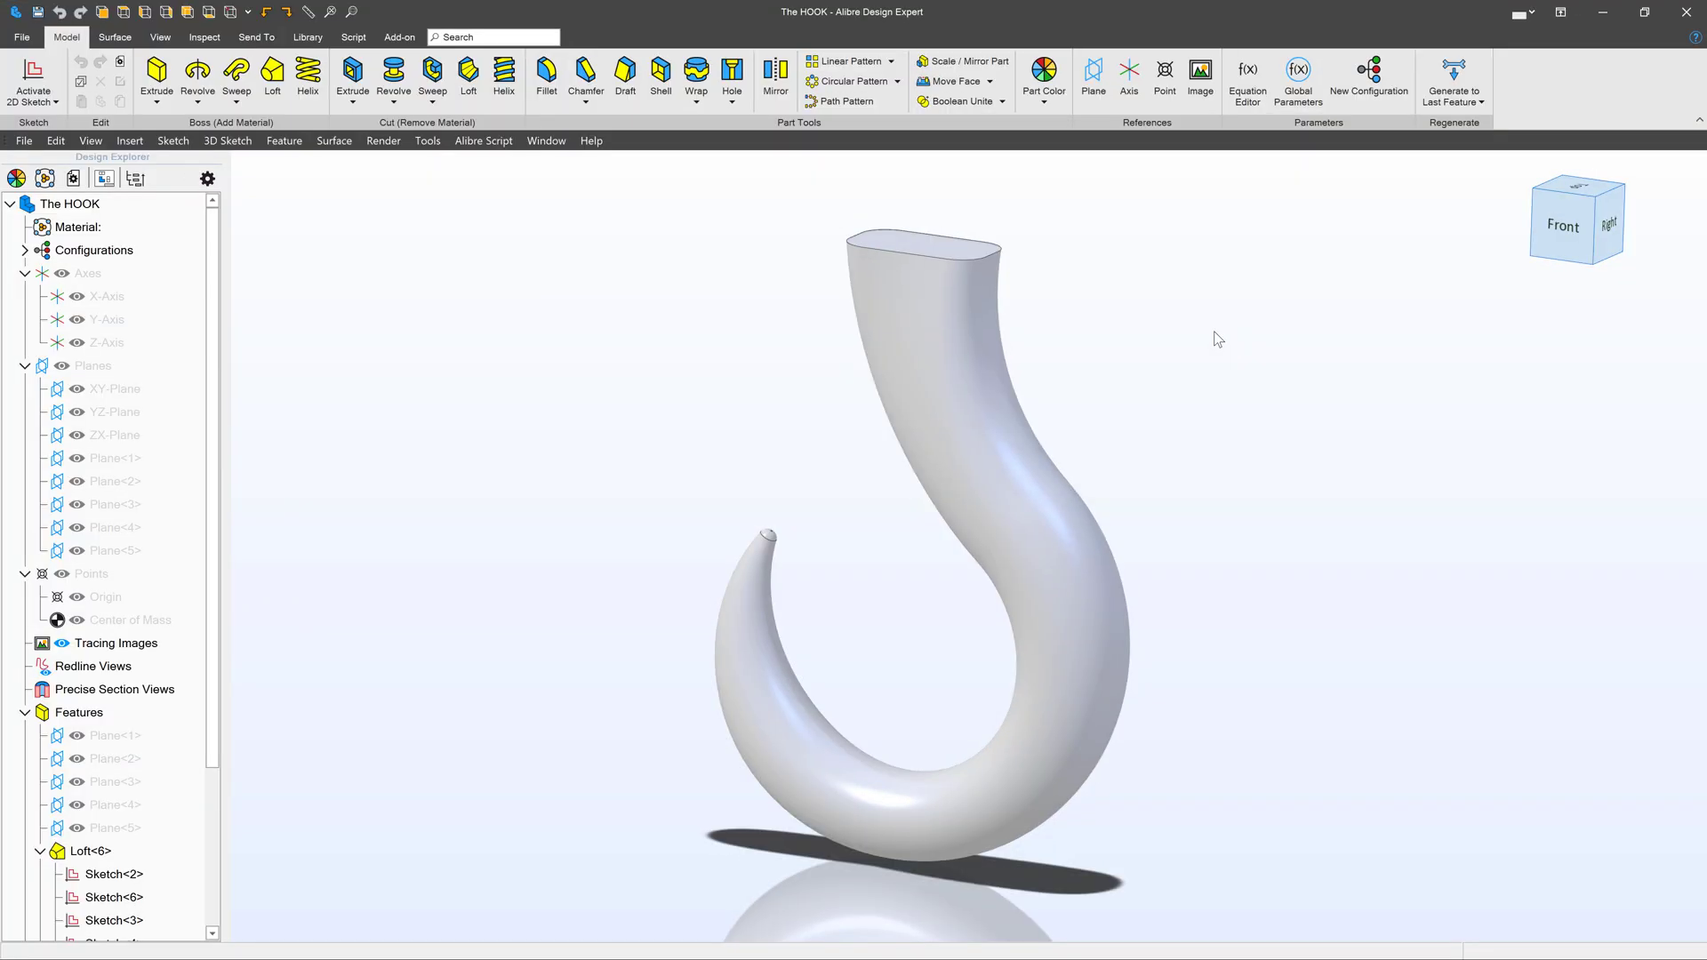
pyautogui.moveTo(1252, 406)
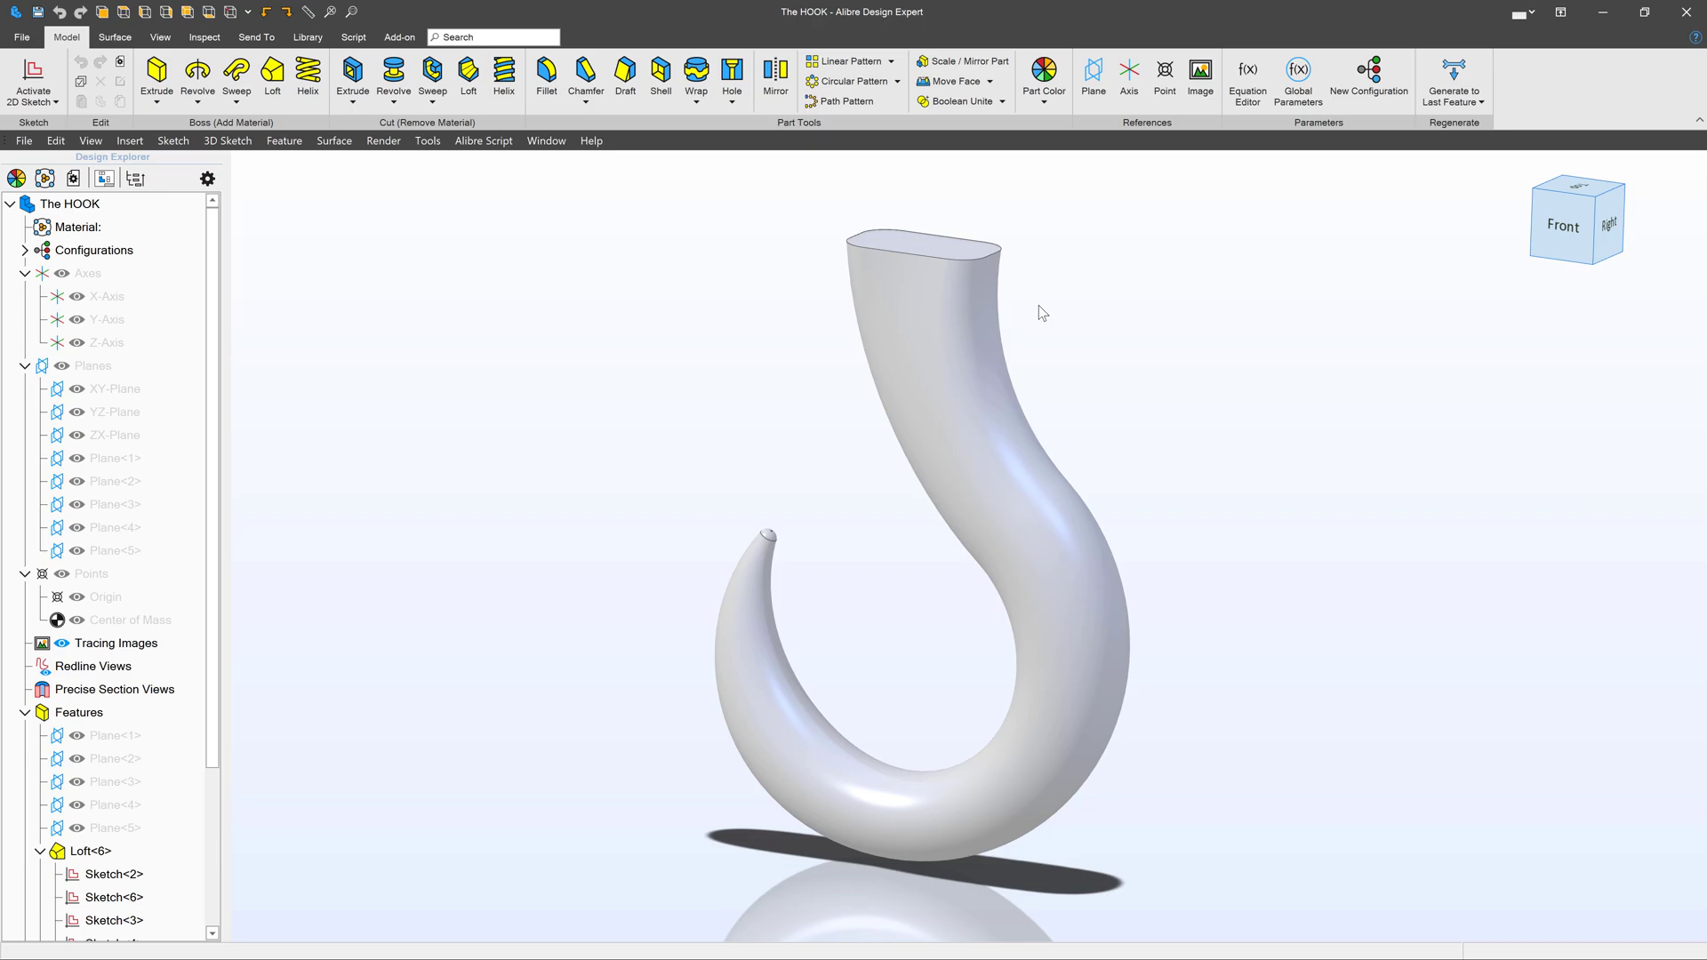
# Start a new 2D sketch and draw a 3.000-radius arc flowing into a 6.000-radius tangent arc
pyautogui.click(16, 12)
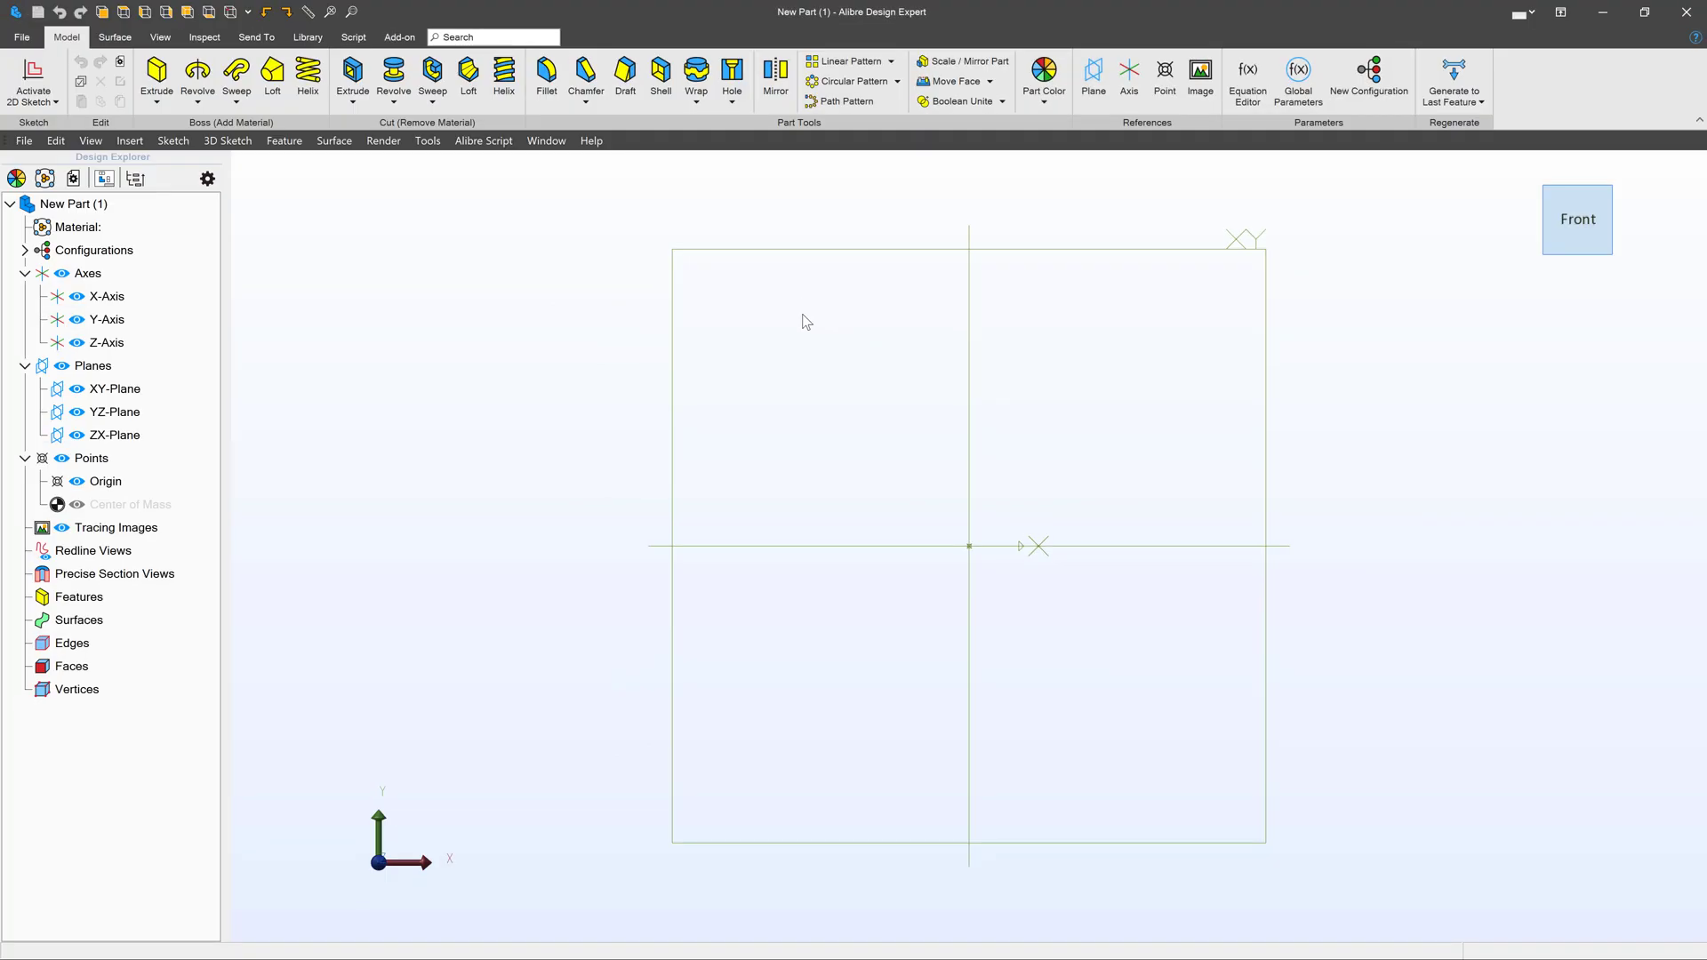
pyautogui.click(32, 82)
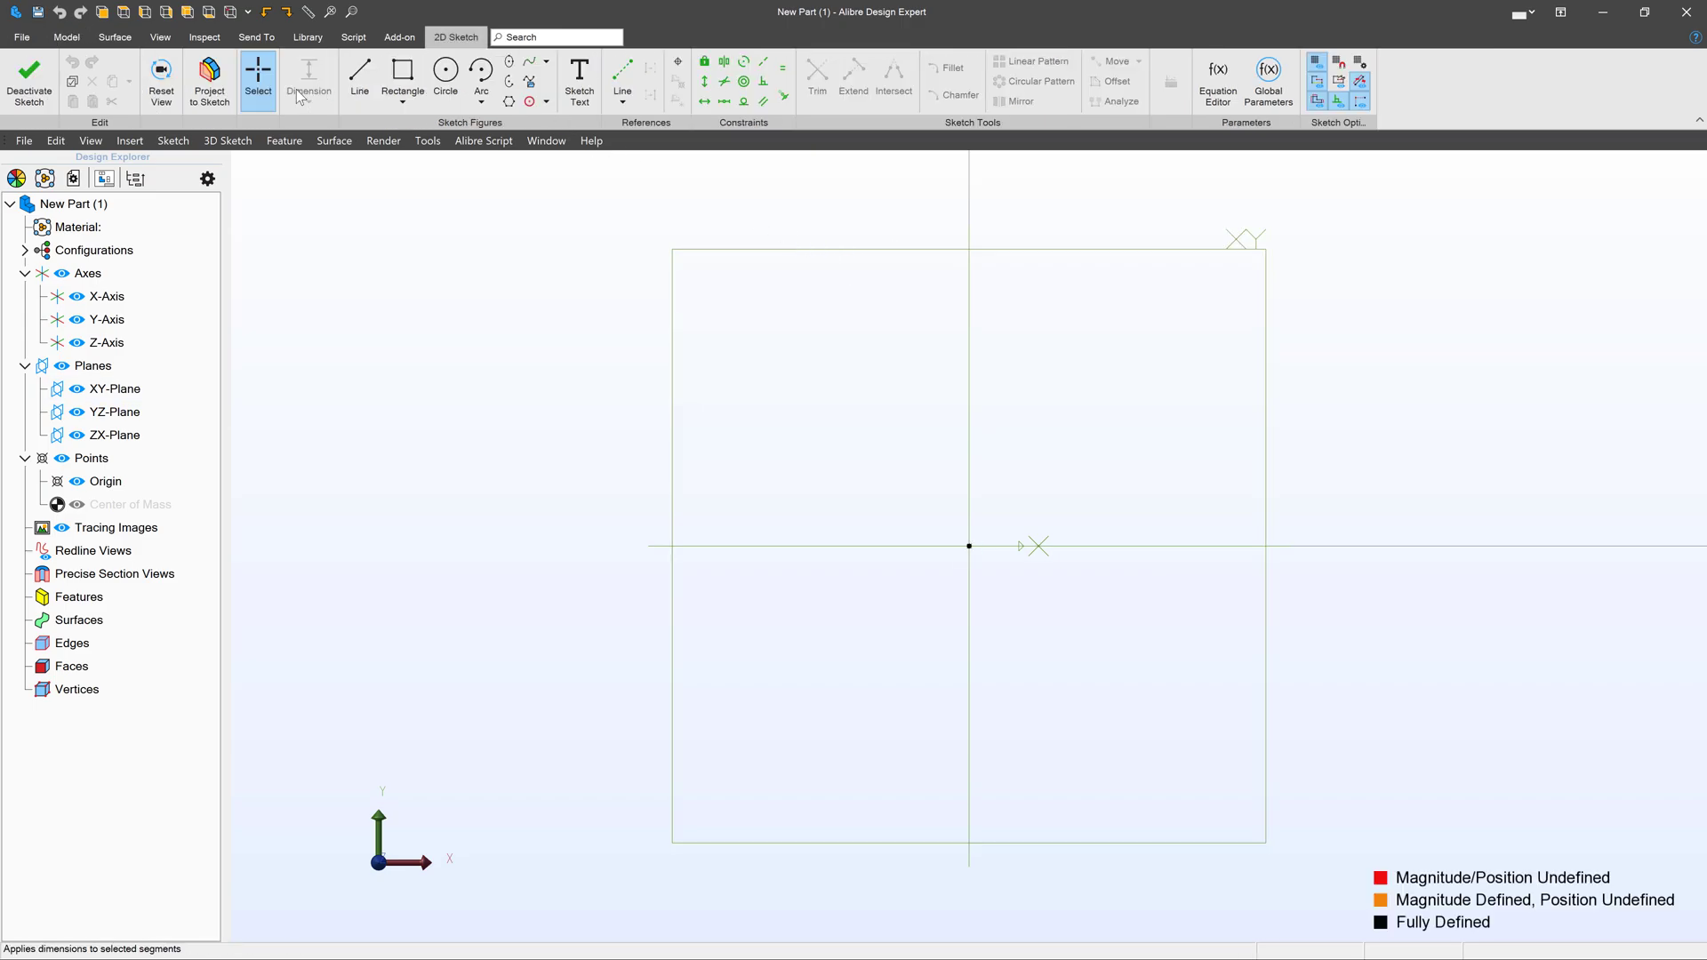
pyautogui.click(482, 73)
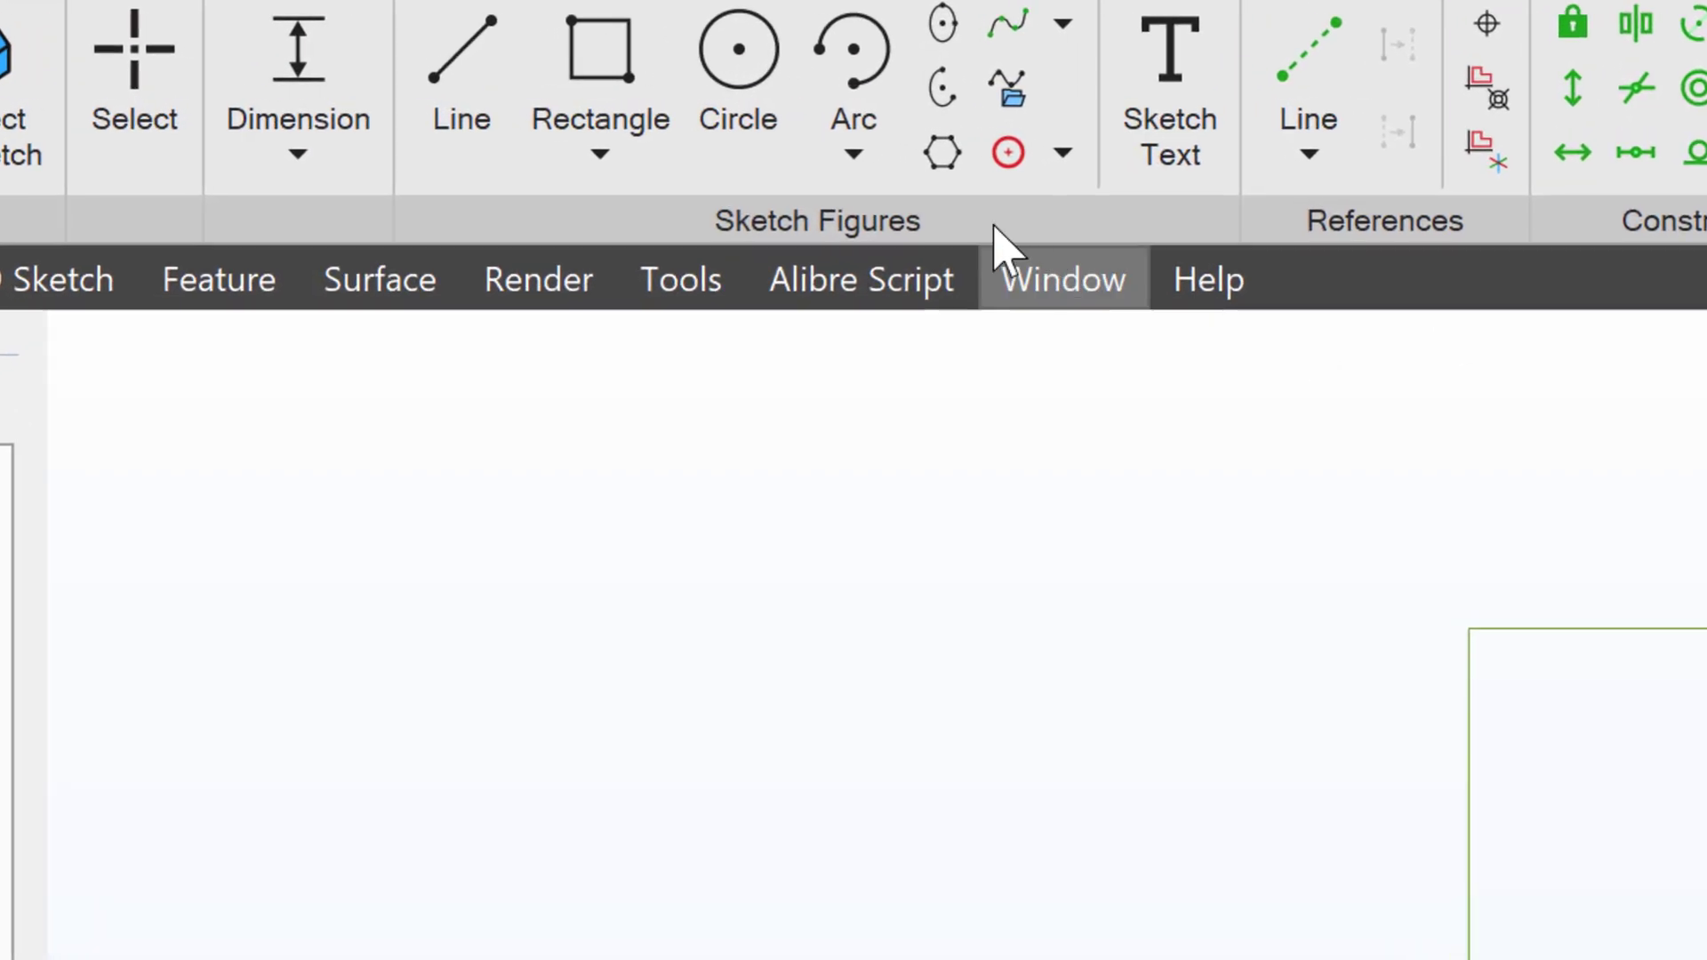
pyautogui.click(856, 153)
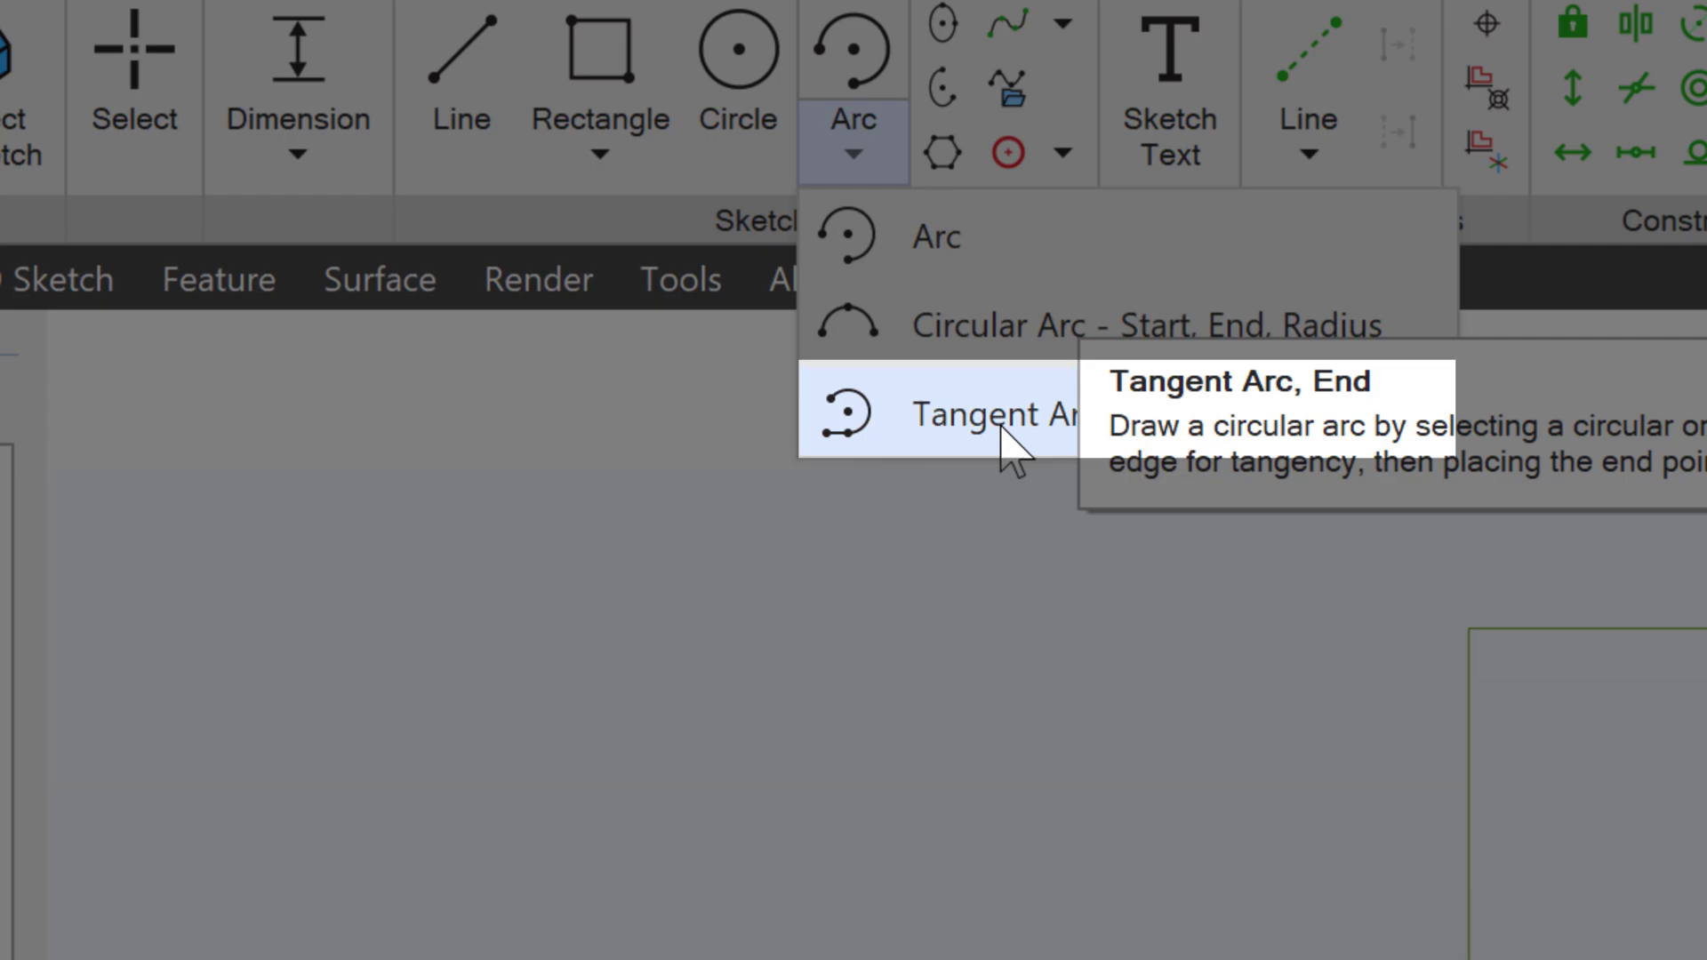
pyautogui.click(985, 415)
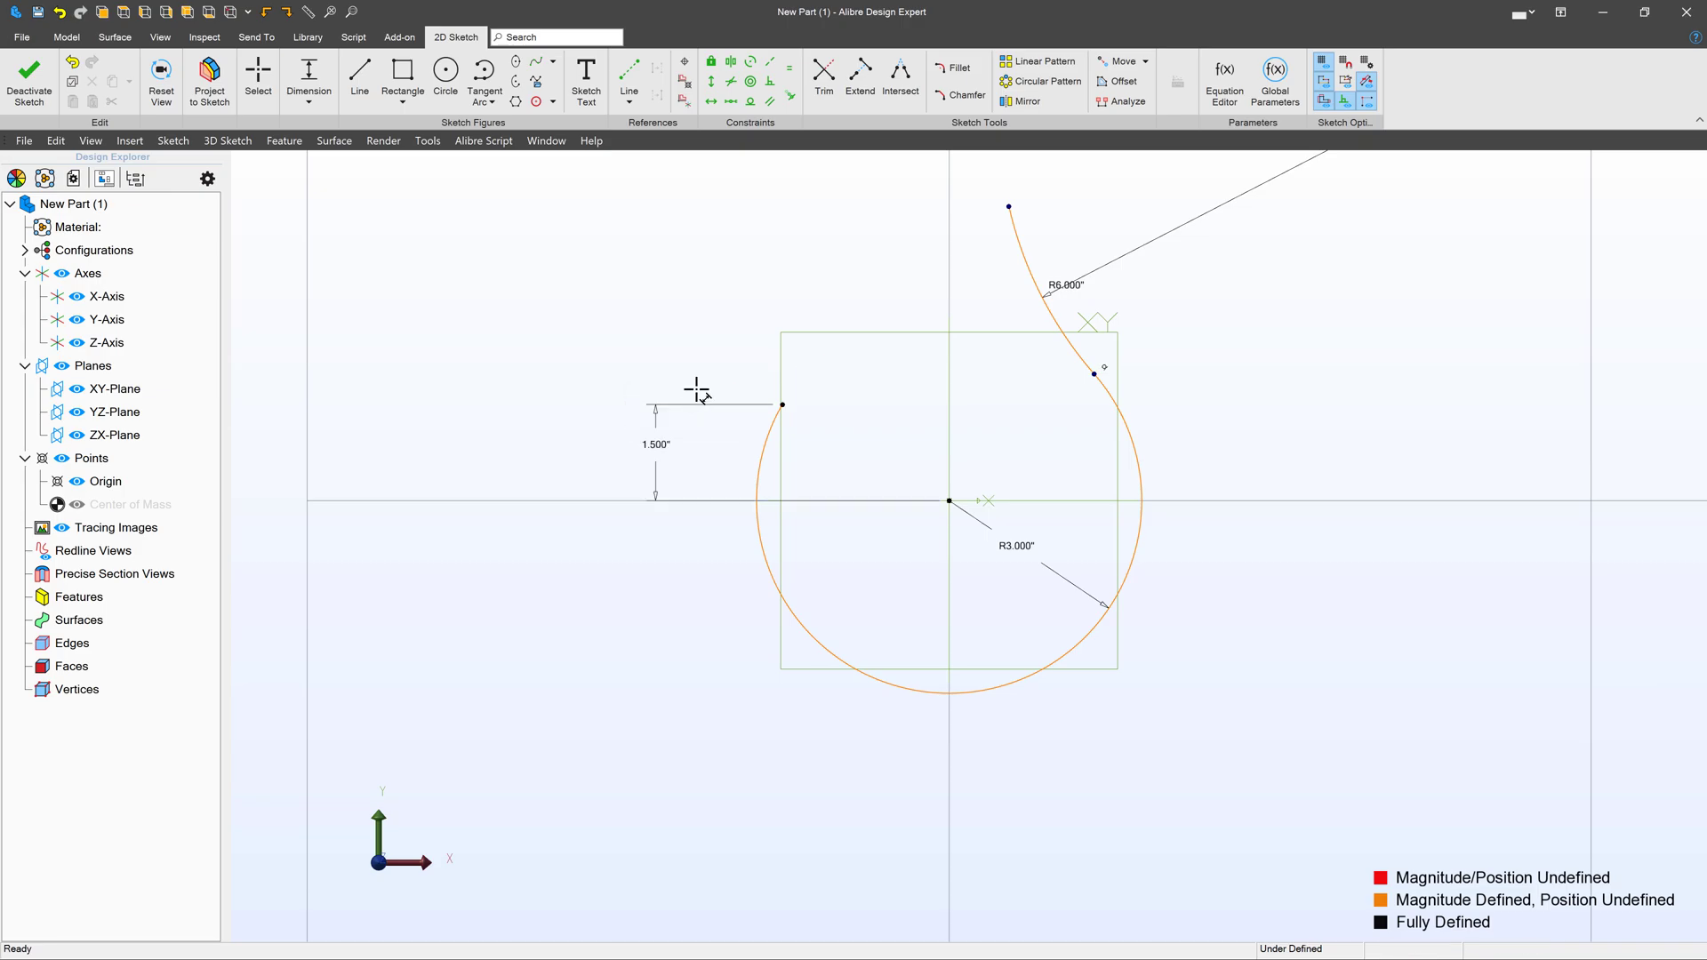
pyautogui.moveTo(1007, 210)
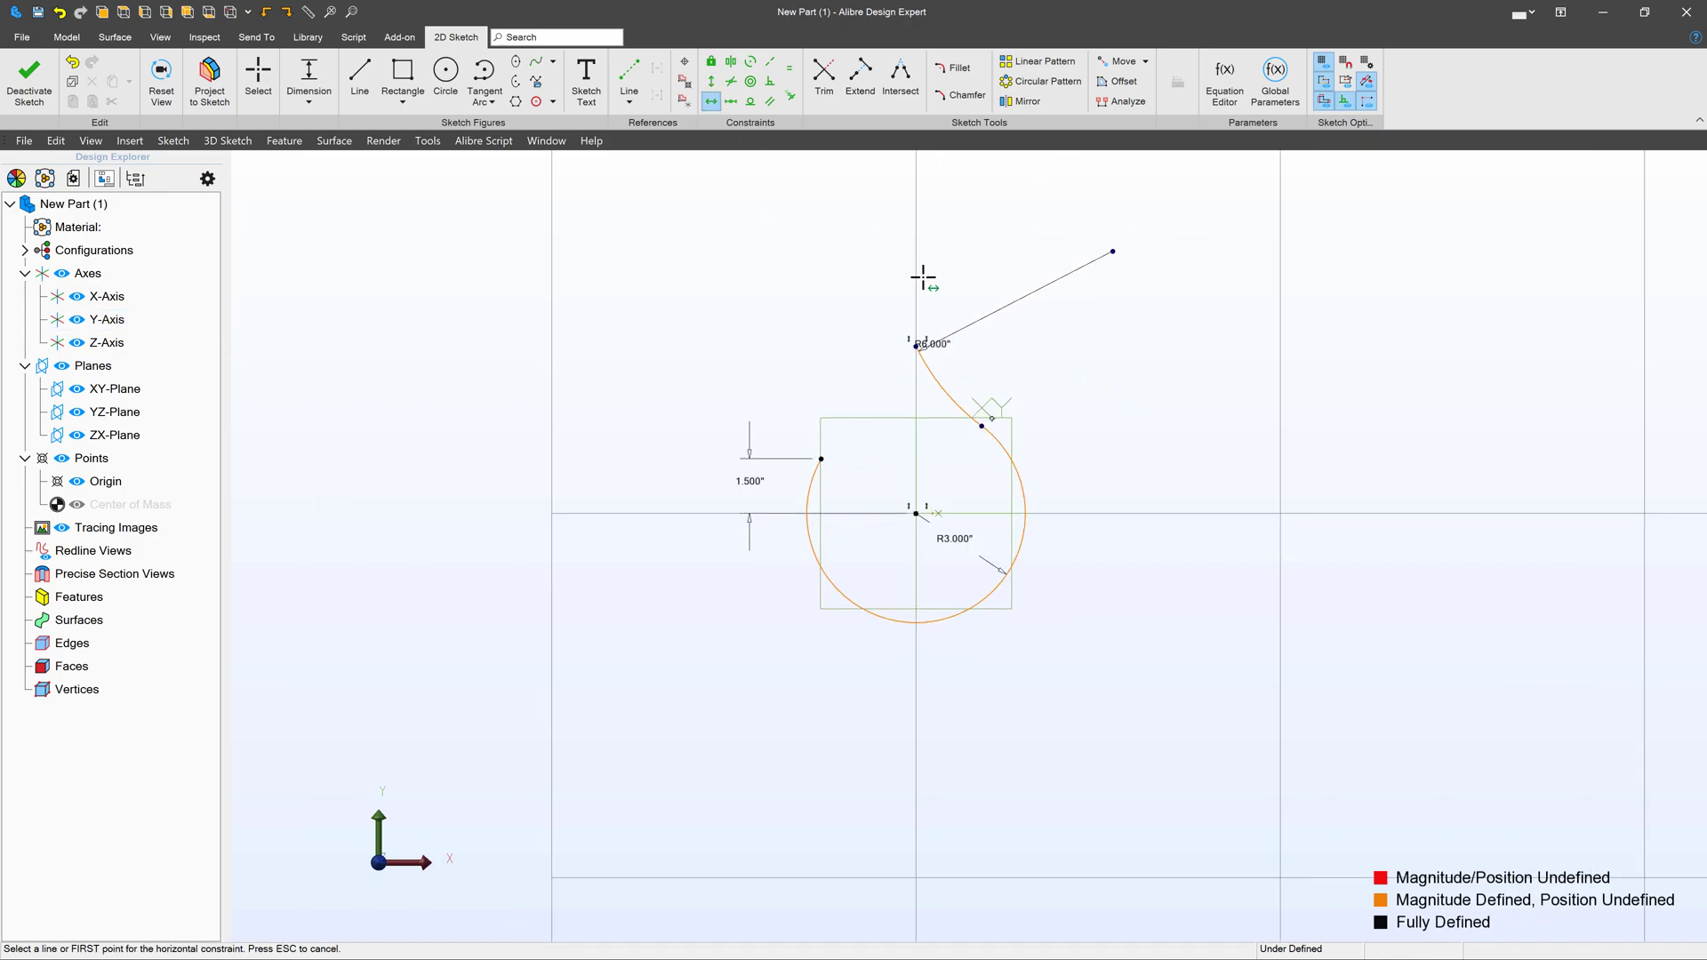
# Add the horizontal constraint so the guide is fully defined and finish the sketch
pyautogui.click(1111, 250)
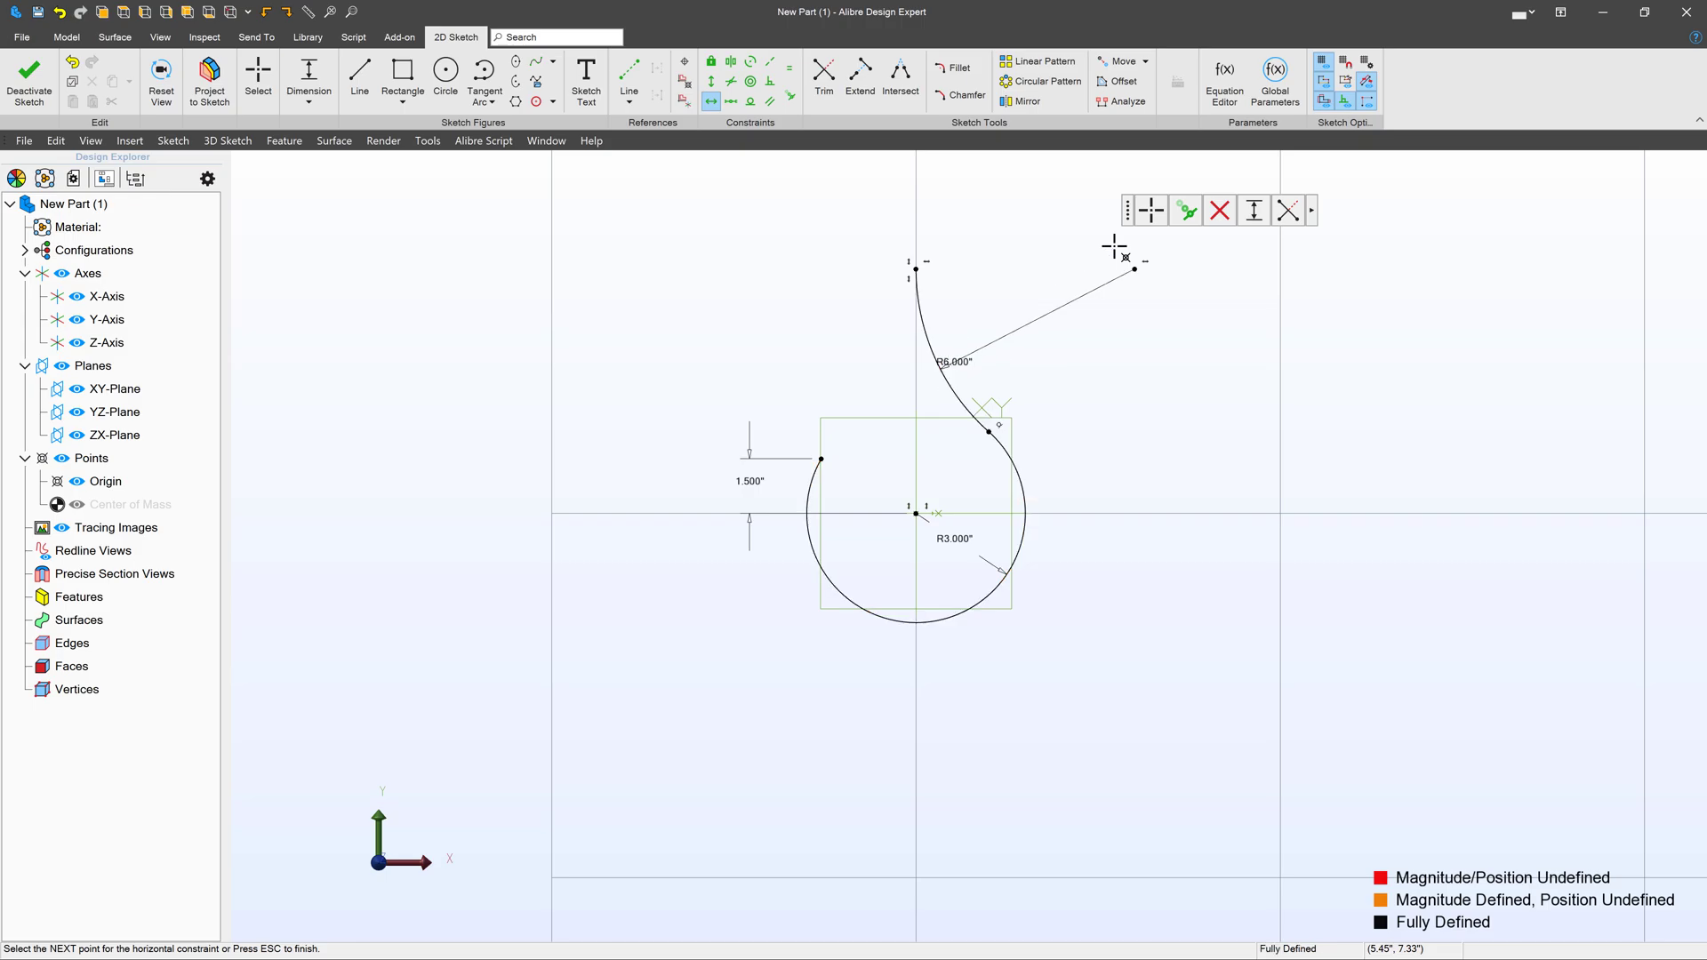
pyautogui.click(28, 76)
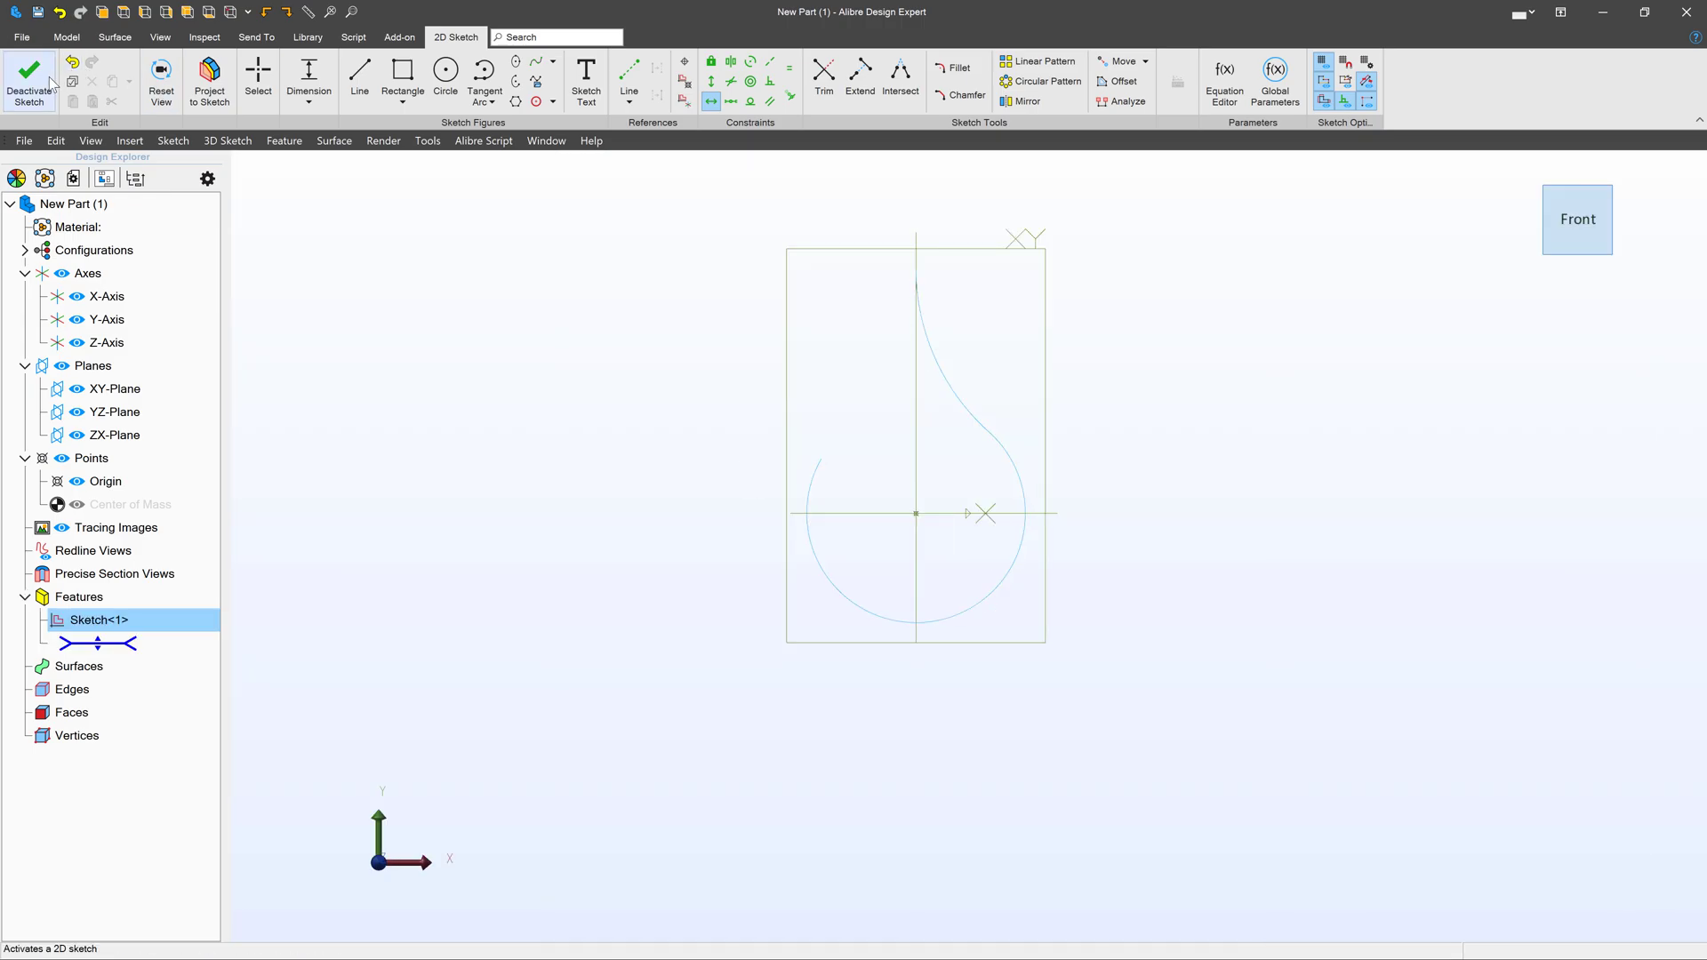
pyautogui.click(66, 36)
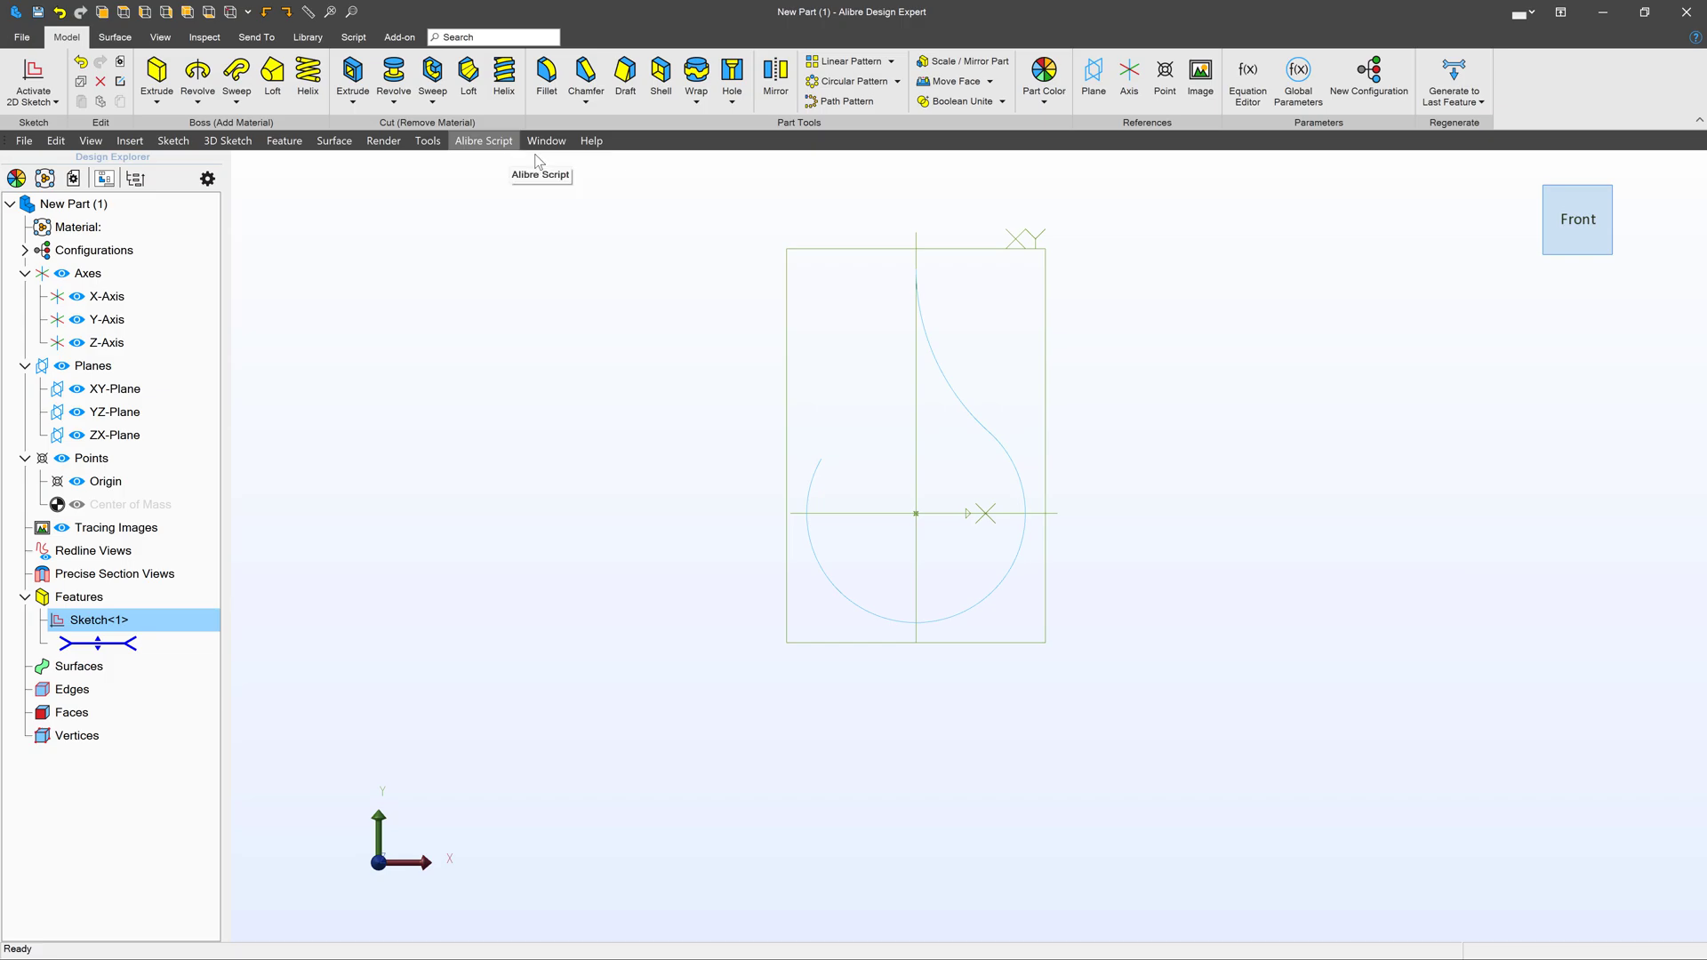
pyautogui.moveTo(874, 590)
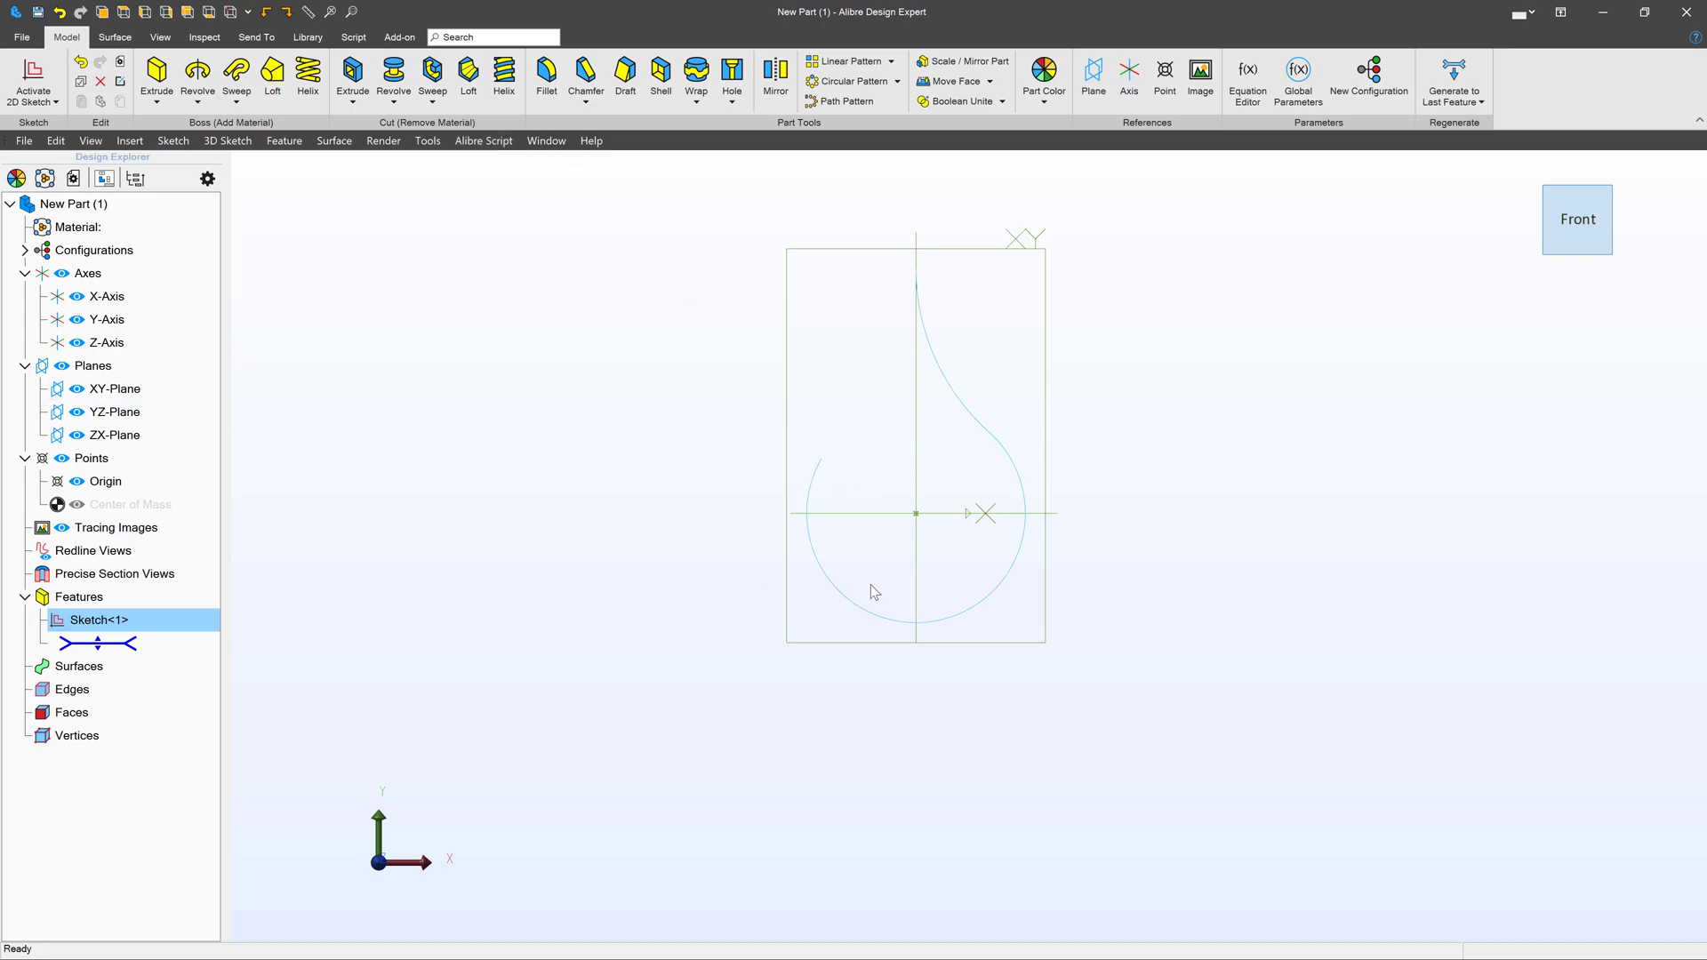
pyautogui.moveTo(971, 481)
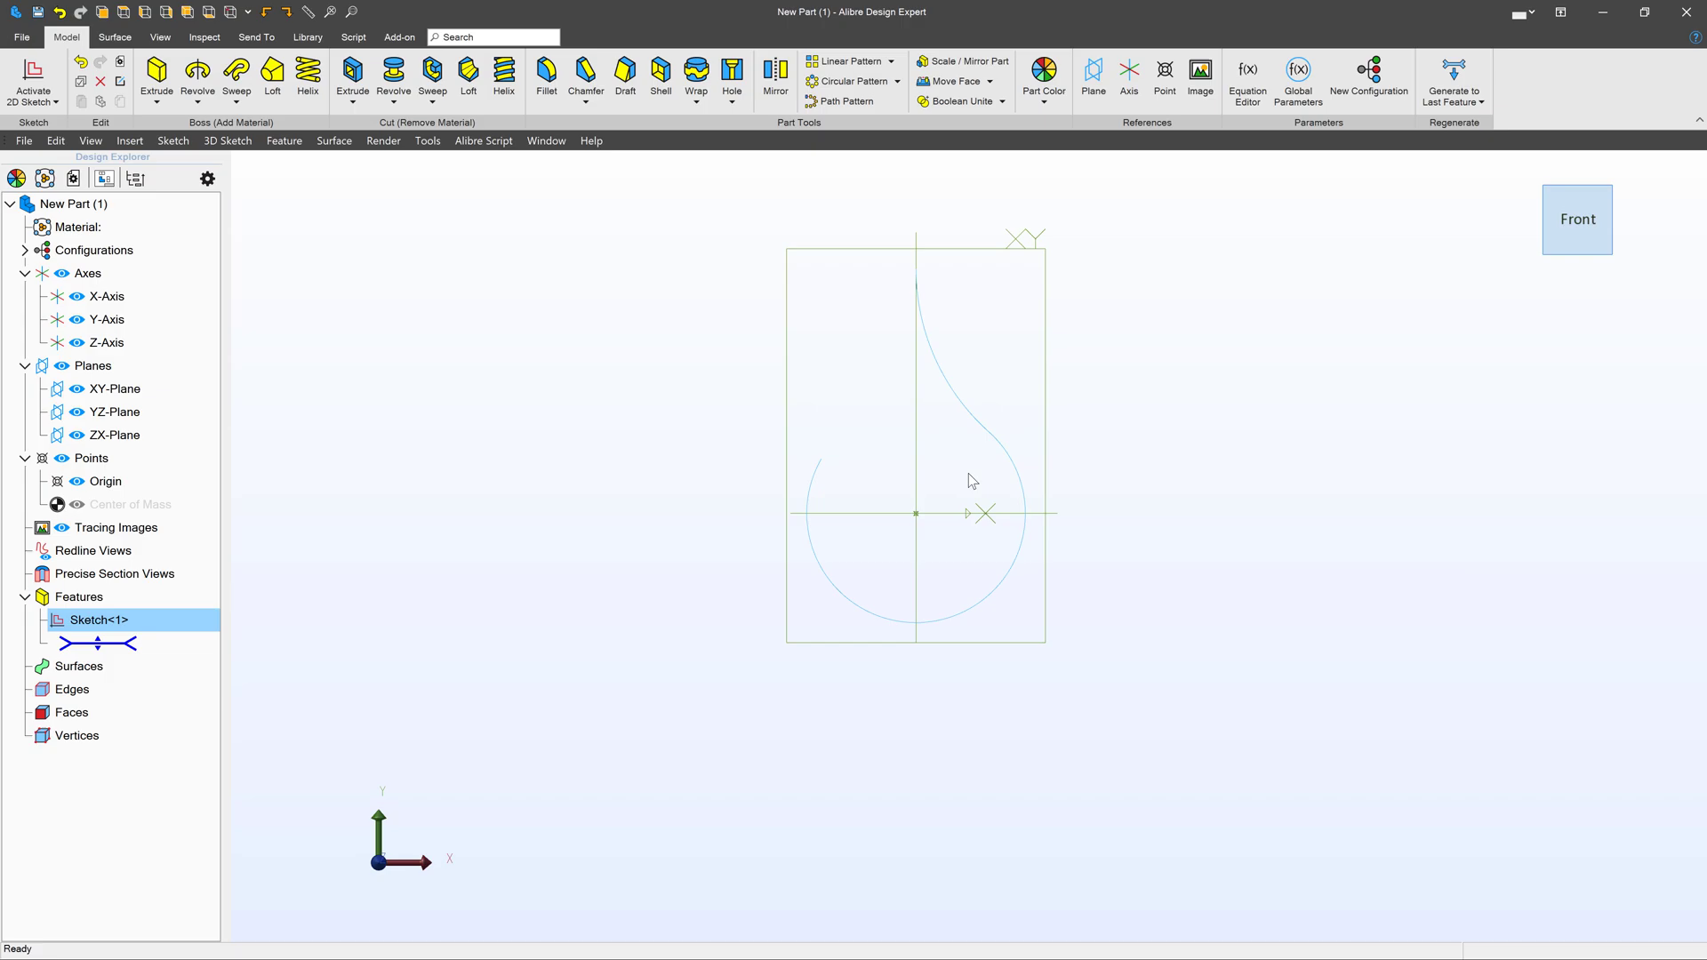
pyautogui.moveTo(909, 302)
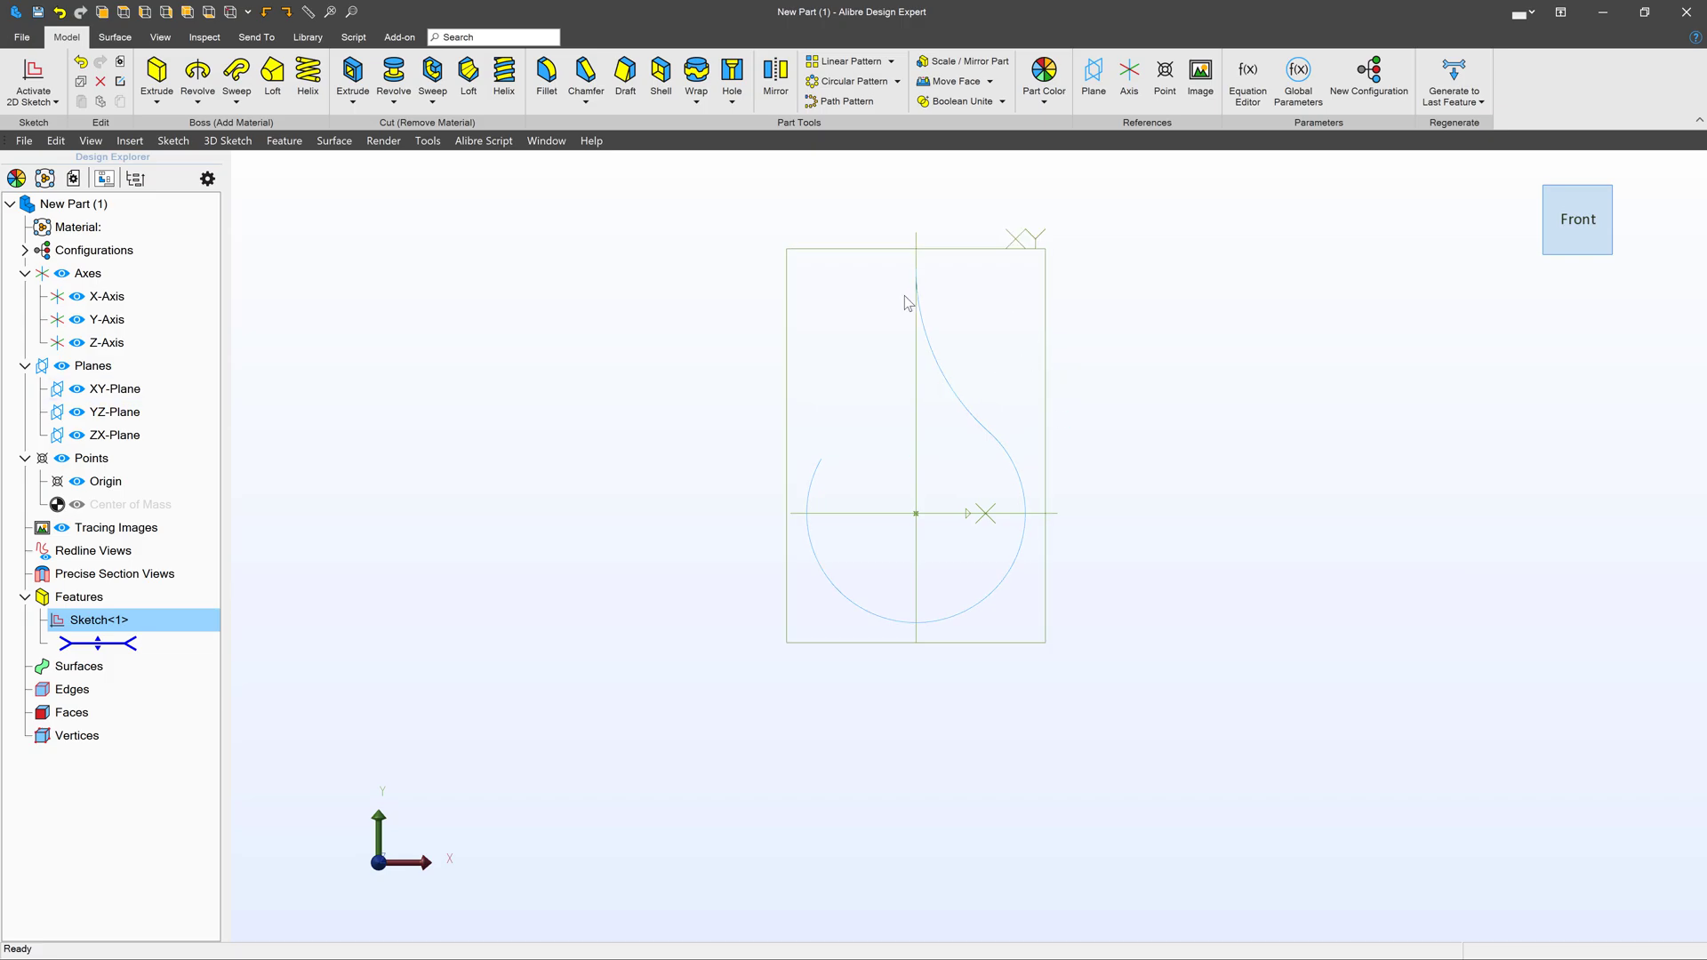
pyautogui.press('ctrl+s')
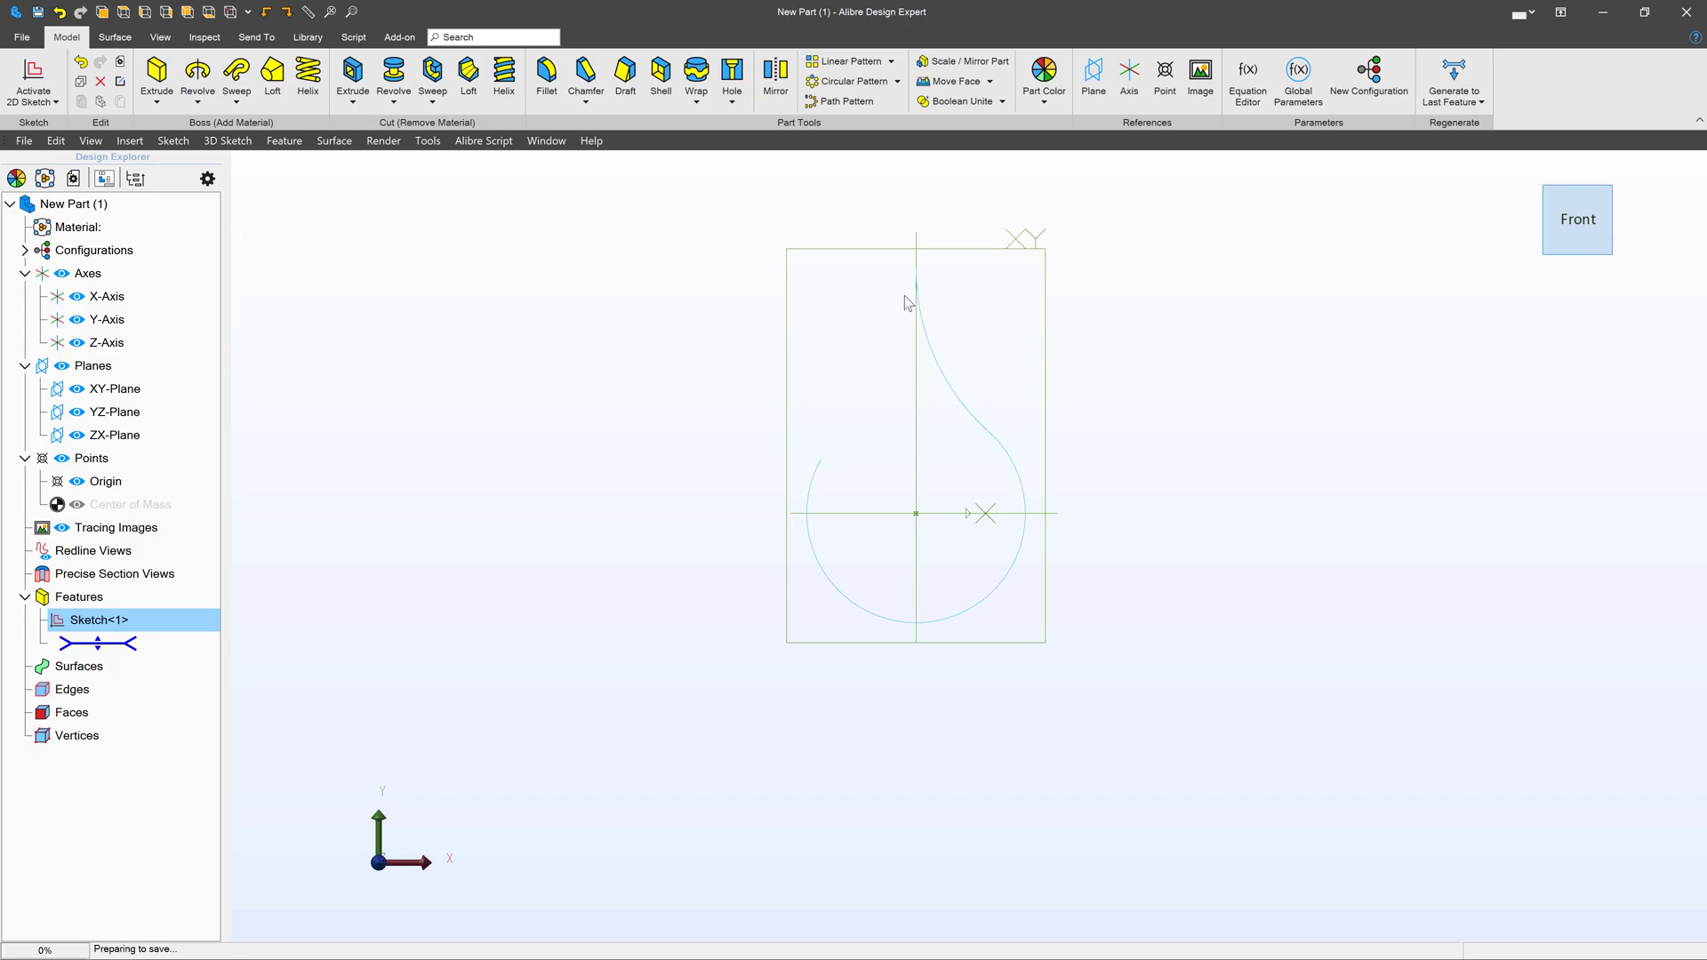
pyautogui.moveTo(940, 608)
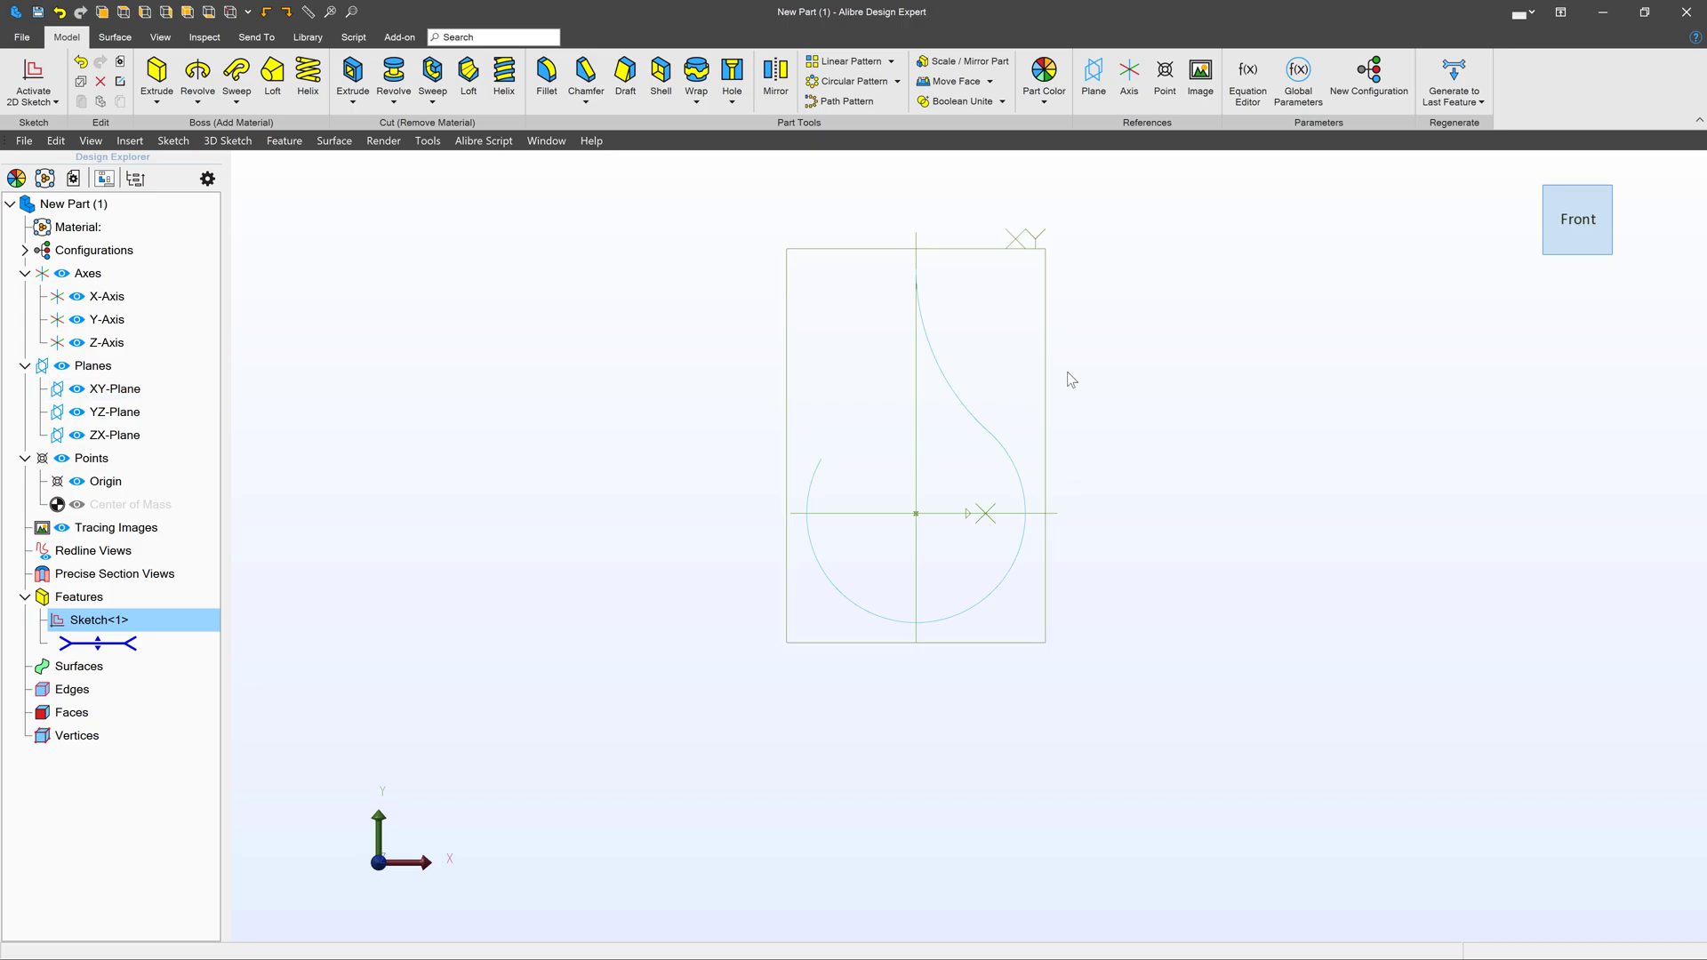
# Place a reference plane along the guide sketch at the 20 station
pyautogui.click(1094, 76)
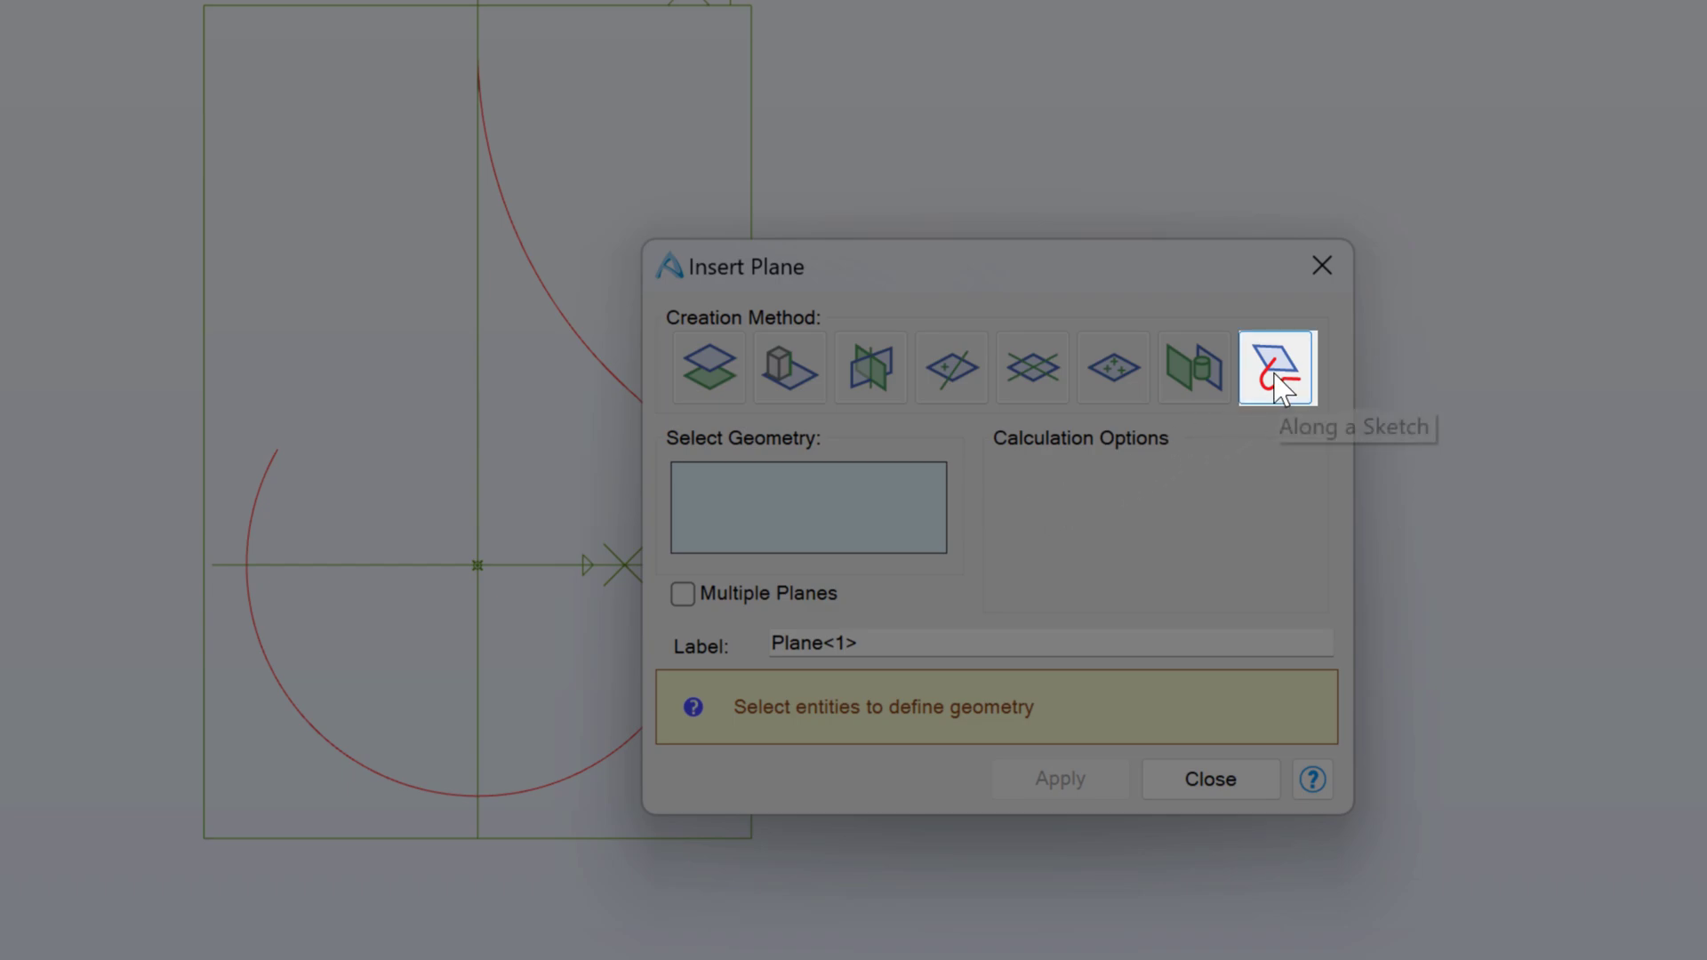
pyautogui.click(1274, 366)
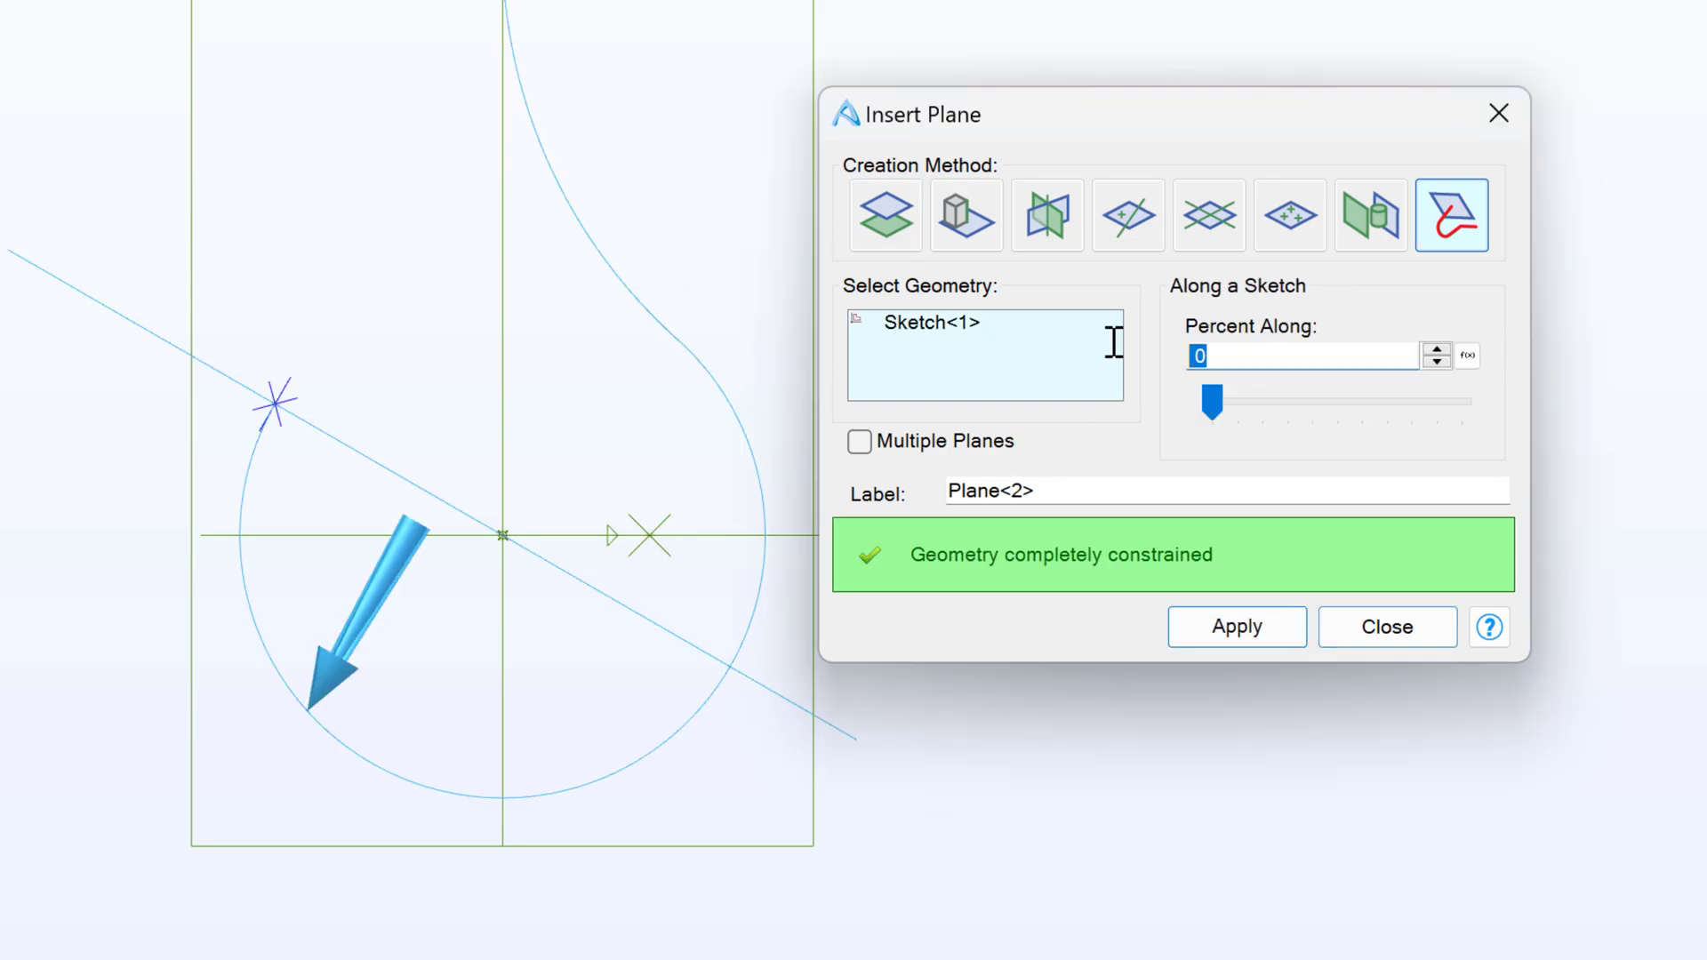
pyautogui.write('20')
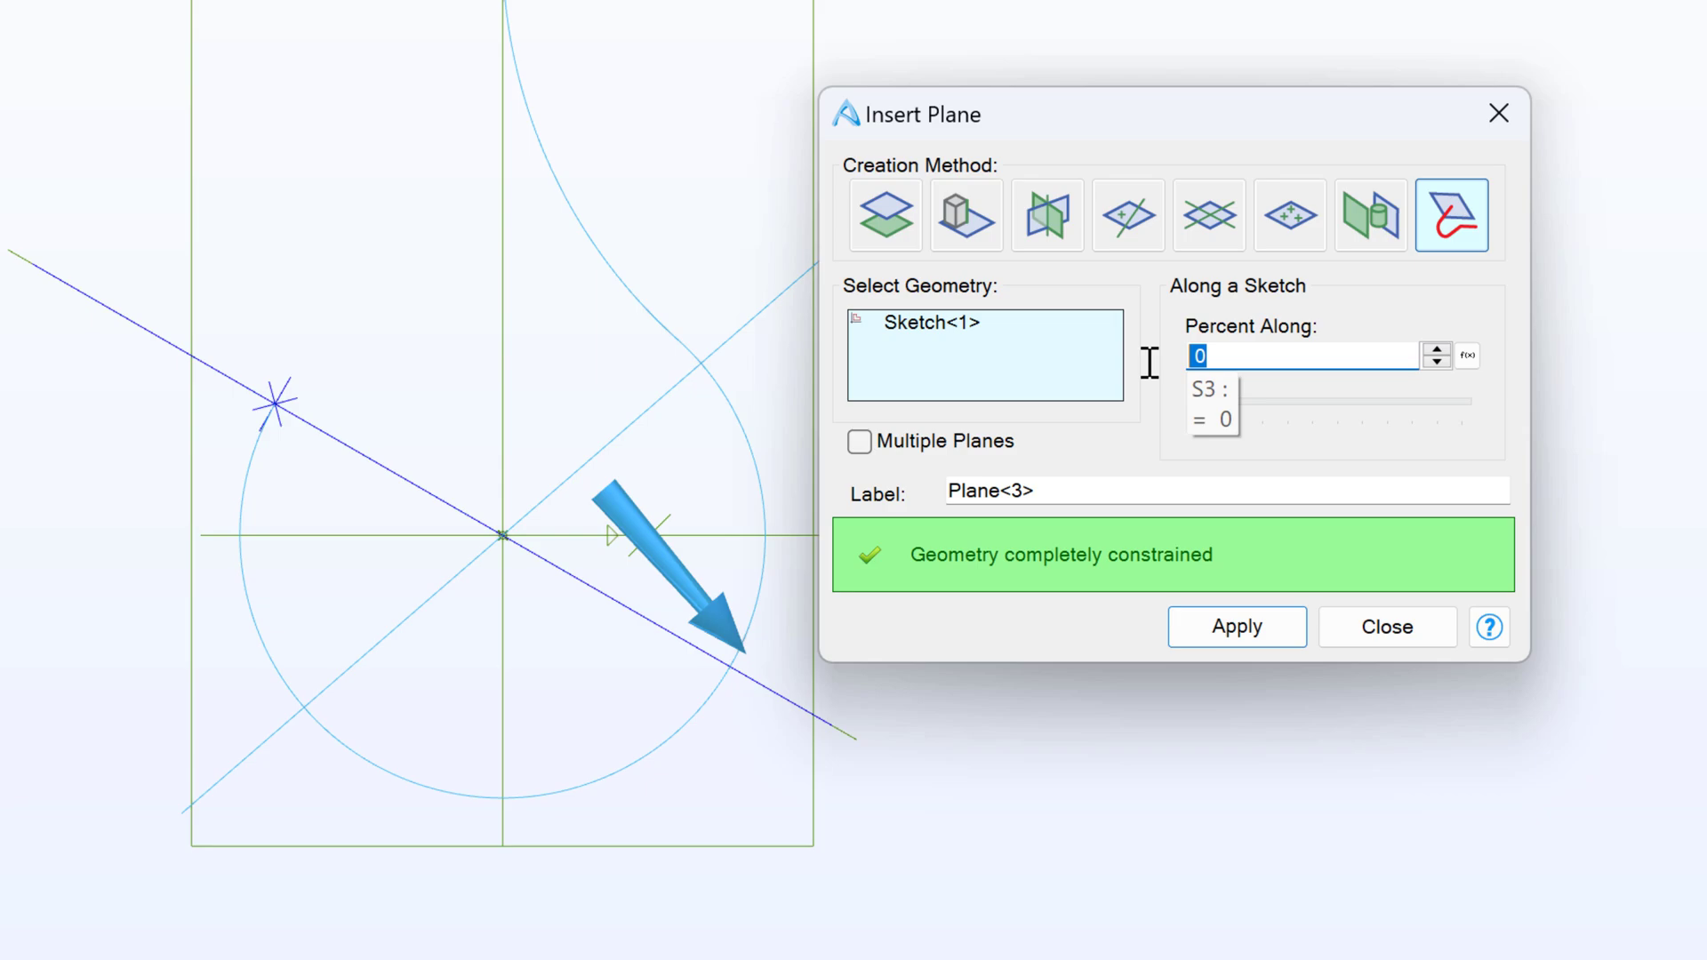
pyautogui.moveTo(1155, 379)
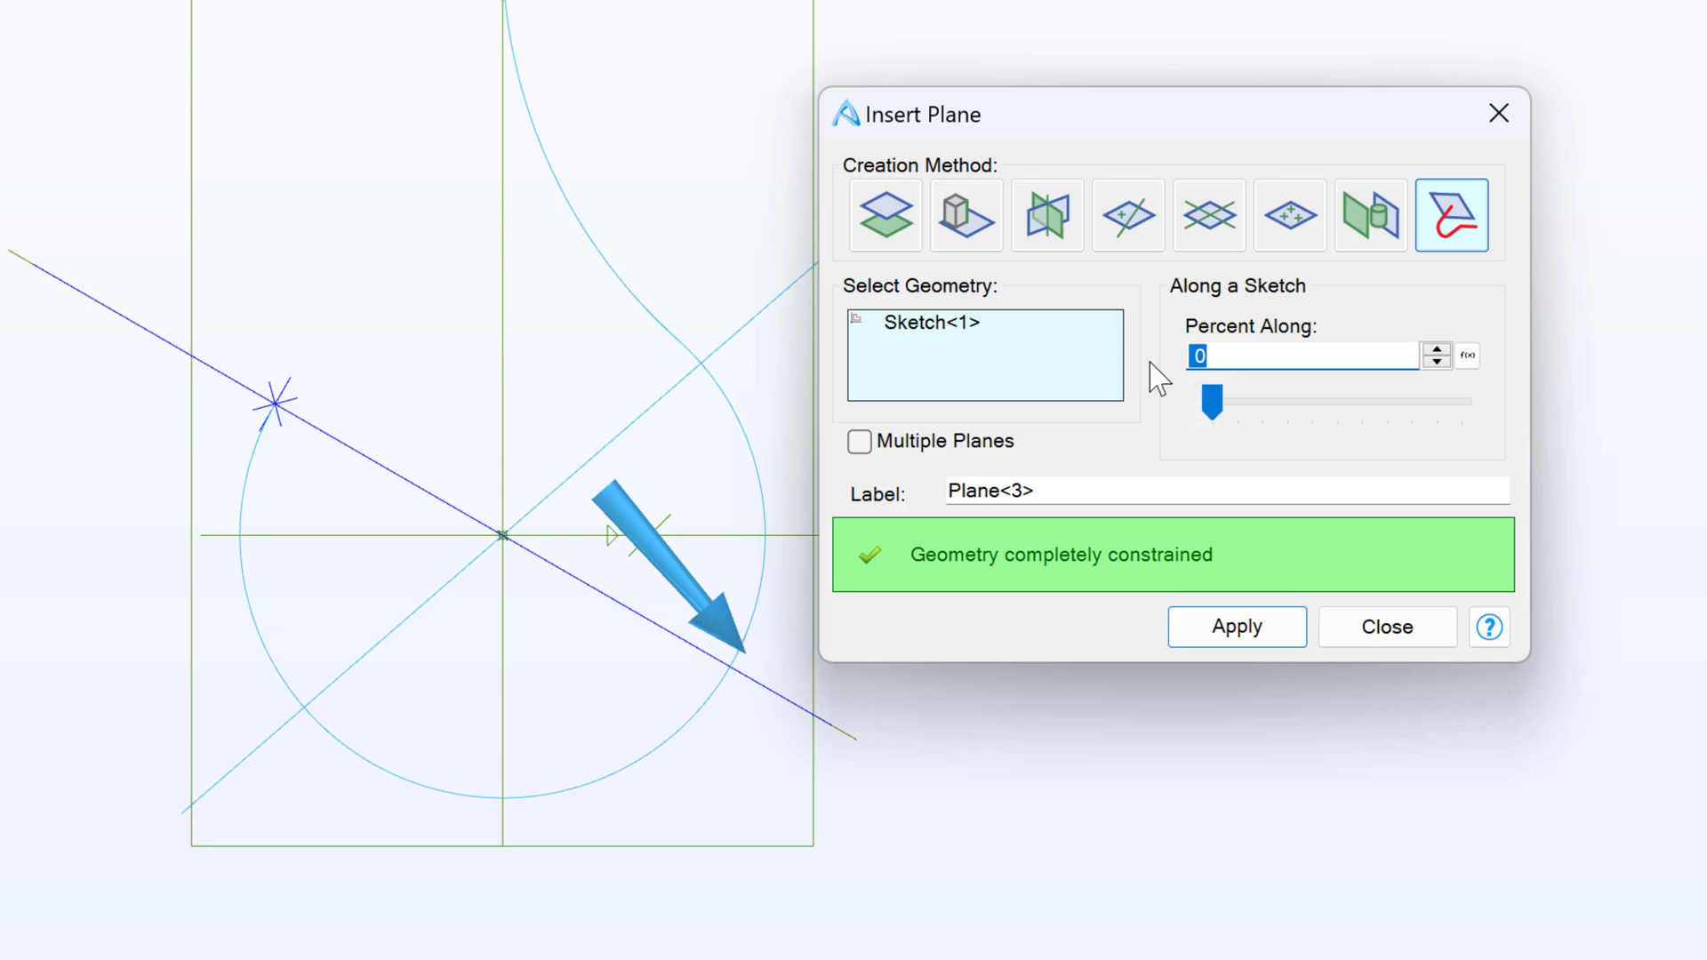
pyautogui.click(1236, 628)
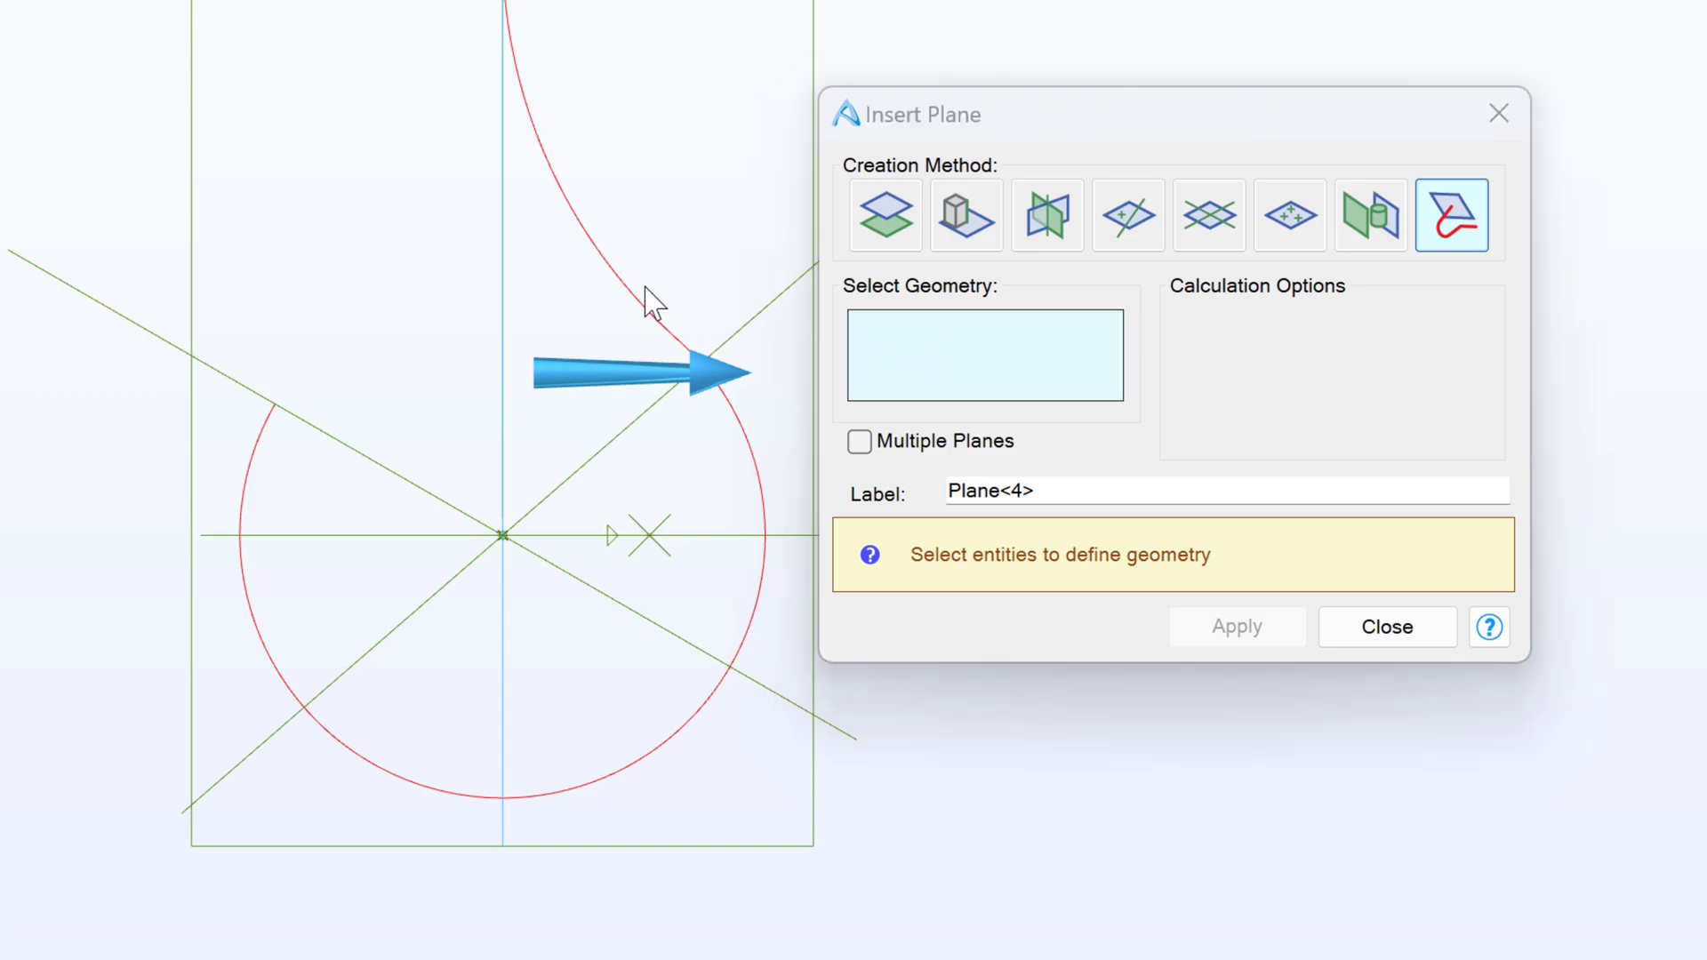
# Add the remaining planes along the guide sketch, including one at 10, and close the panel
pyautogui.click(276, 404)
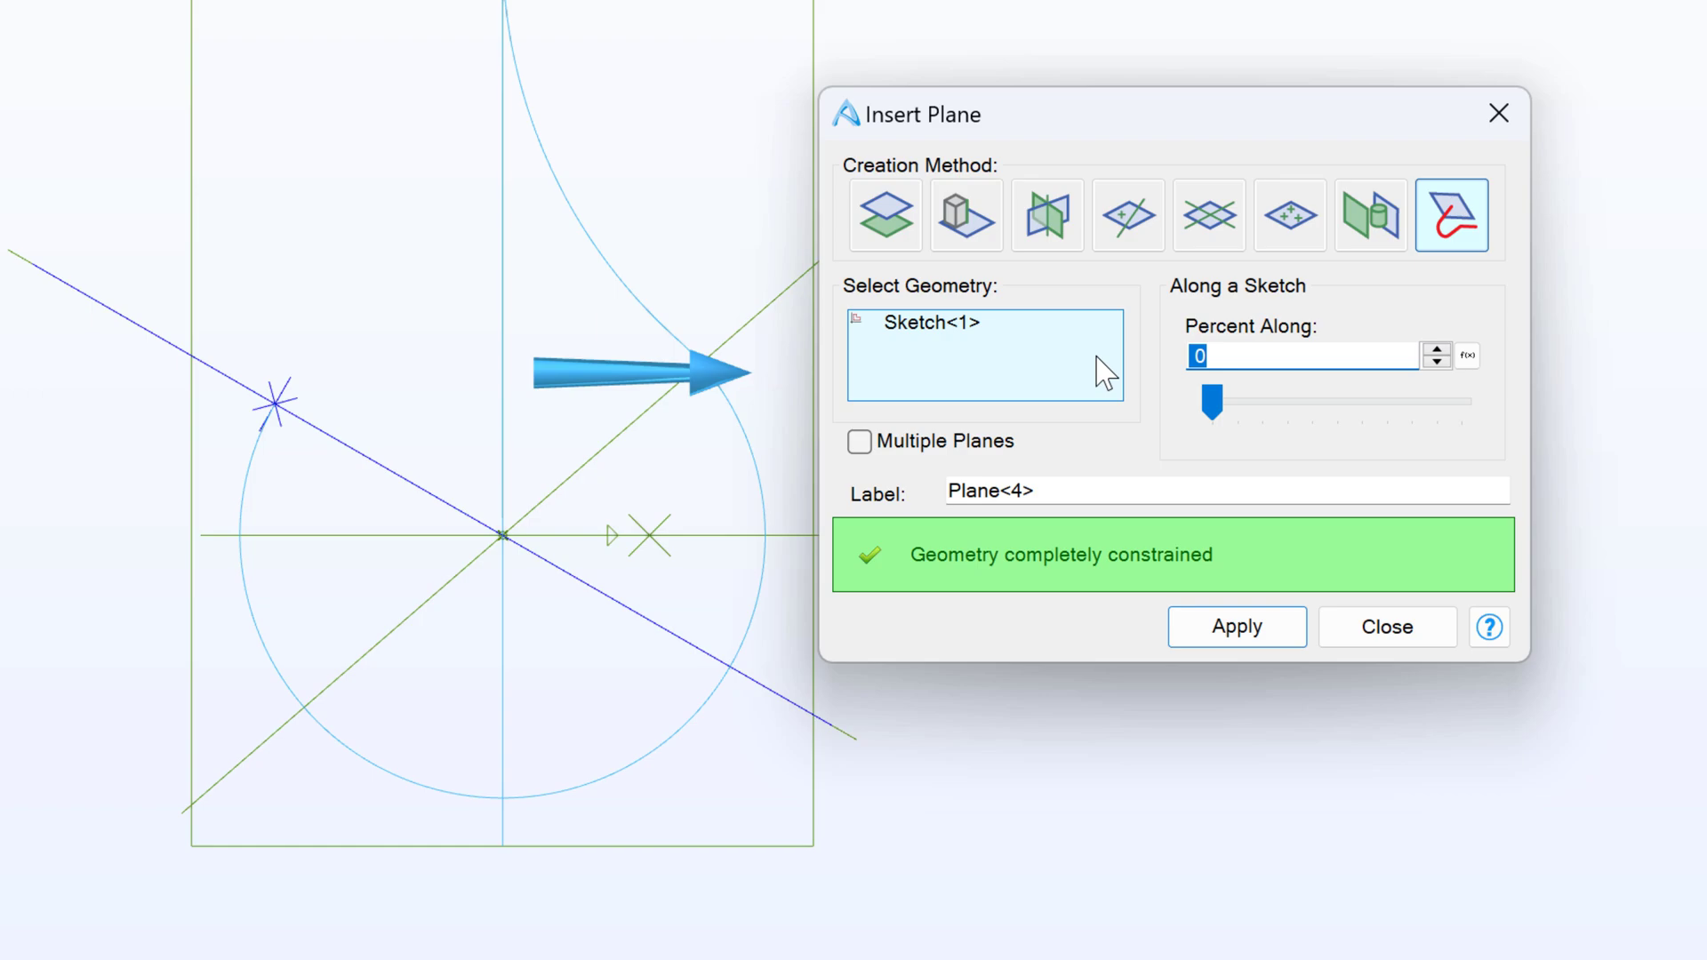
pyautogui.click(1235, 626)
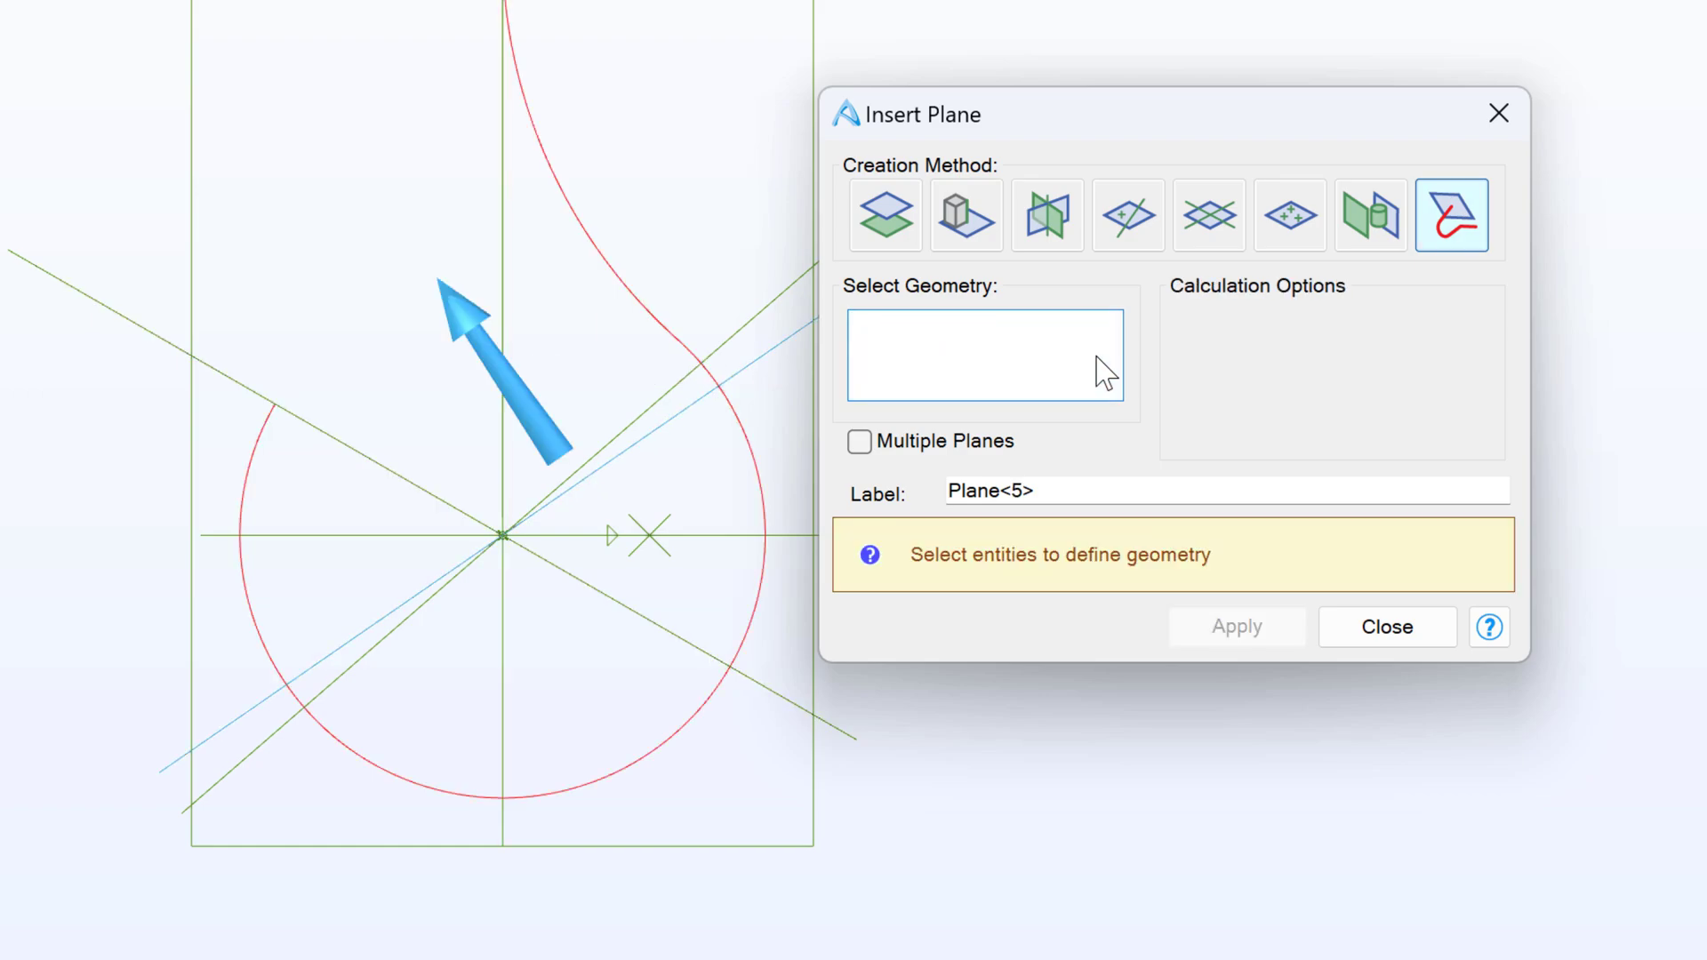
pyautogui.click(277, 406)
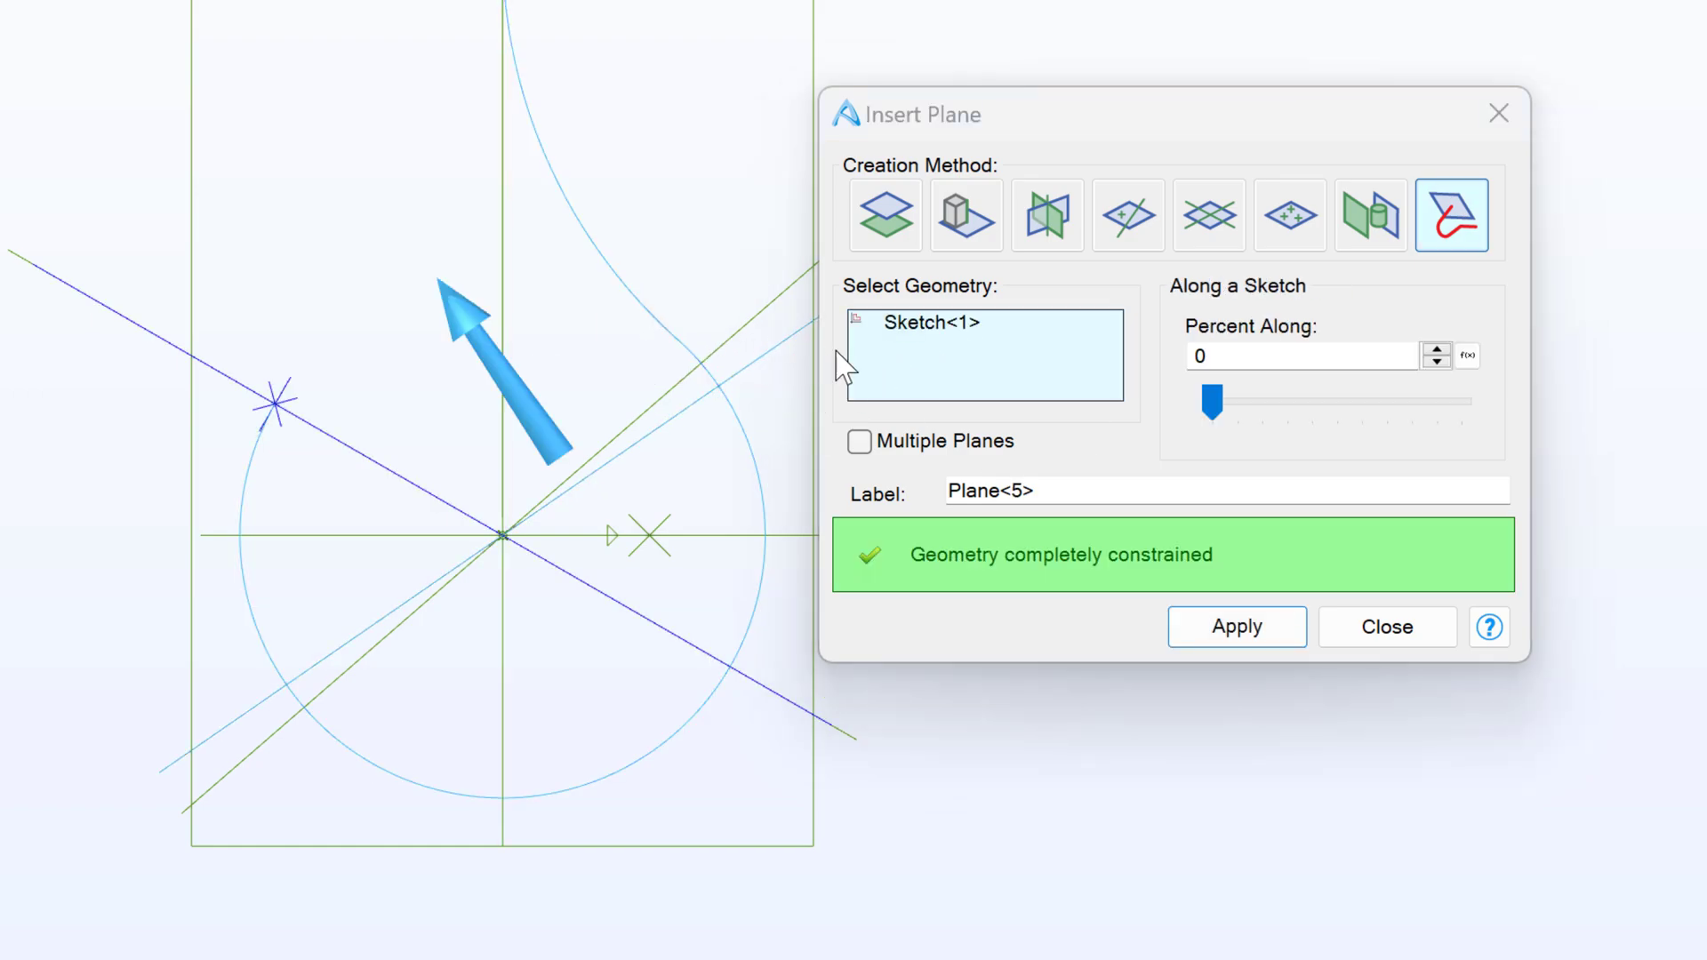
pyautogui.write('10')
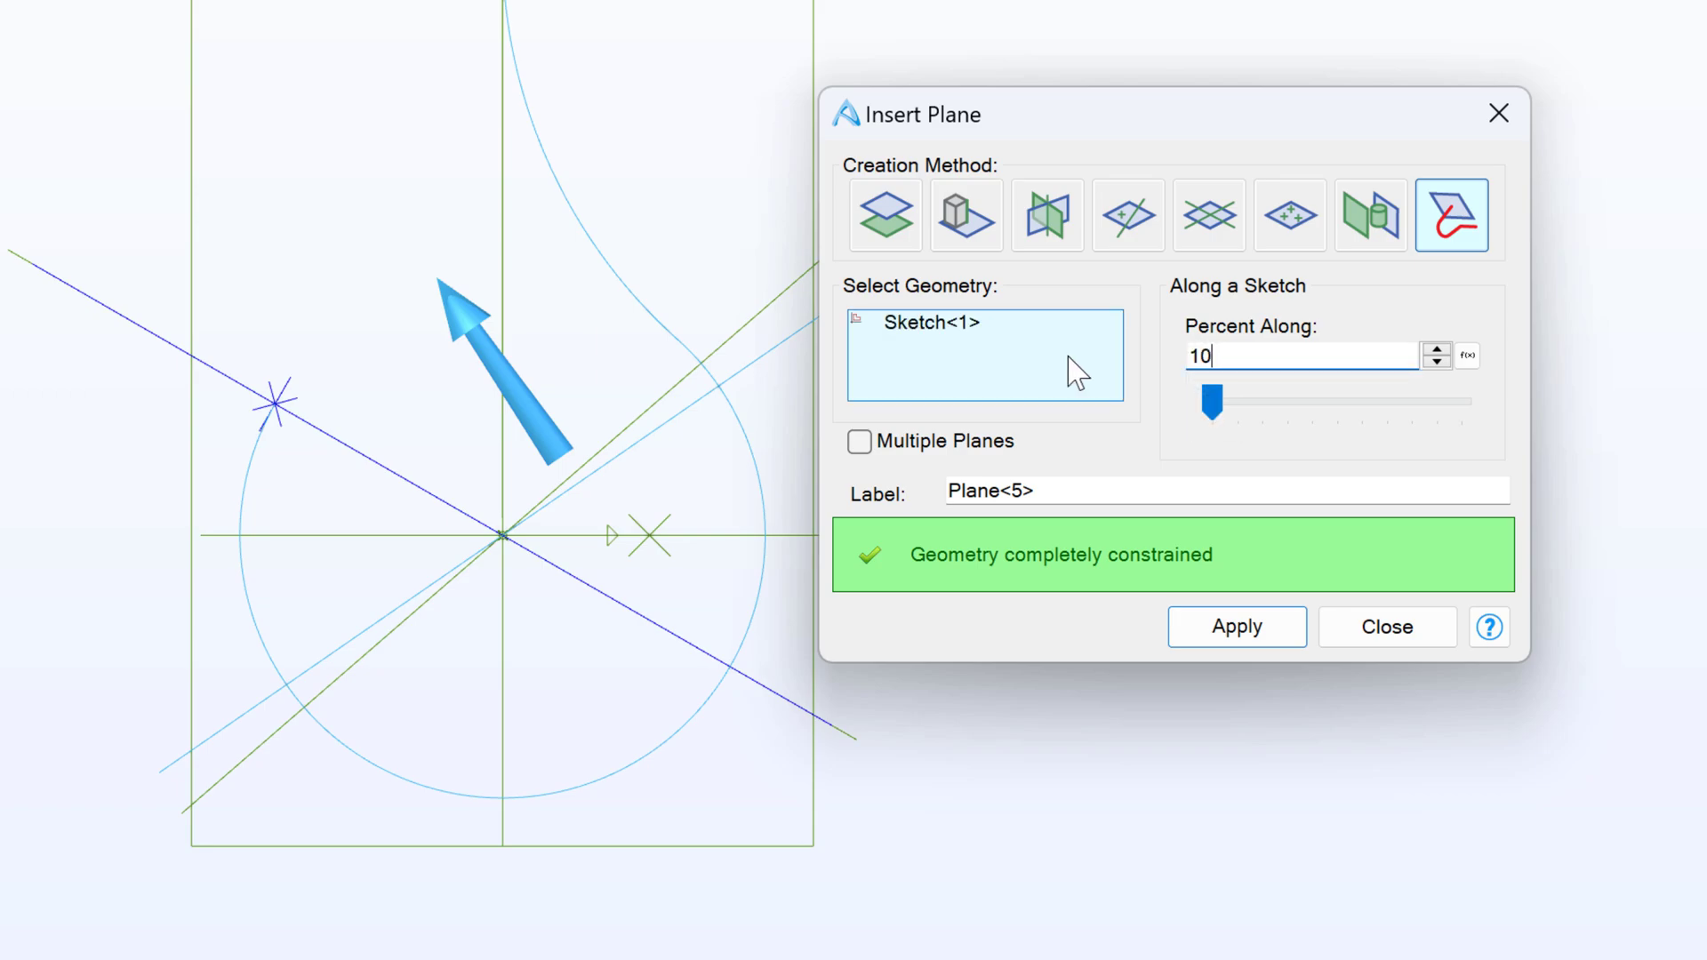
pyautogui.click(1235, 626)
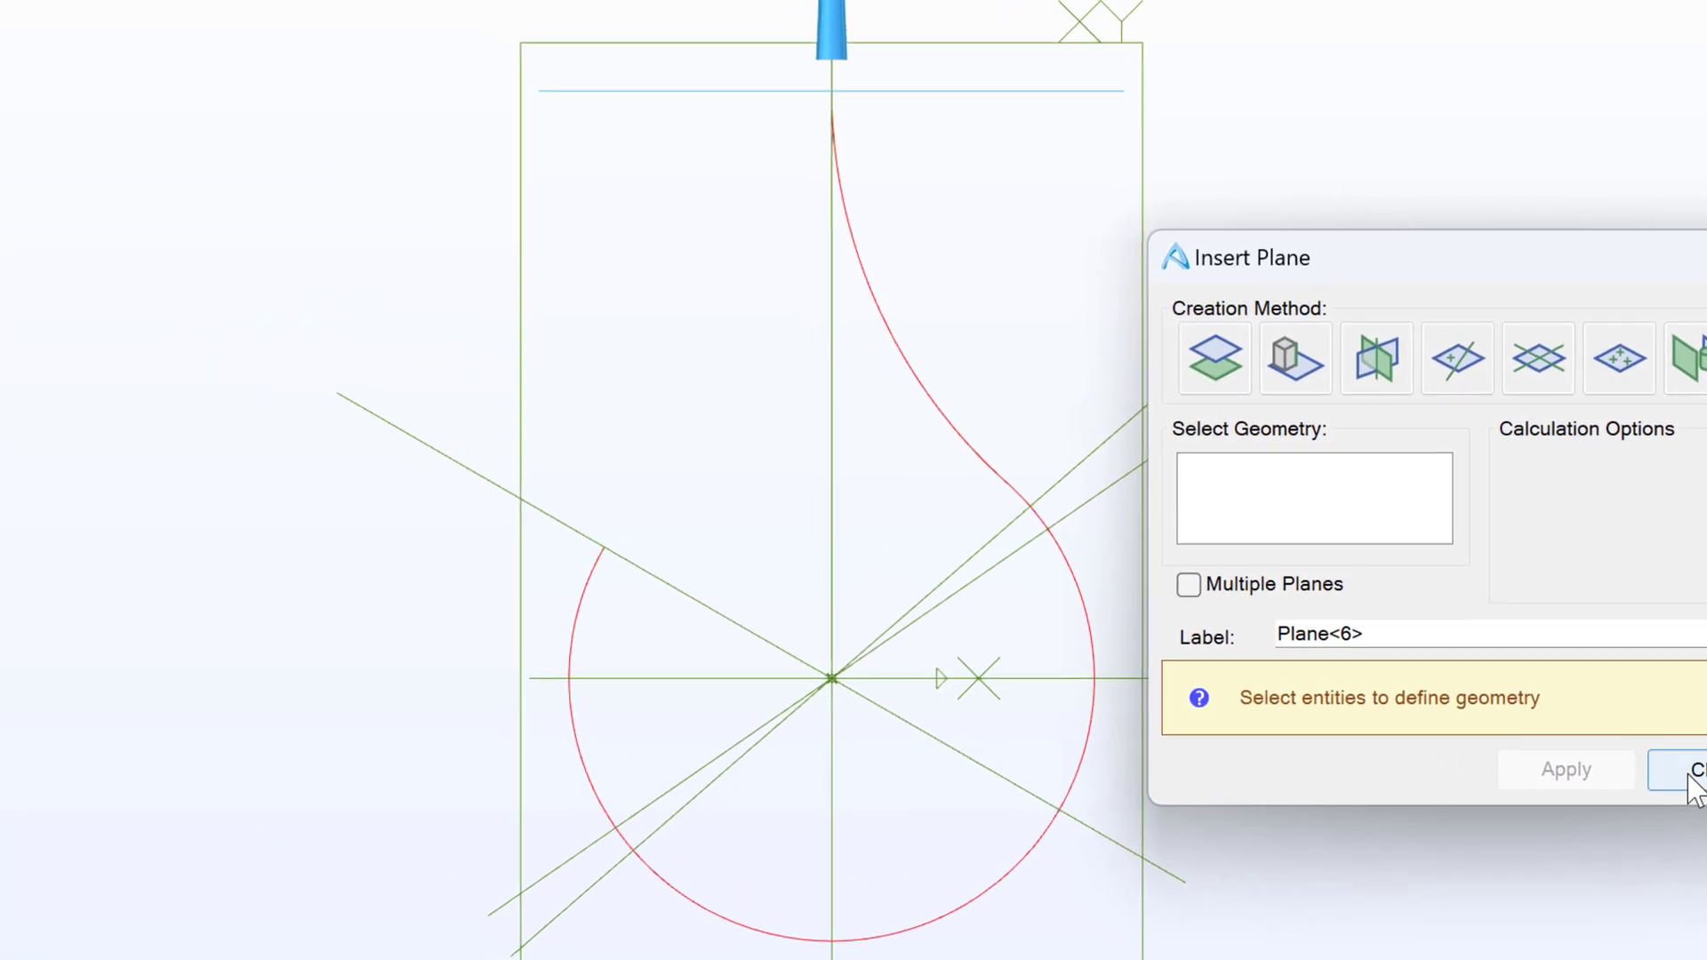
pyautogui.click(1698, 770)
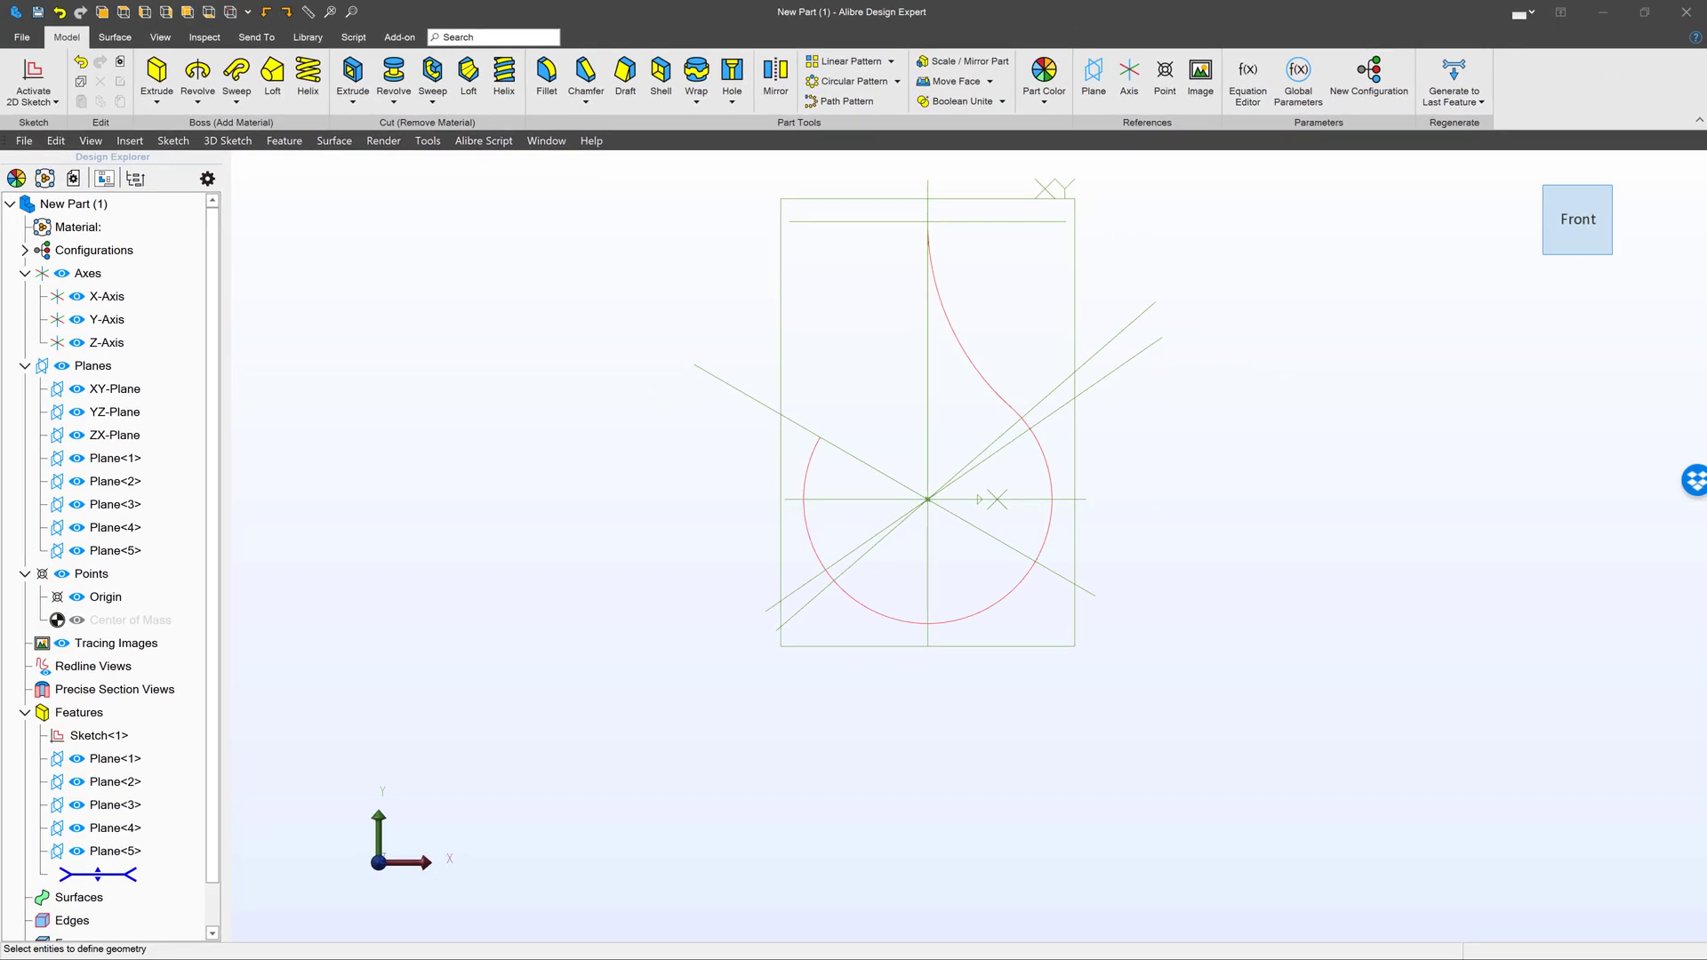
# Sketch a .250 diameter circle centred on the guide point on the first plane and finish it
pyautogui.click(114, 457)
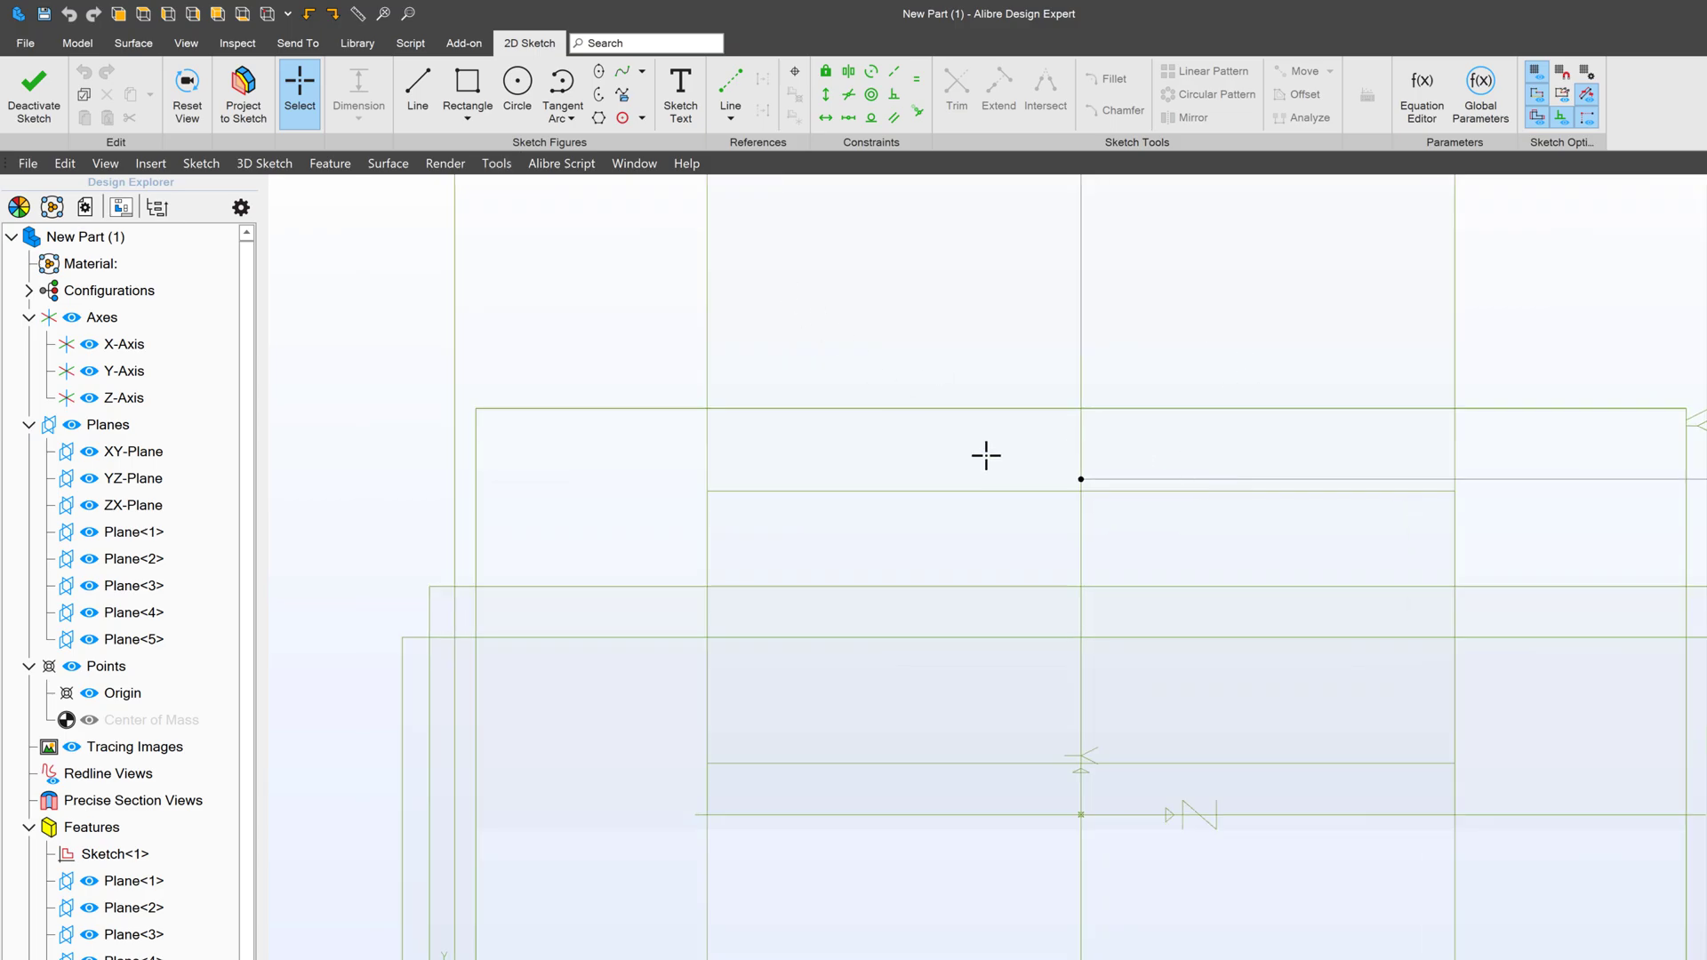
pyautogui.moveTo(1069, 458)
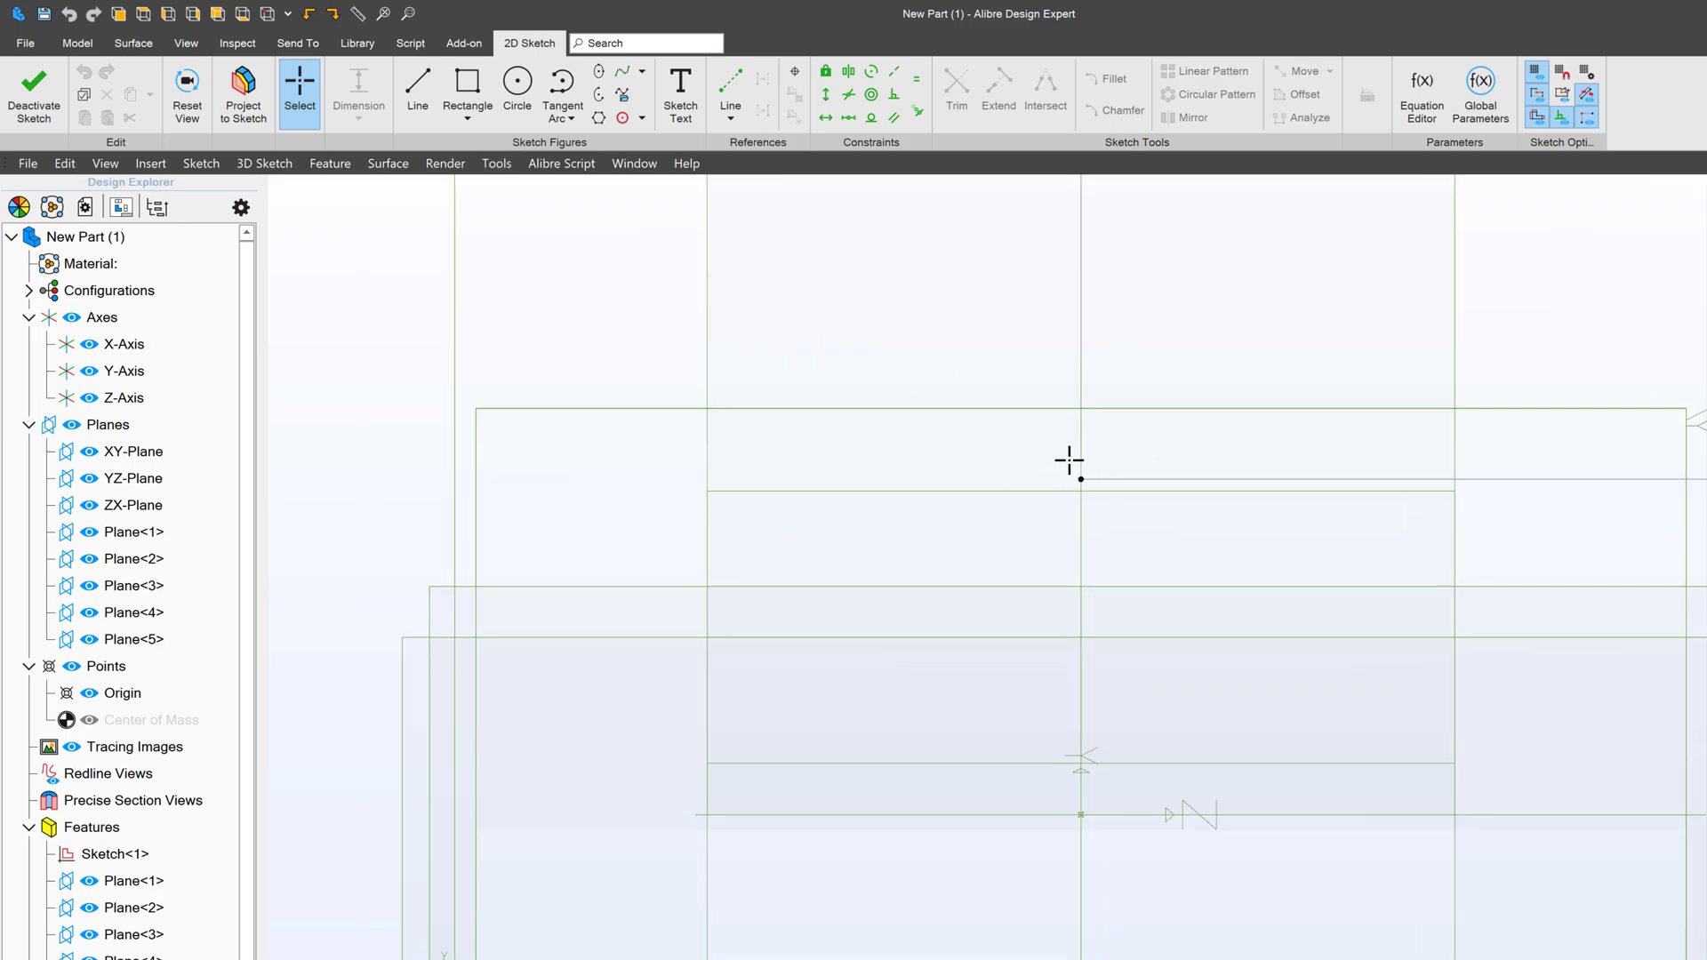
pyautogui.moveTo(244, 92)
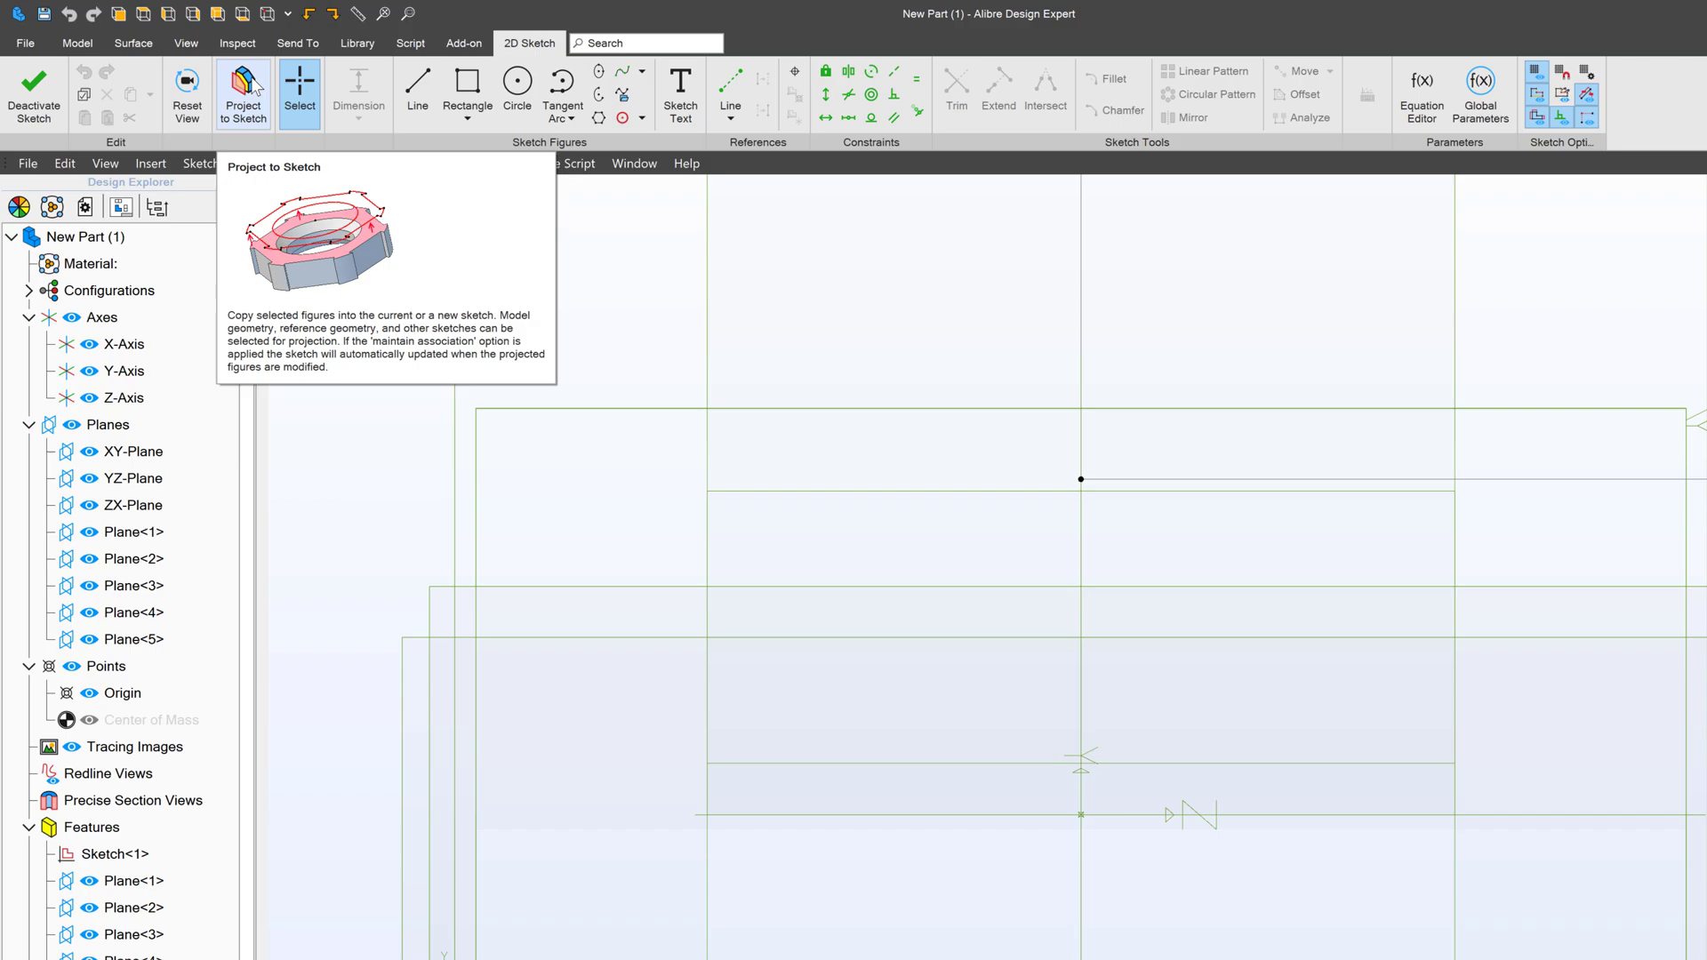
pyautogui.click(516, 85)
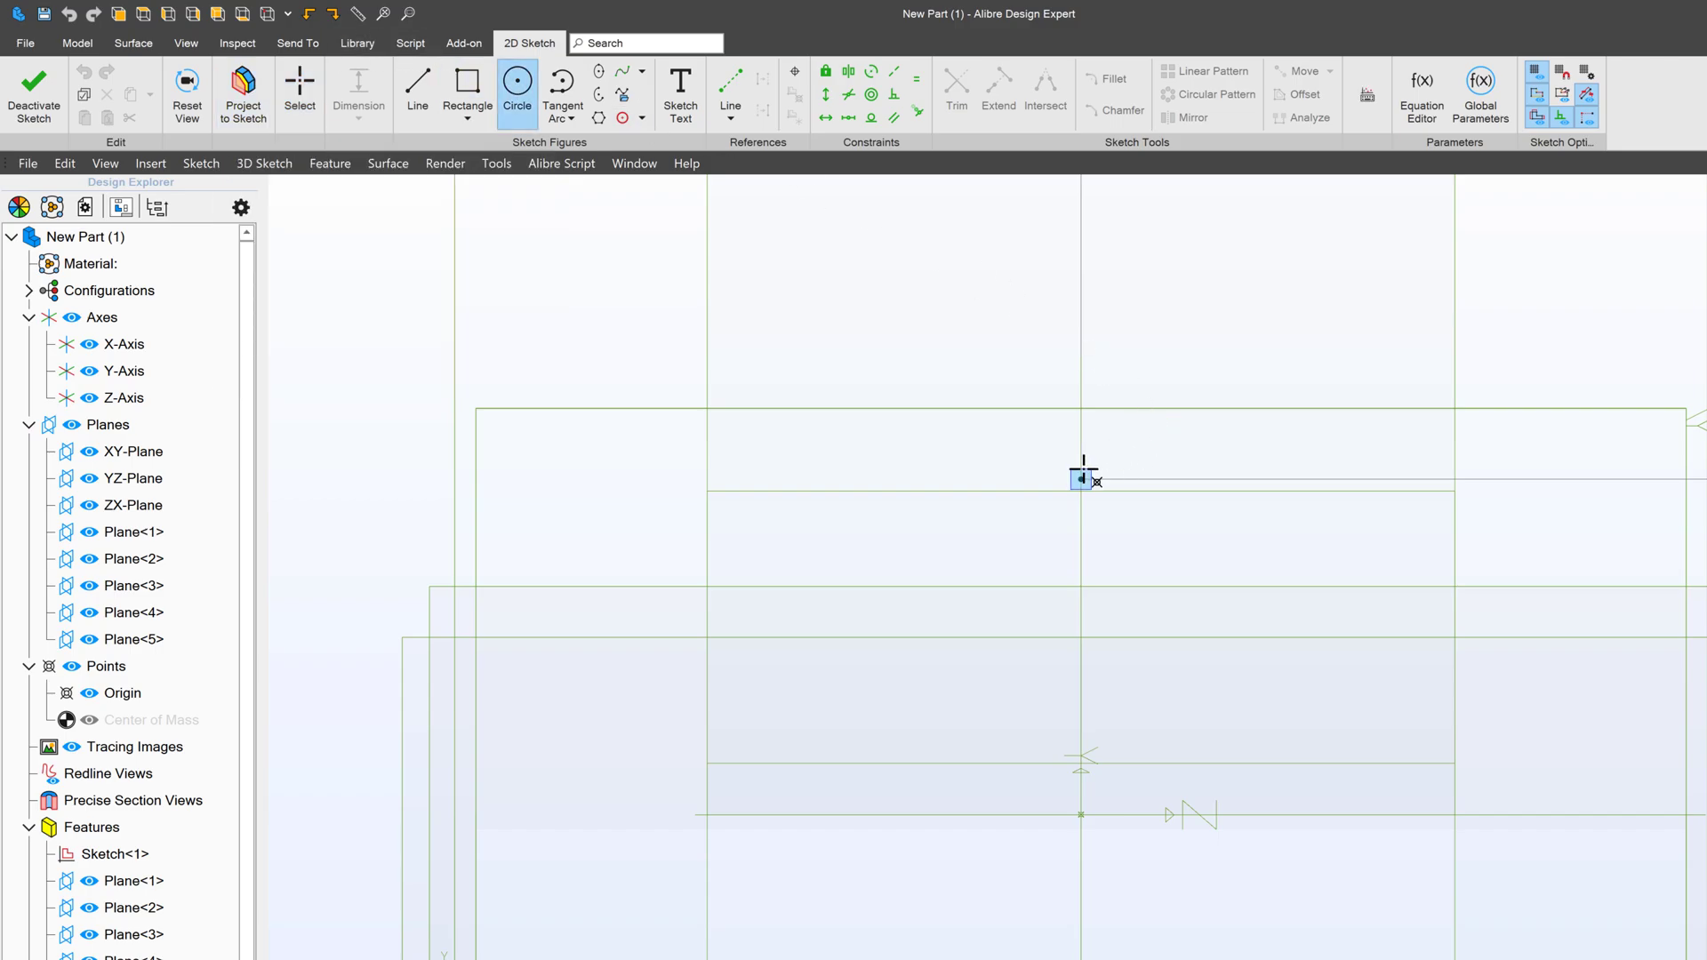
pyautogui.click(1079, 479)
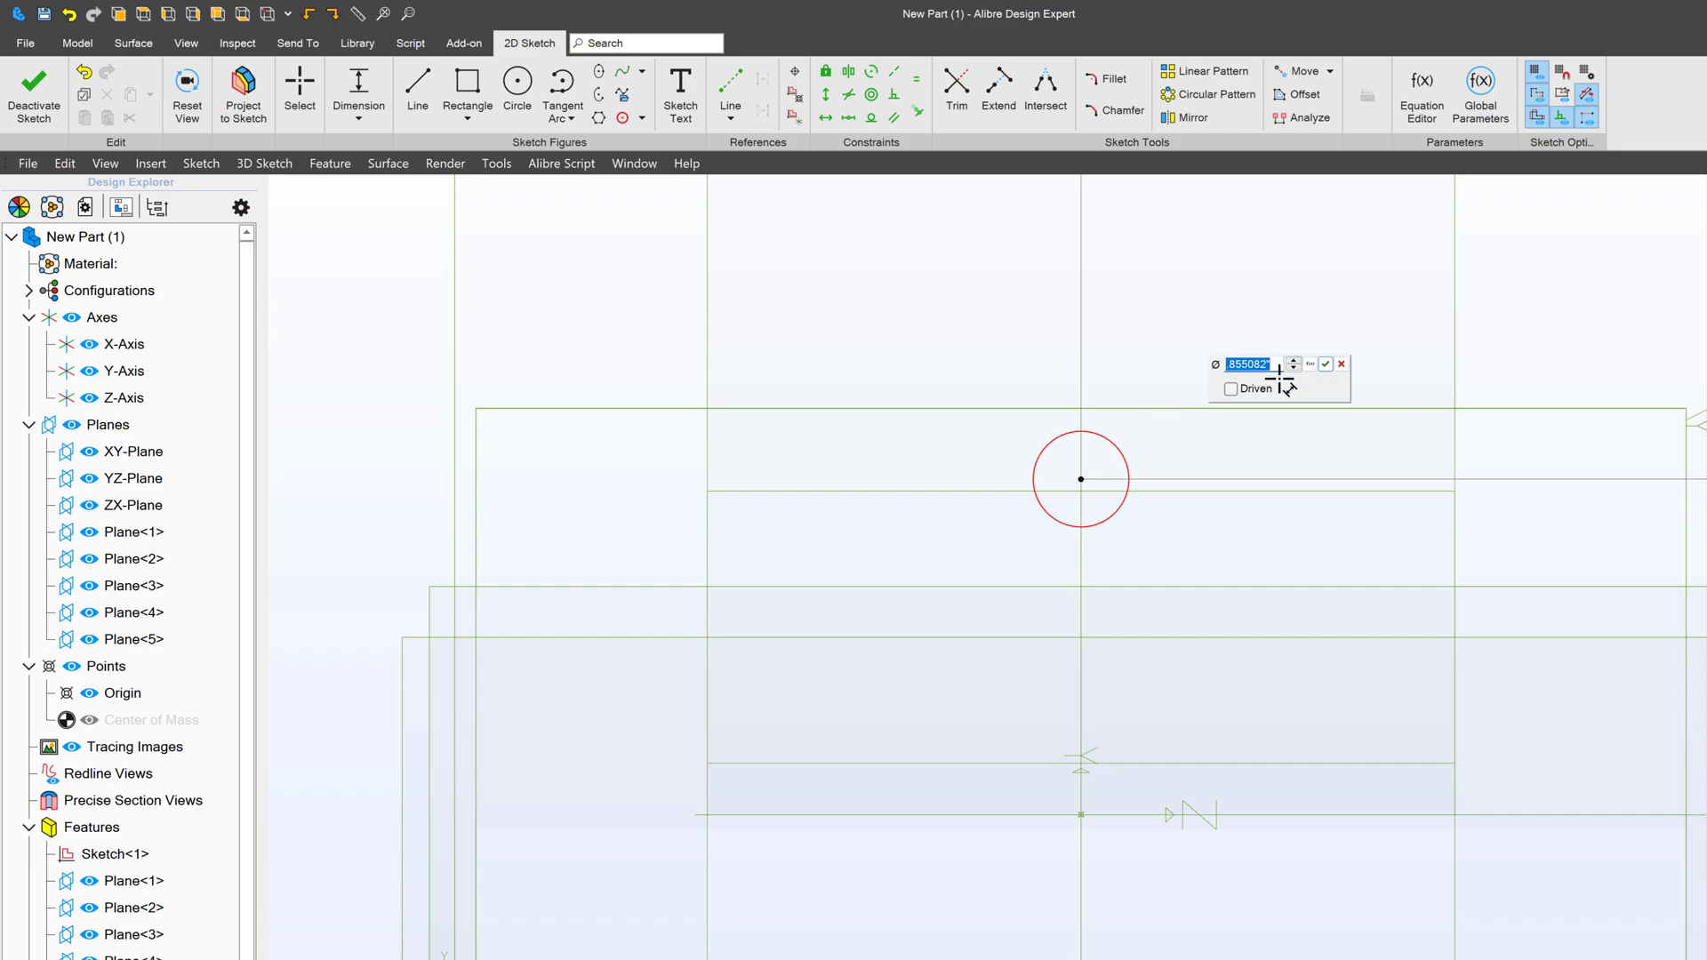
pyautogui.click(1324, 363)
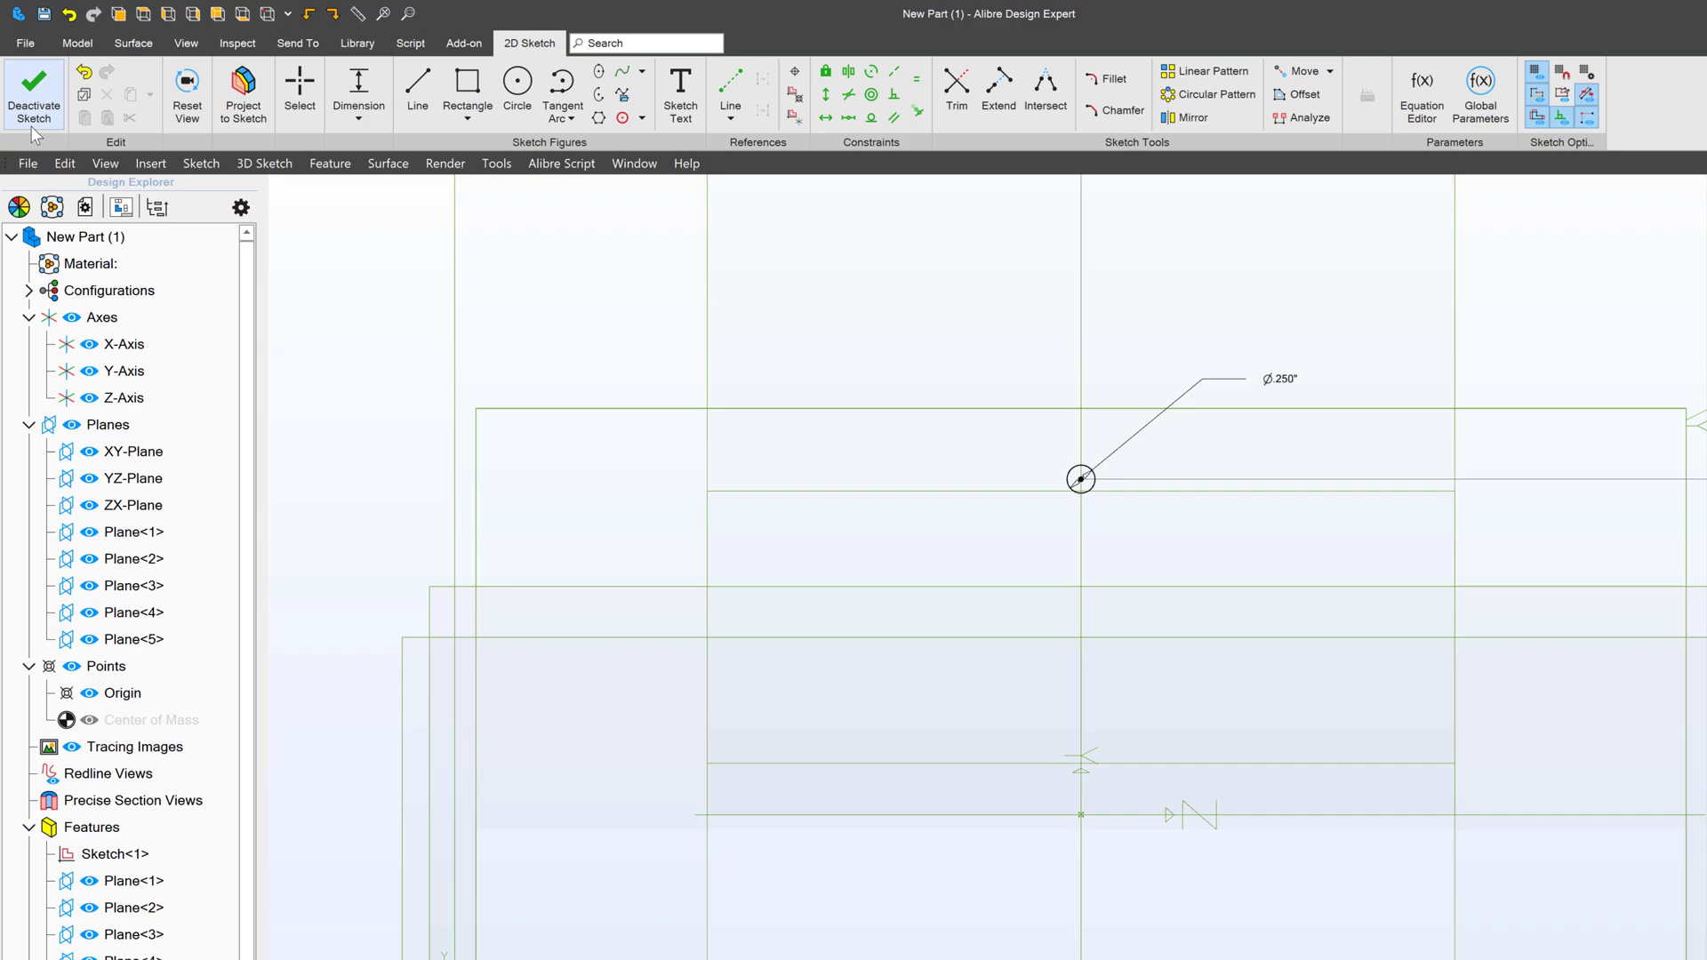
pyautogui.click(34, 92)
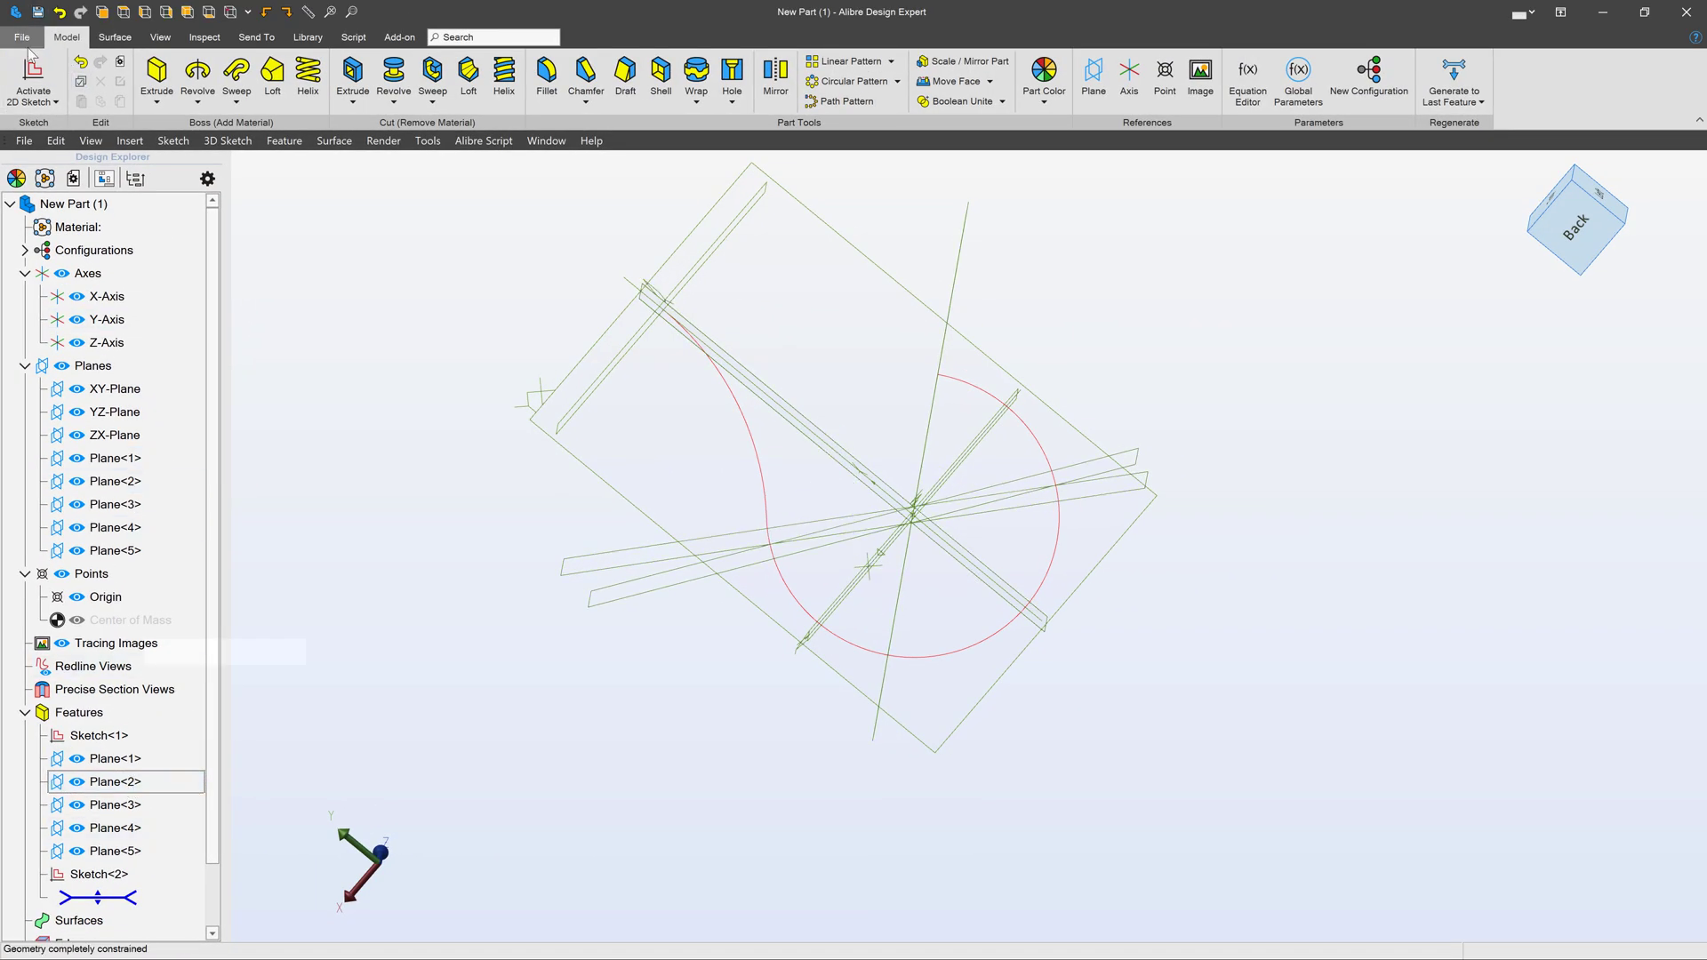
pyautogui.moveTo(32, 77)
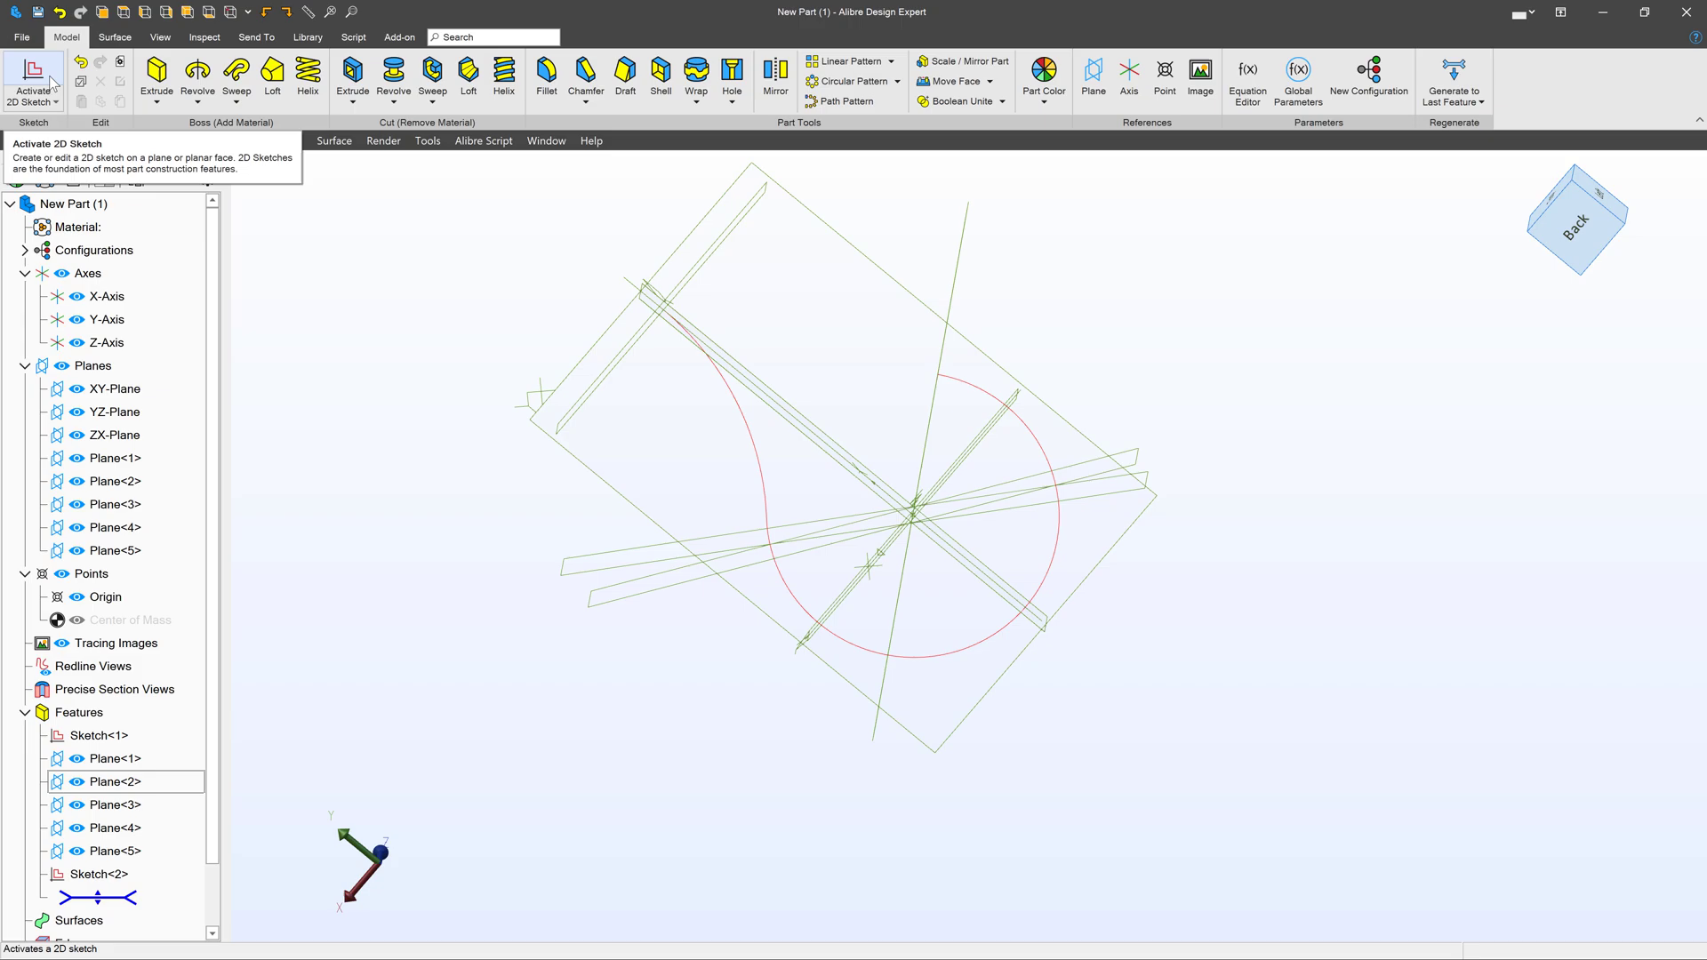
# Sketch a circle section on the guide point on Plane<2> and finish it as Sketch<3>
pyautogui.click(34, 82)
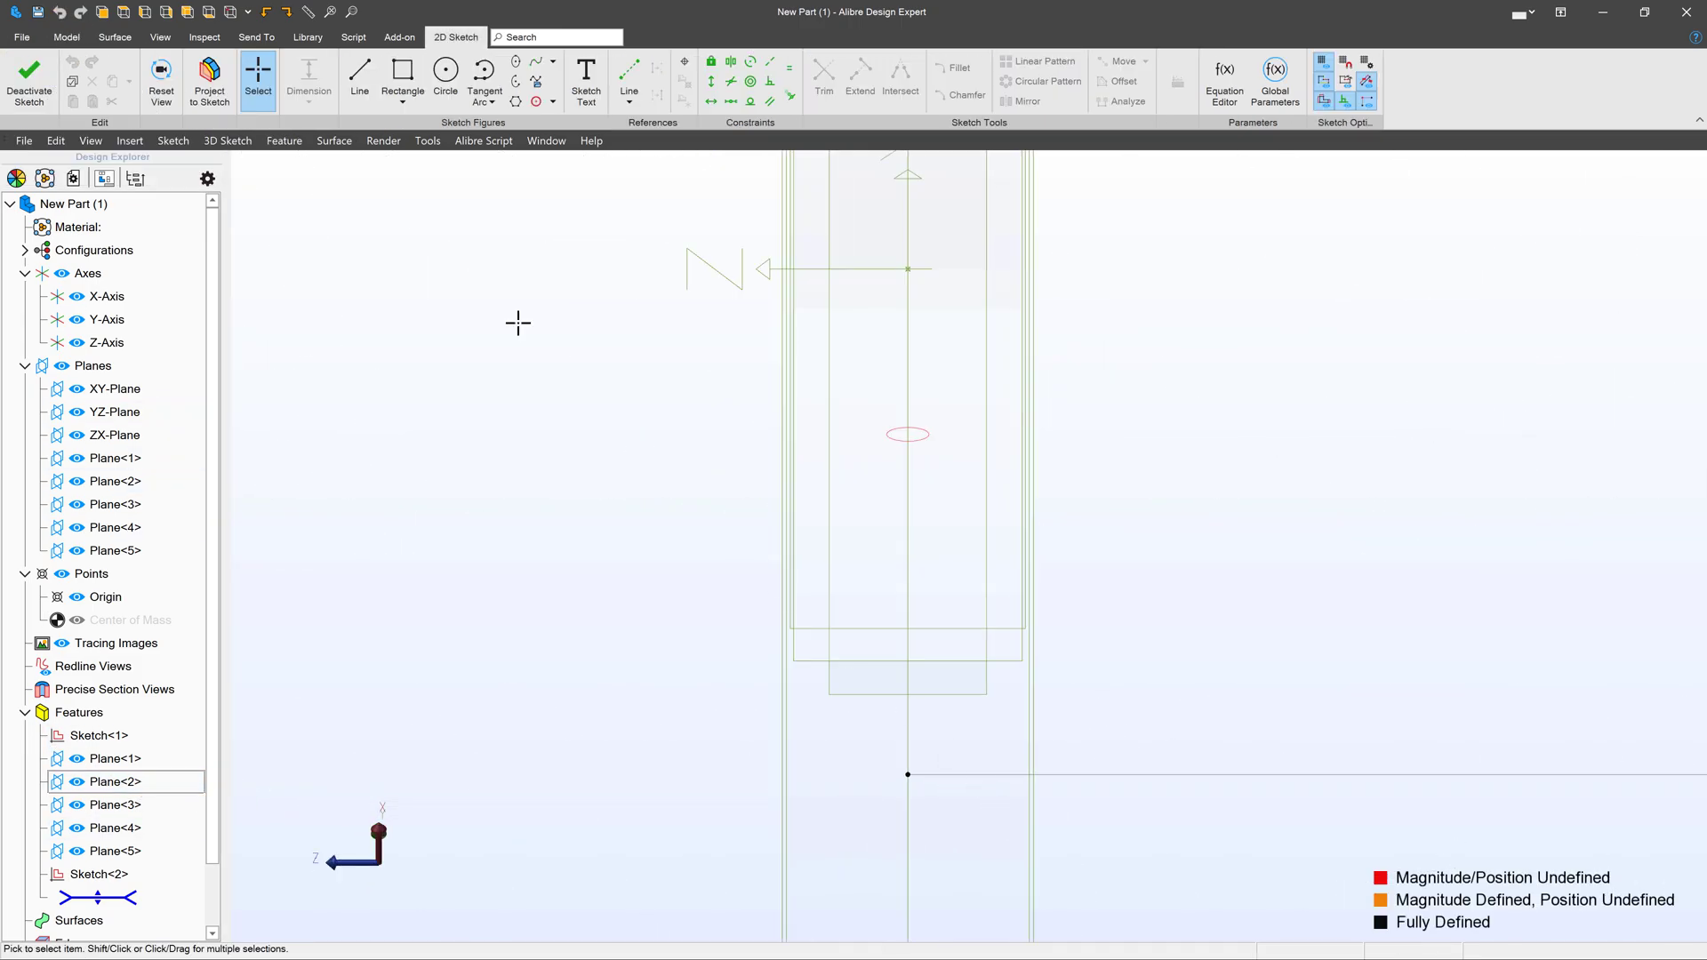
pyautogui.click(444, 71)
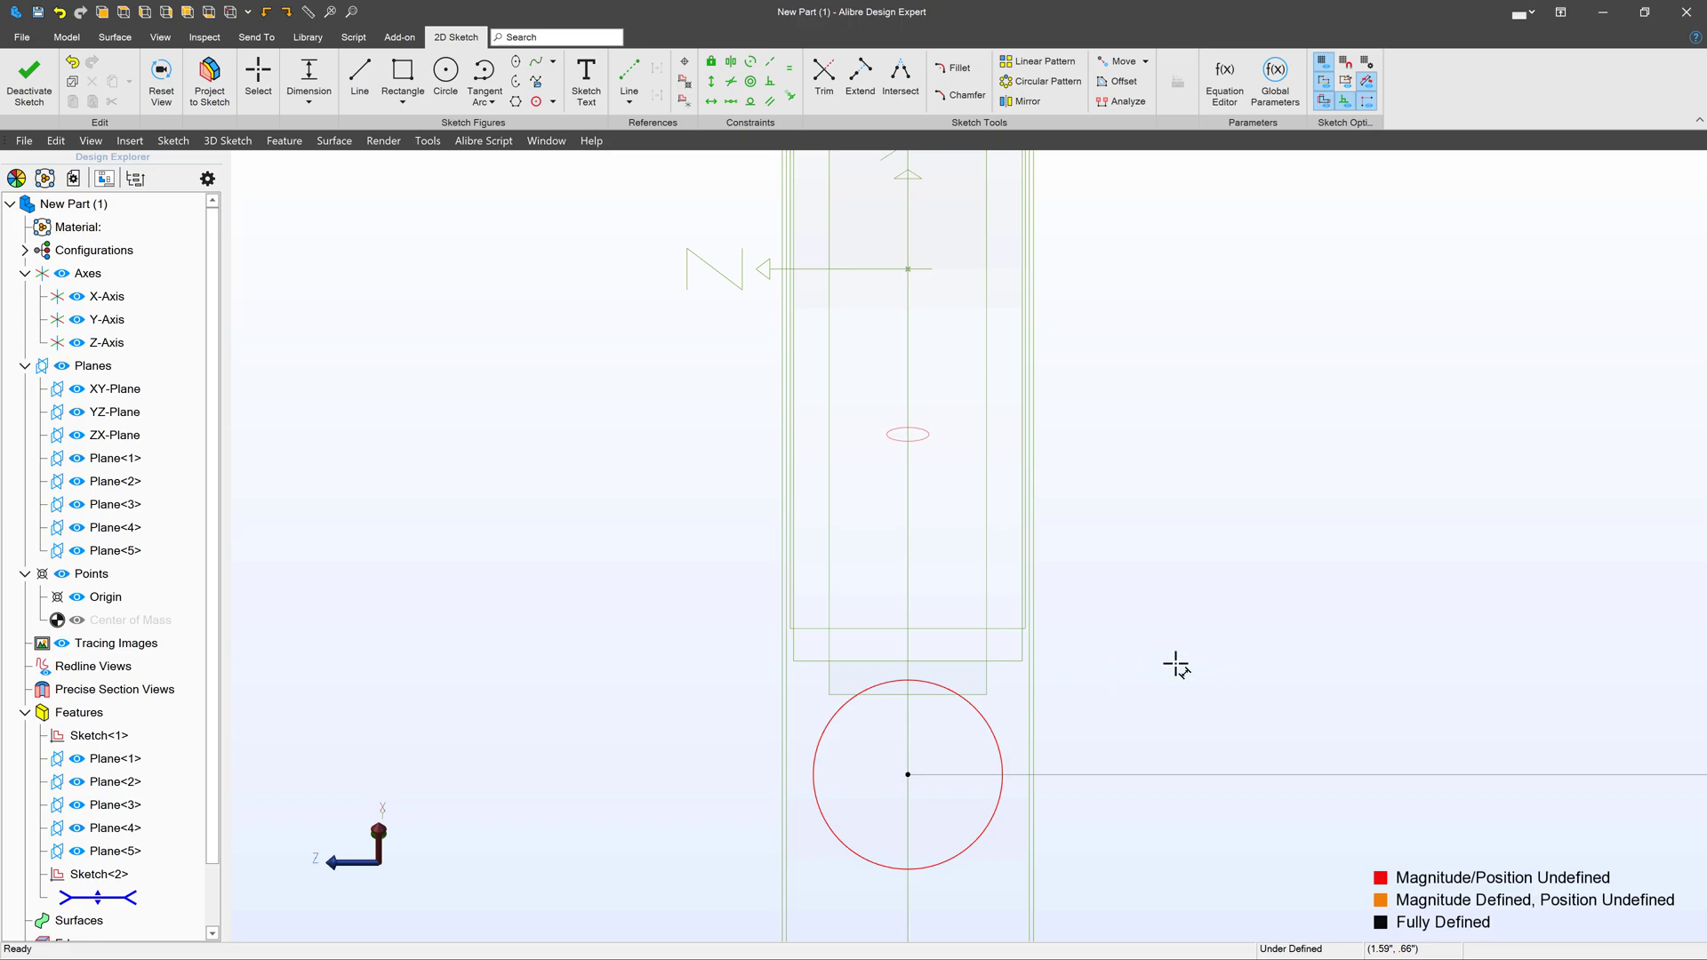
pyautogui.click(30, 81)
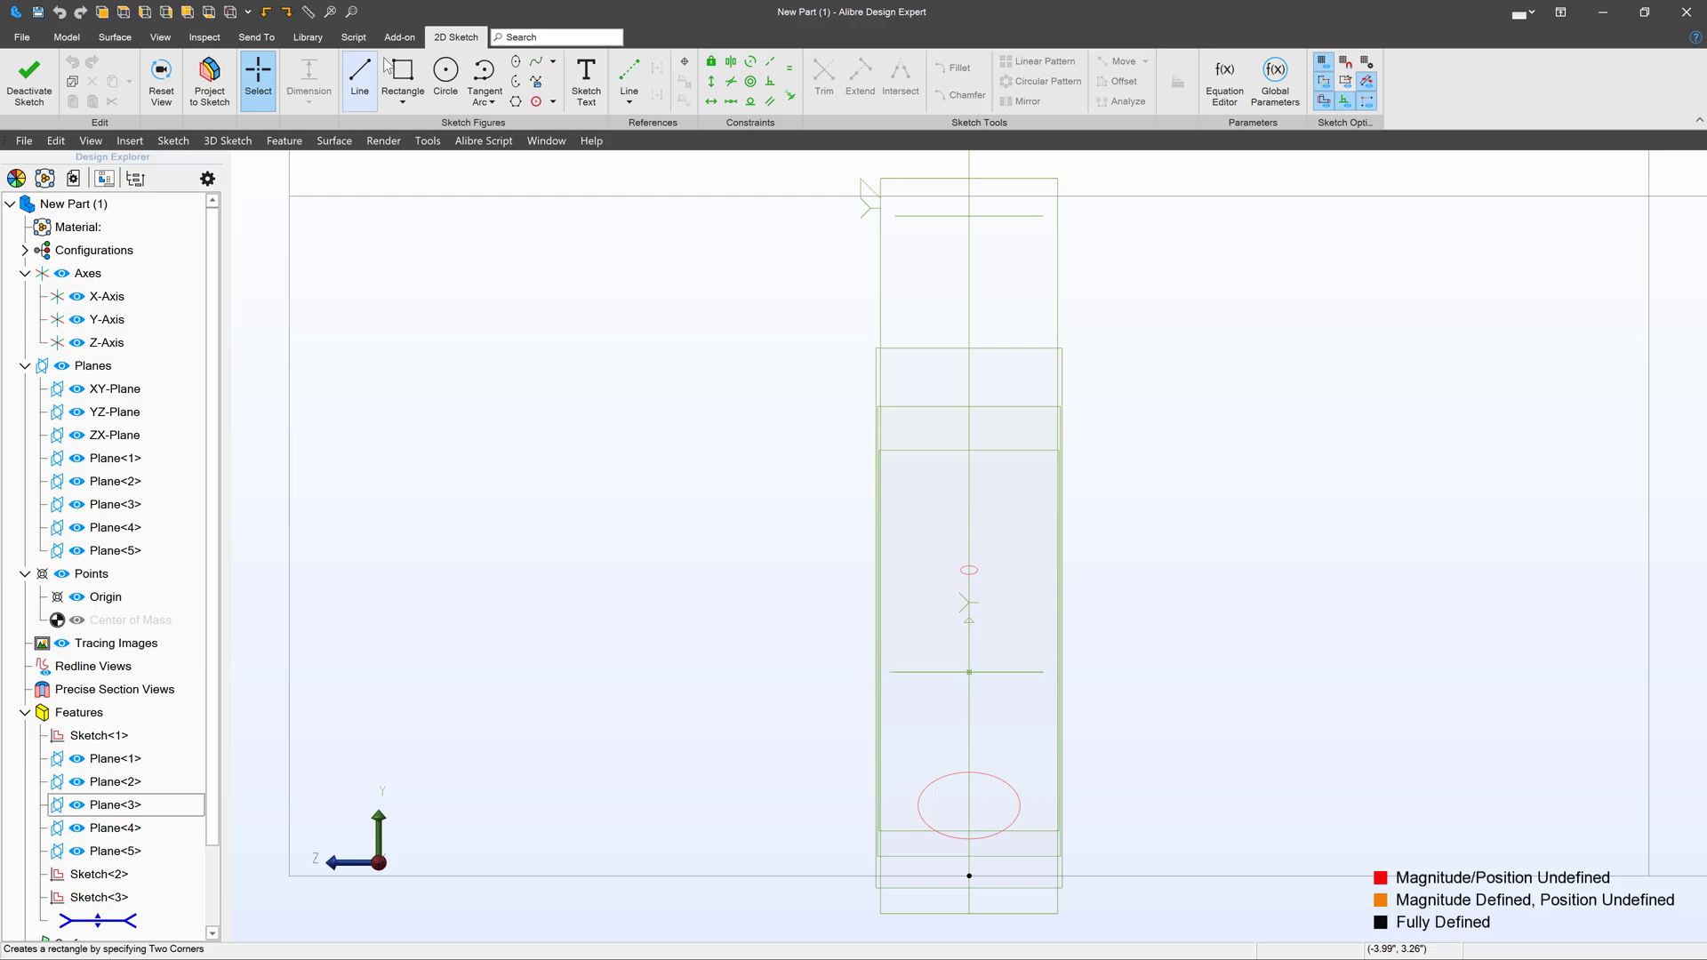
# Sketch the next circle sections on Plane<3> and Plane<4>, each finished on its guide point
pyautogui.click(444, 74)
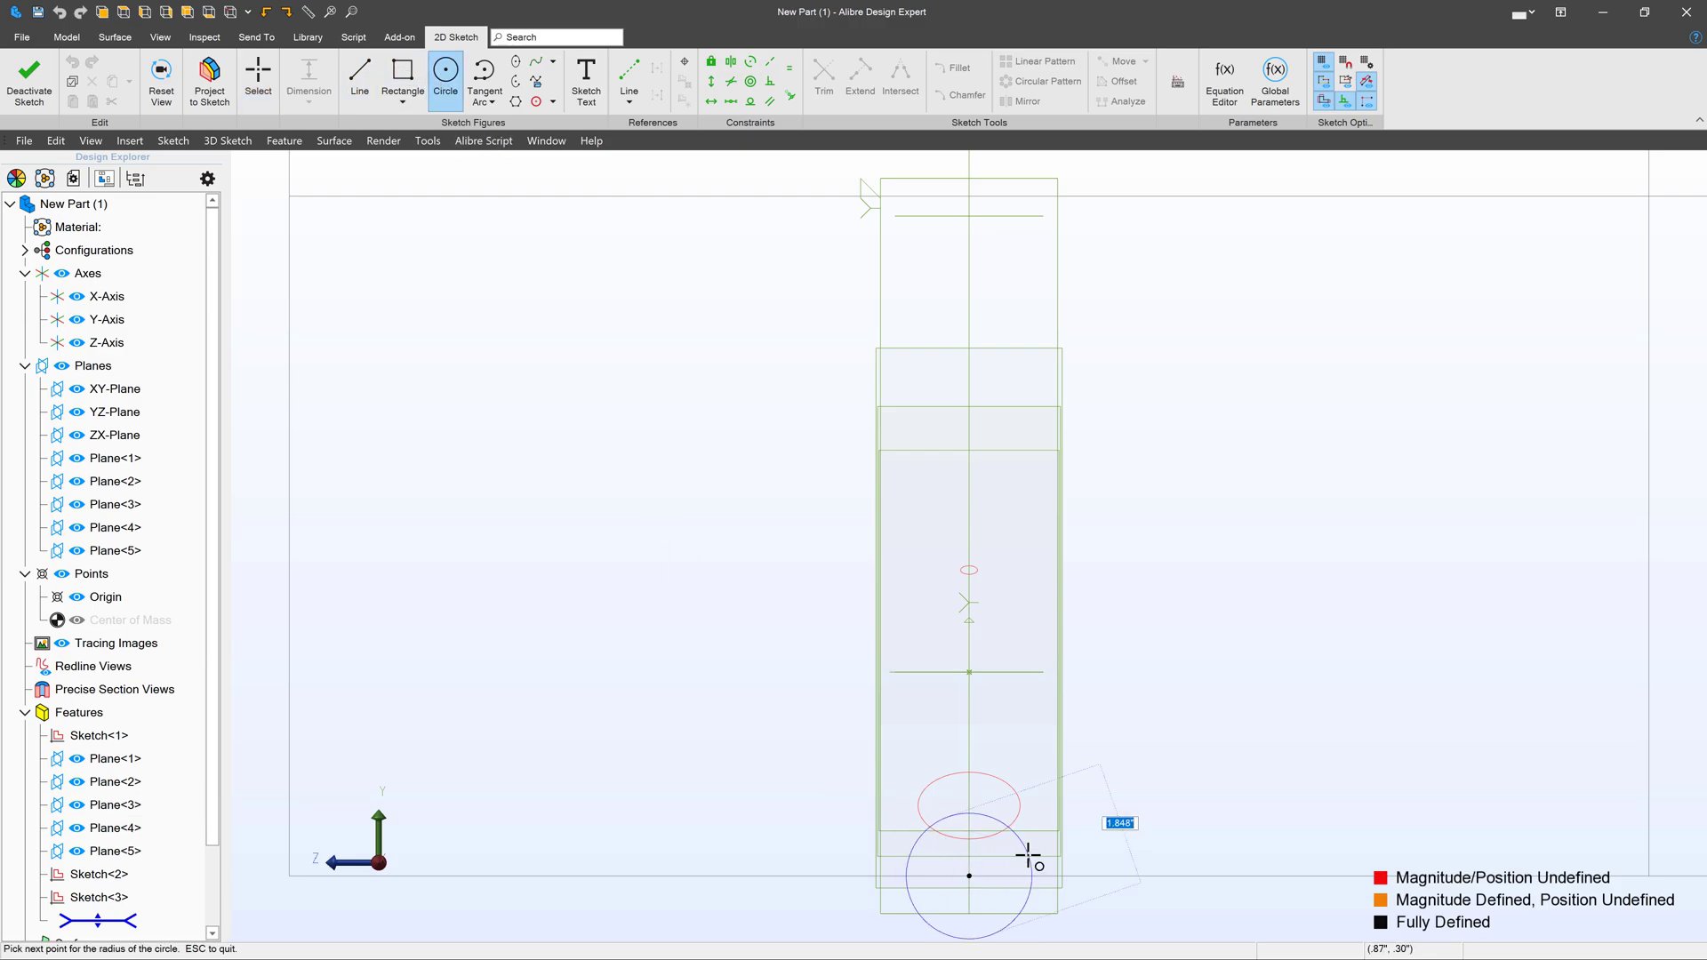
pyautogui.click(1028, 855)
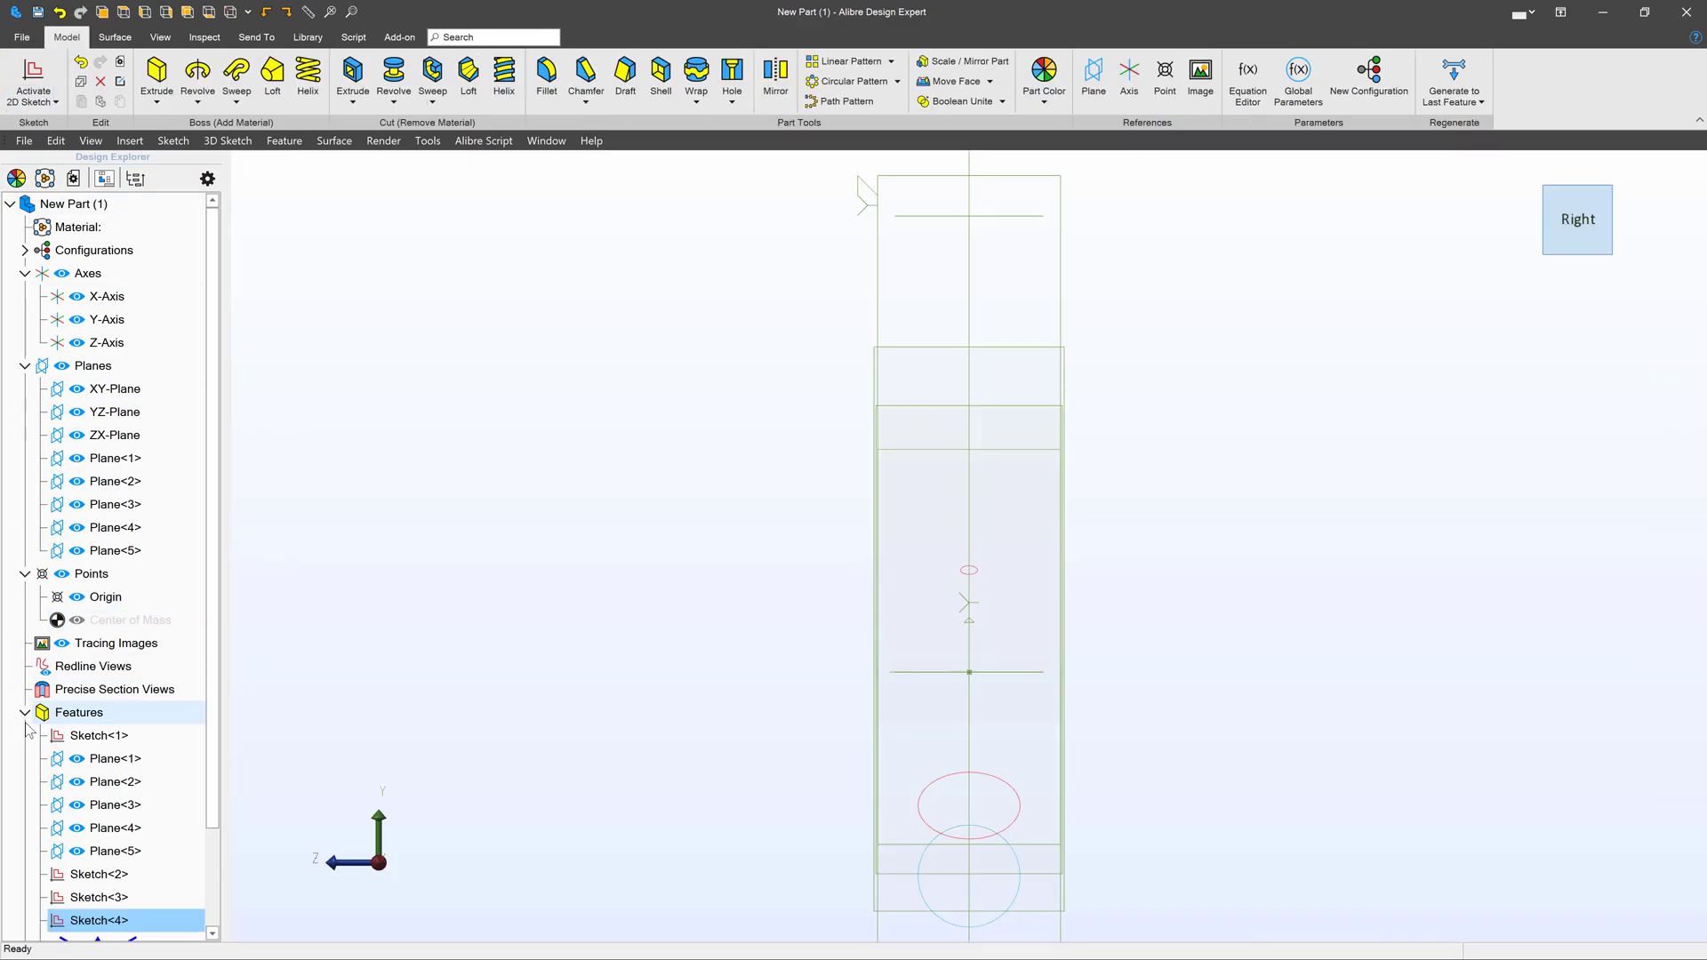
pyautogui.click(114, 526)
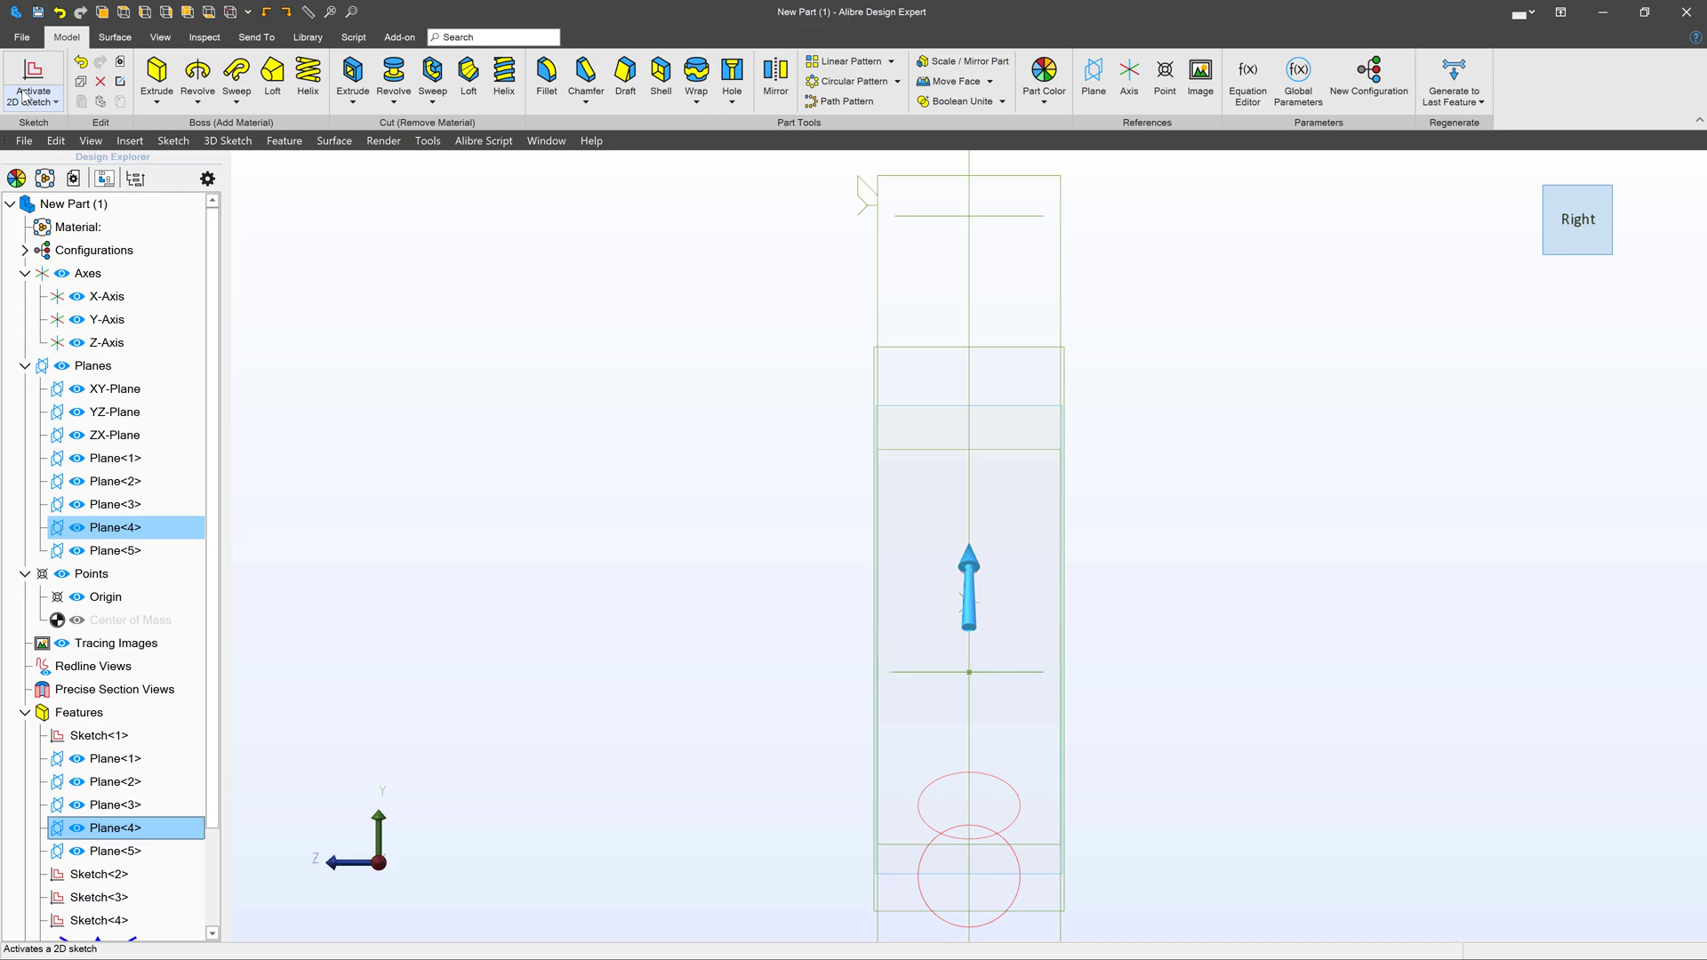
pyautogui.click(32, 83)
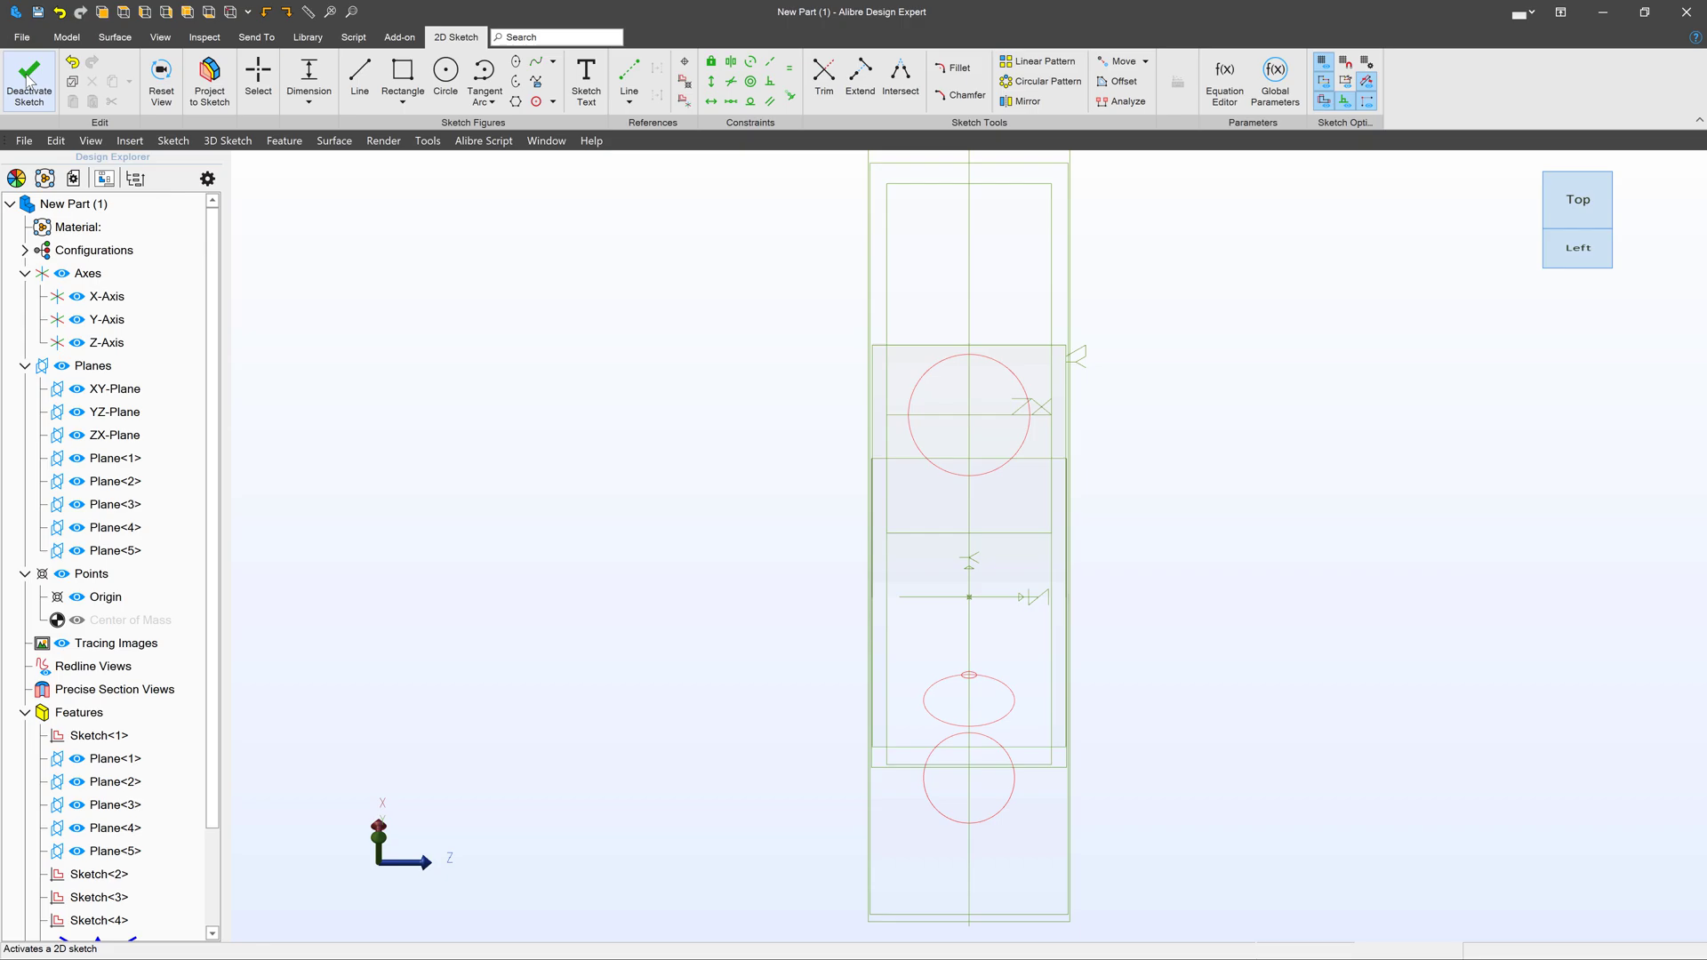
pyautogui.click(31, 82)
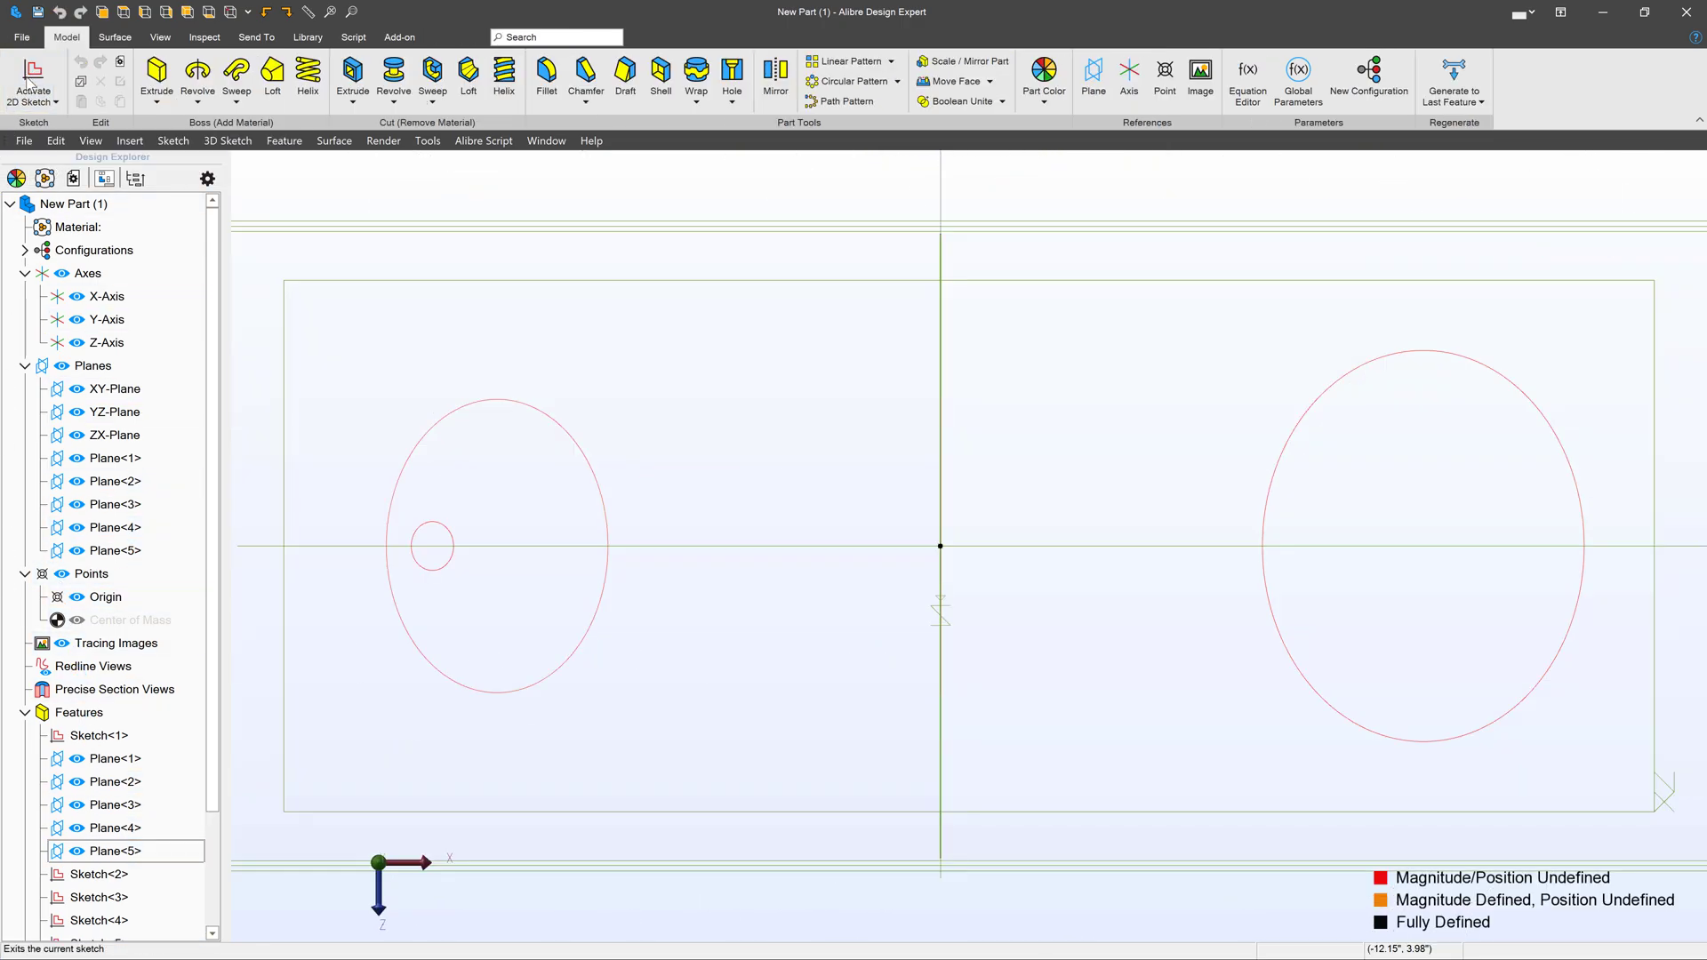
# Draw a centre rectangle on Plane<5> at the guide point with its top edge constrained horizontal
pyautogui.click(32, 81)
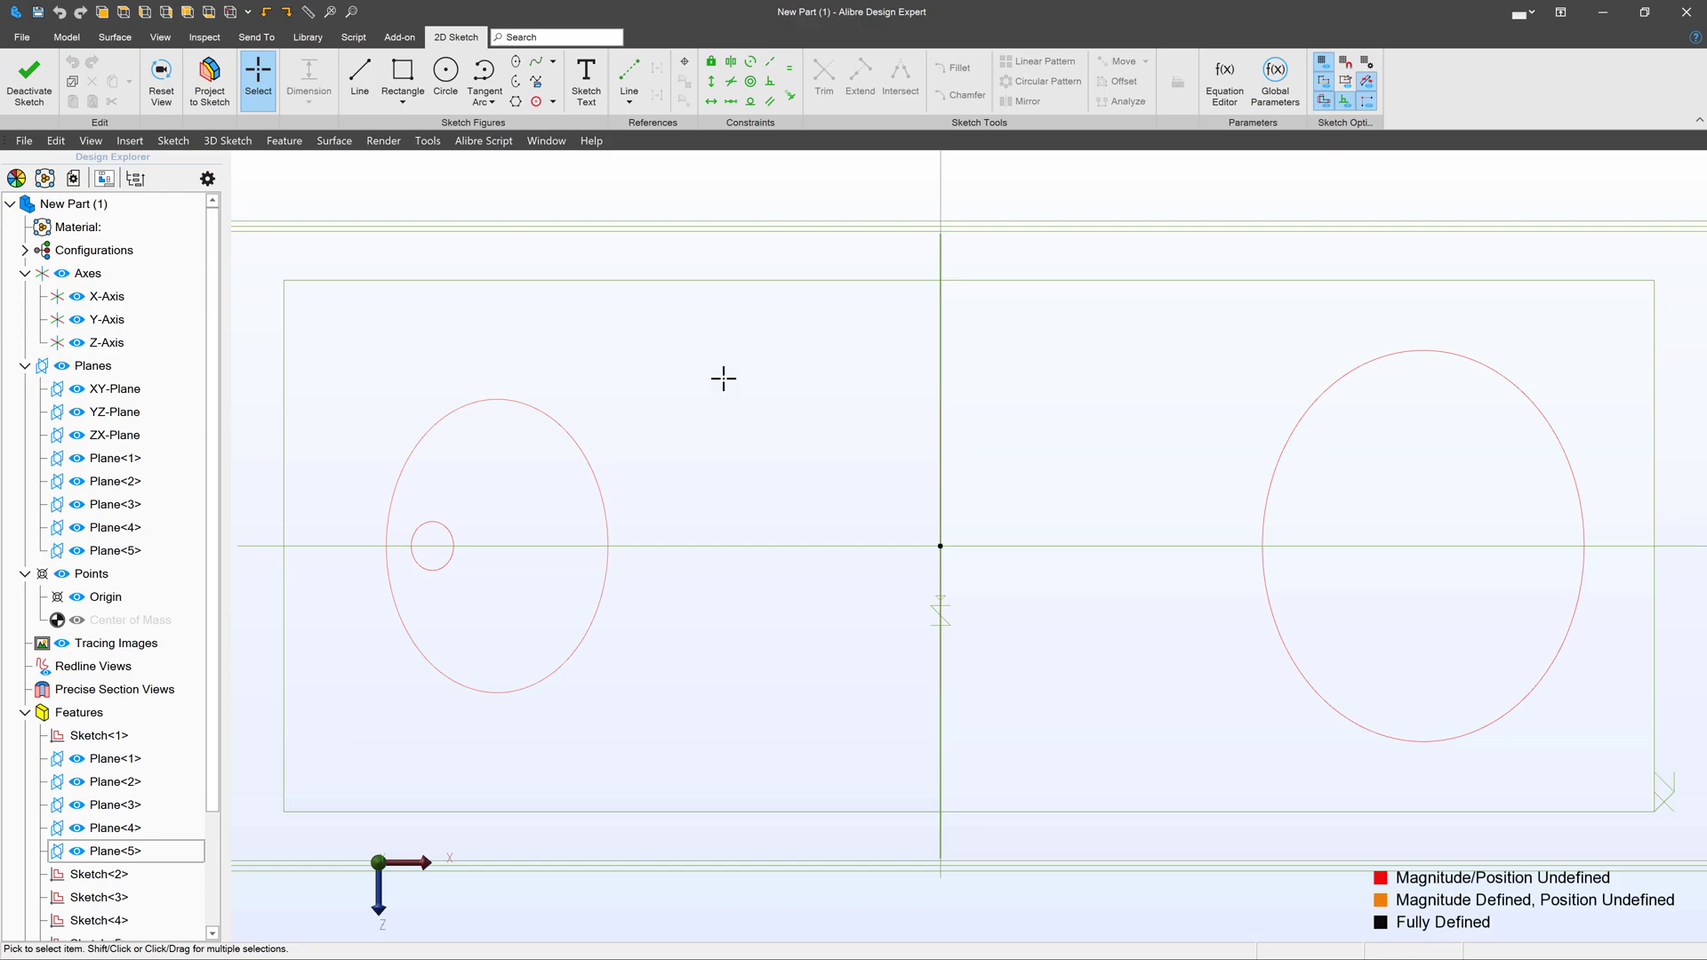
pyautogui.click(417, 80)
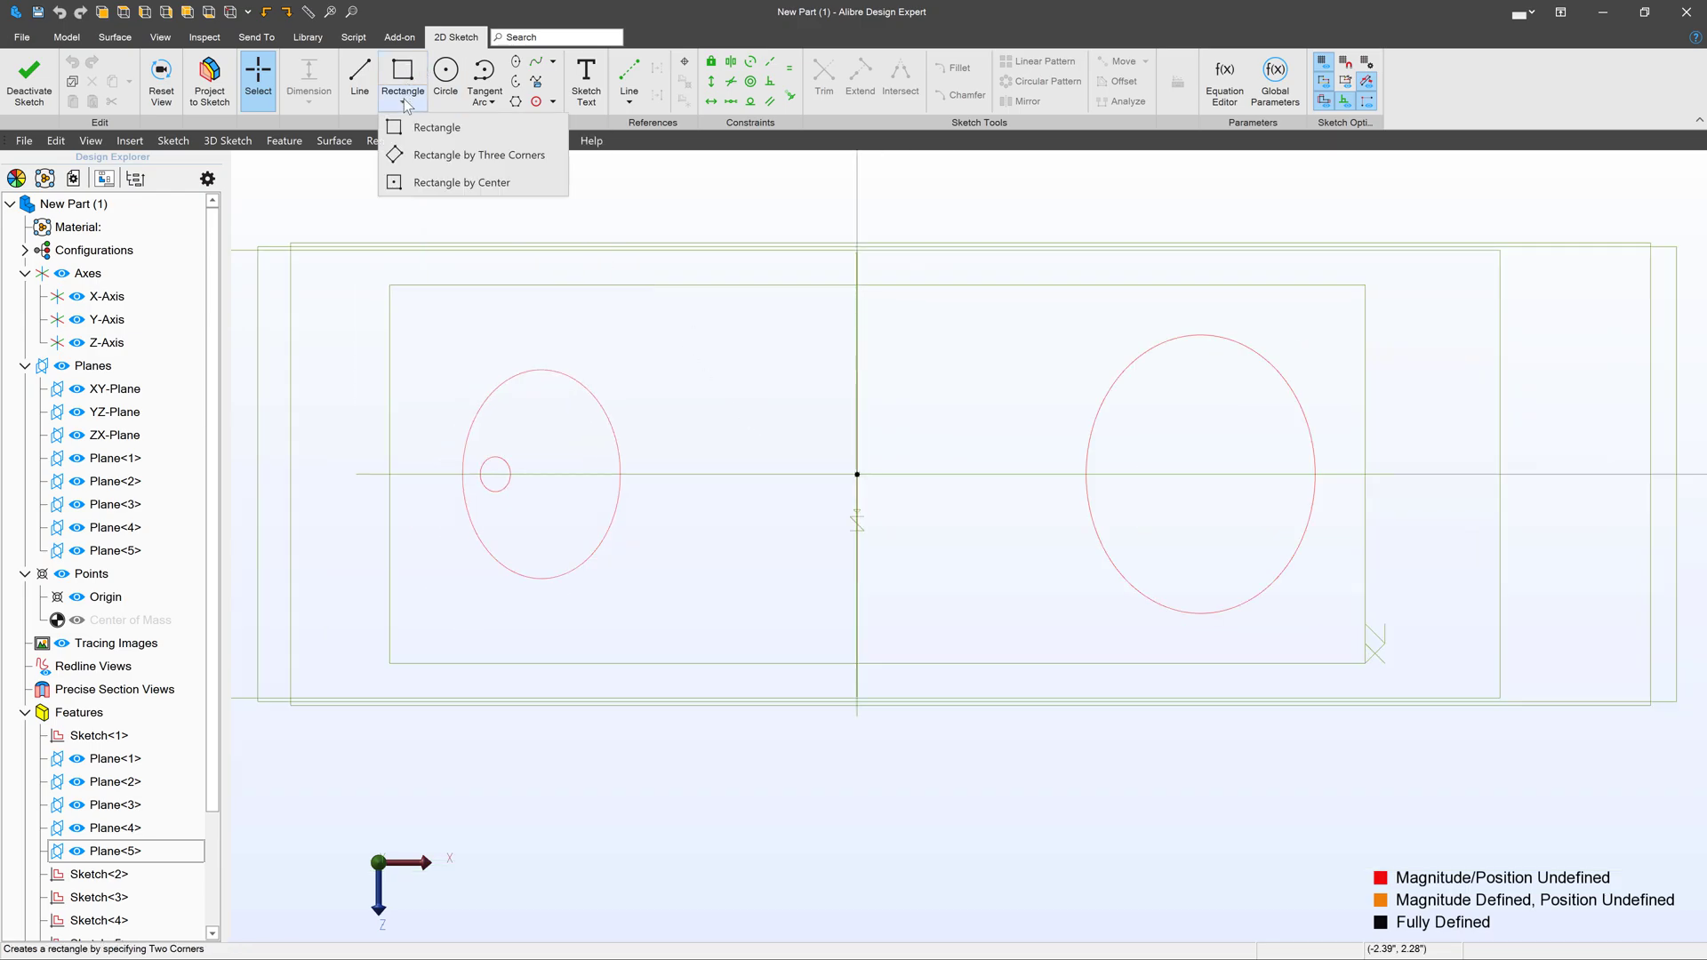
pyautogui.click(462, 181)
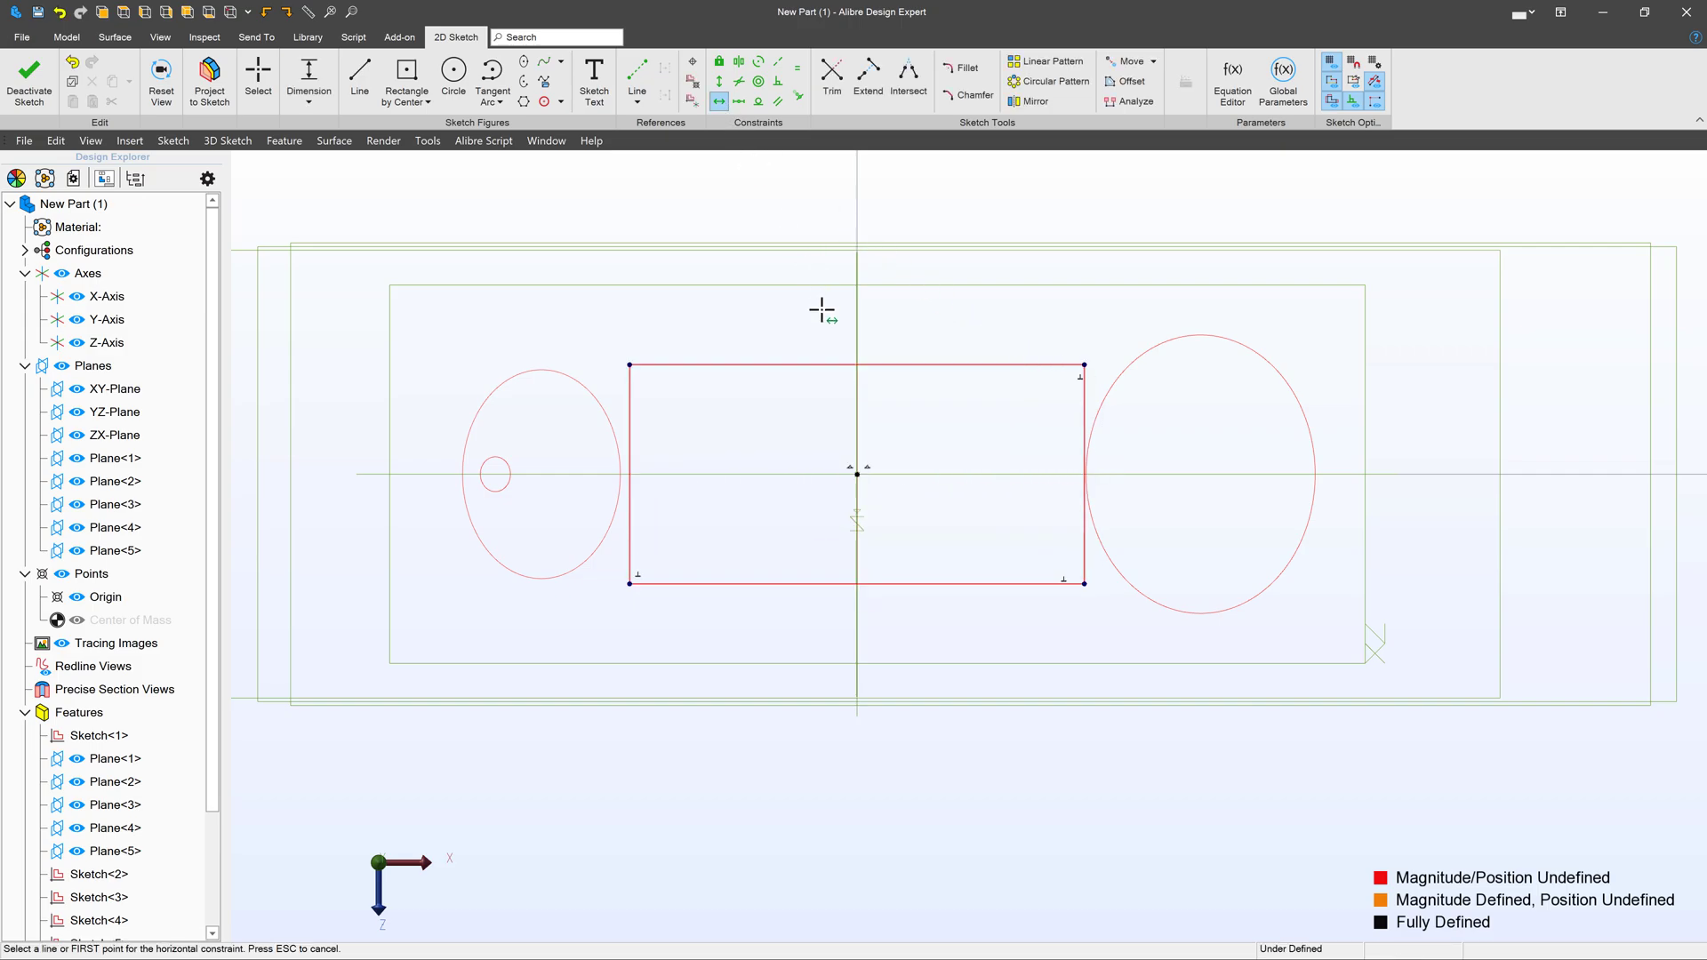
pyautogui.click(308, 71)
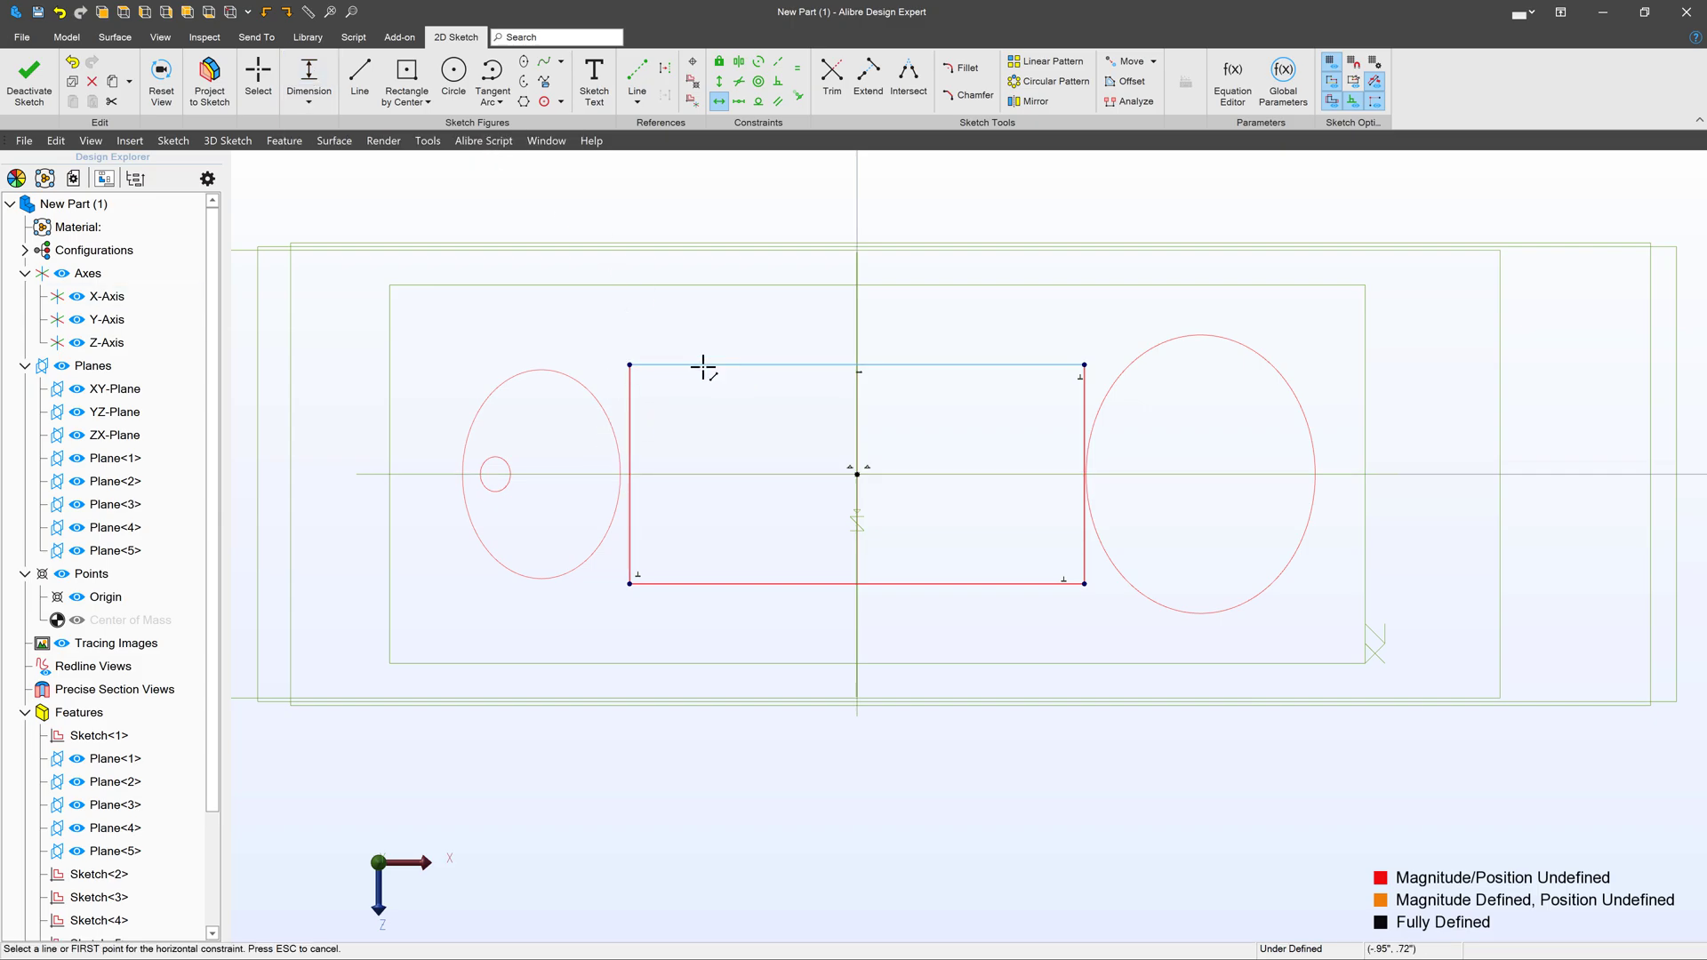
pyautogui.click(258, 68)
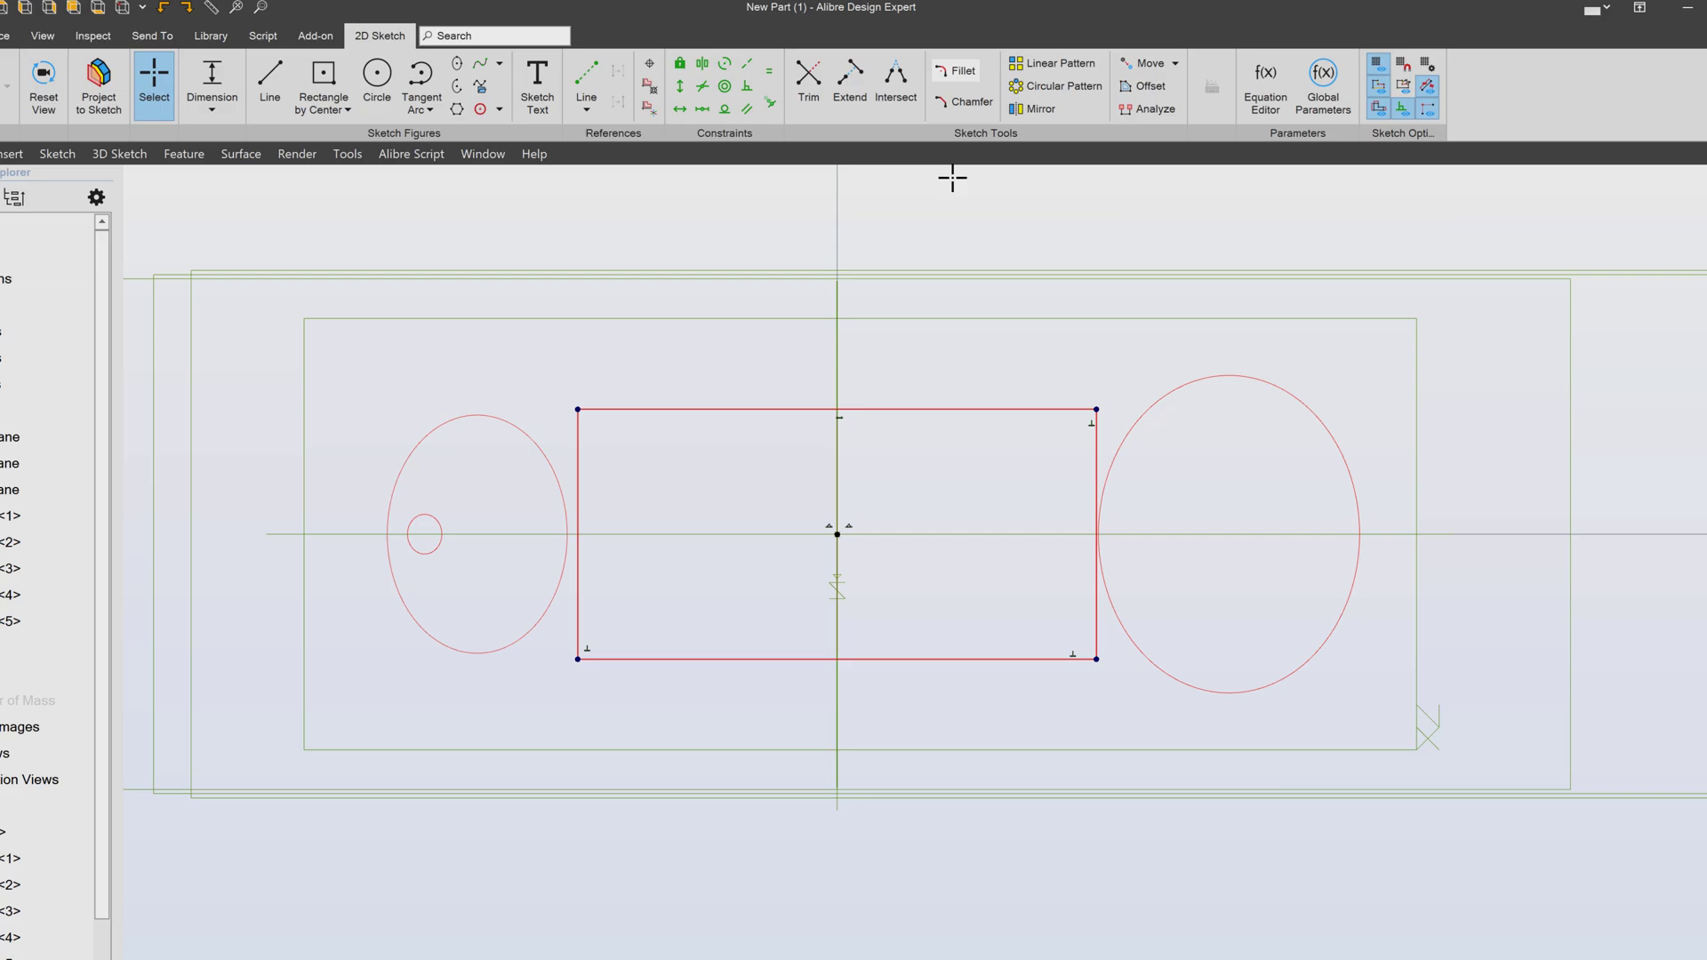
# Apply .500 sketch fillets to all four corners of the rectangle section
pyautogui.click(957, 71)
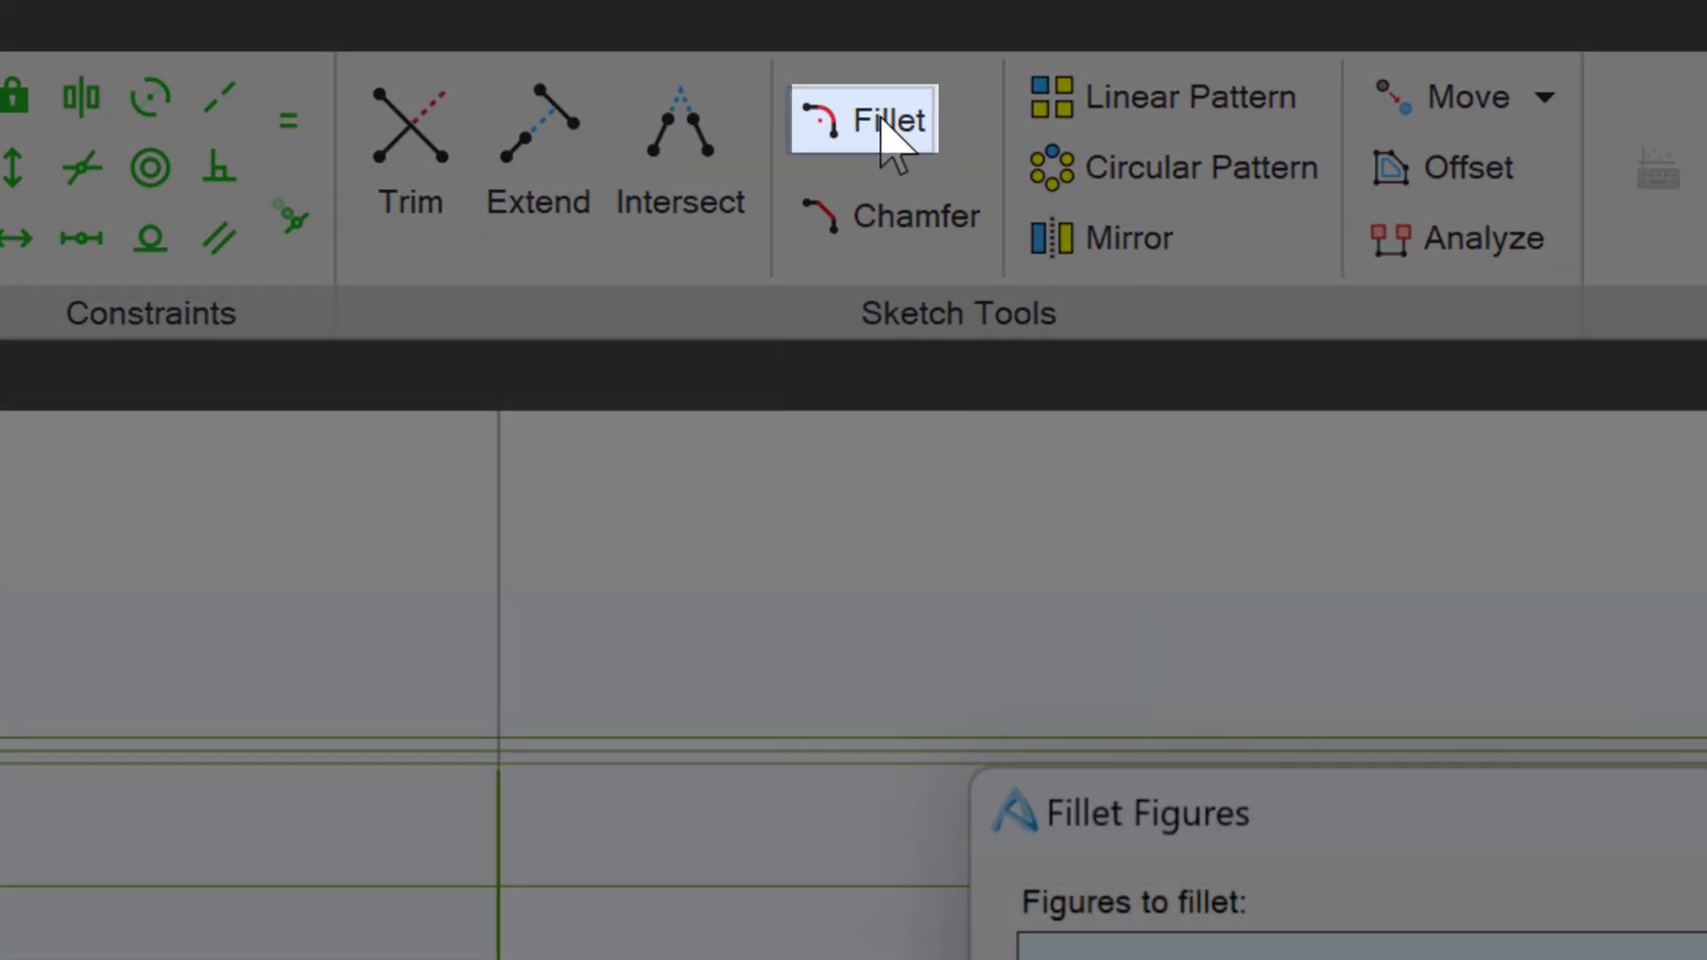
pyautogui.click(861, 119)
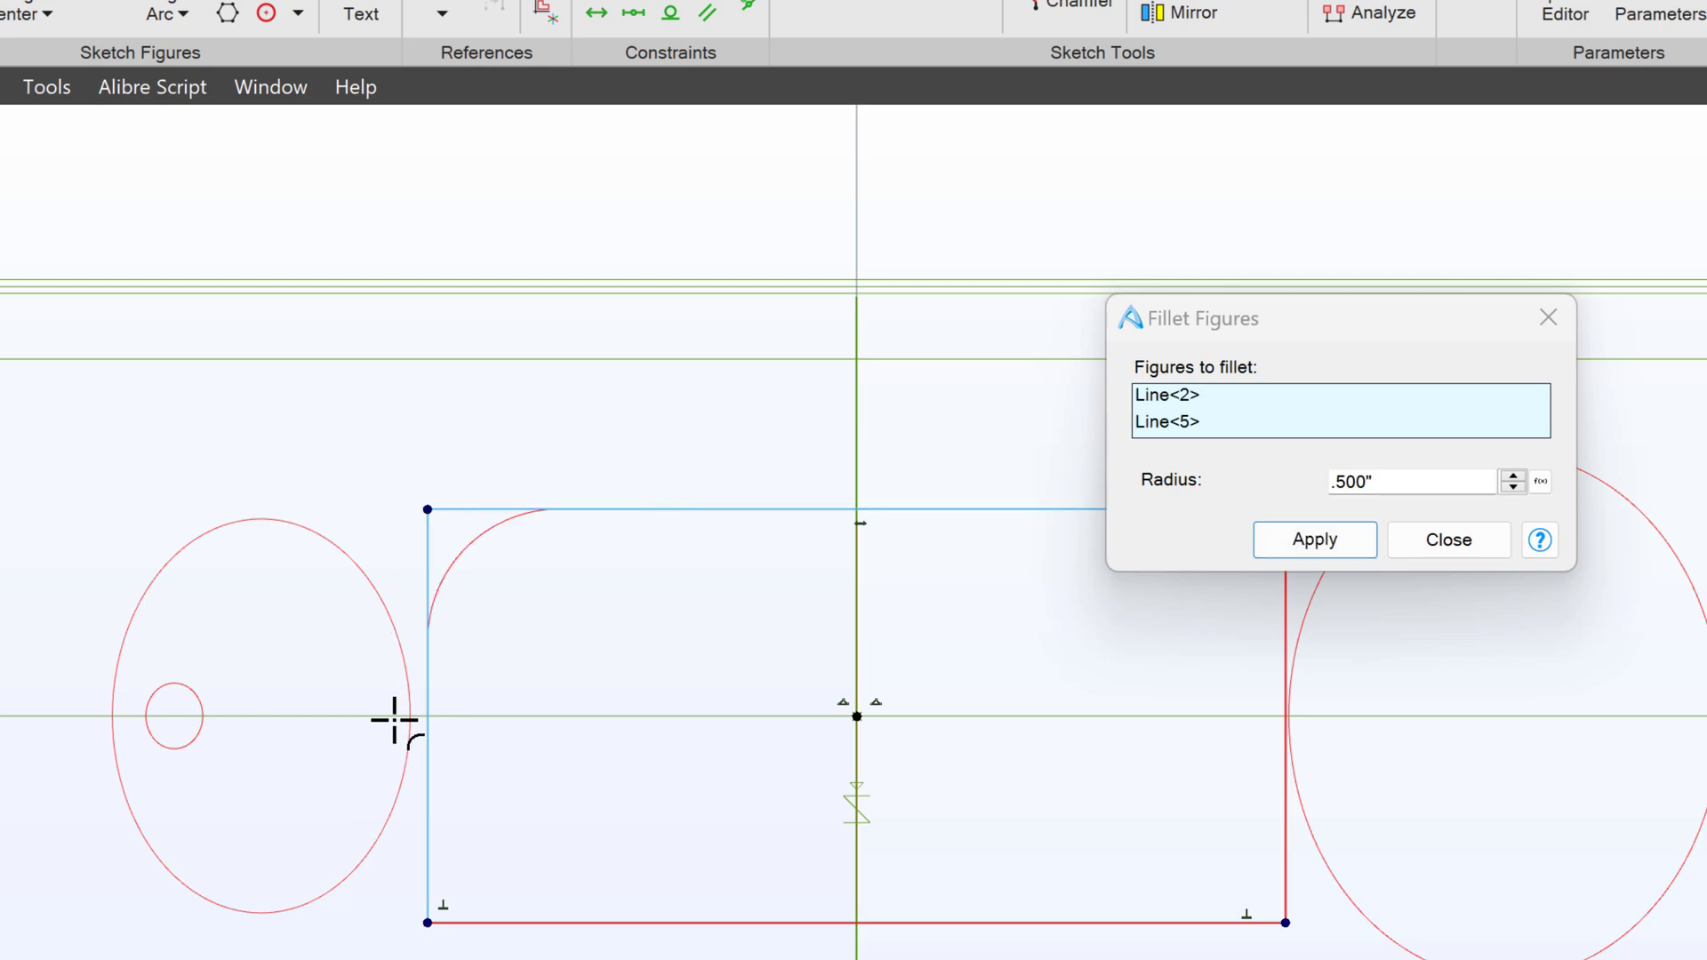
pyautogui.moveTo(1083, 544)
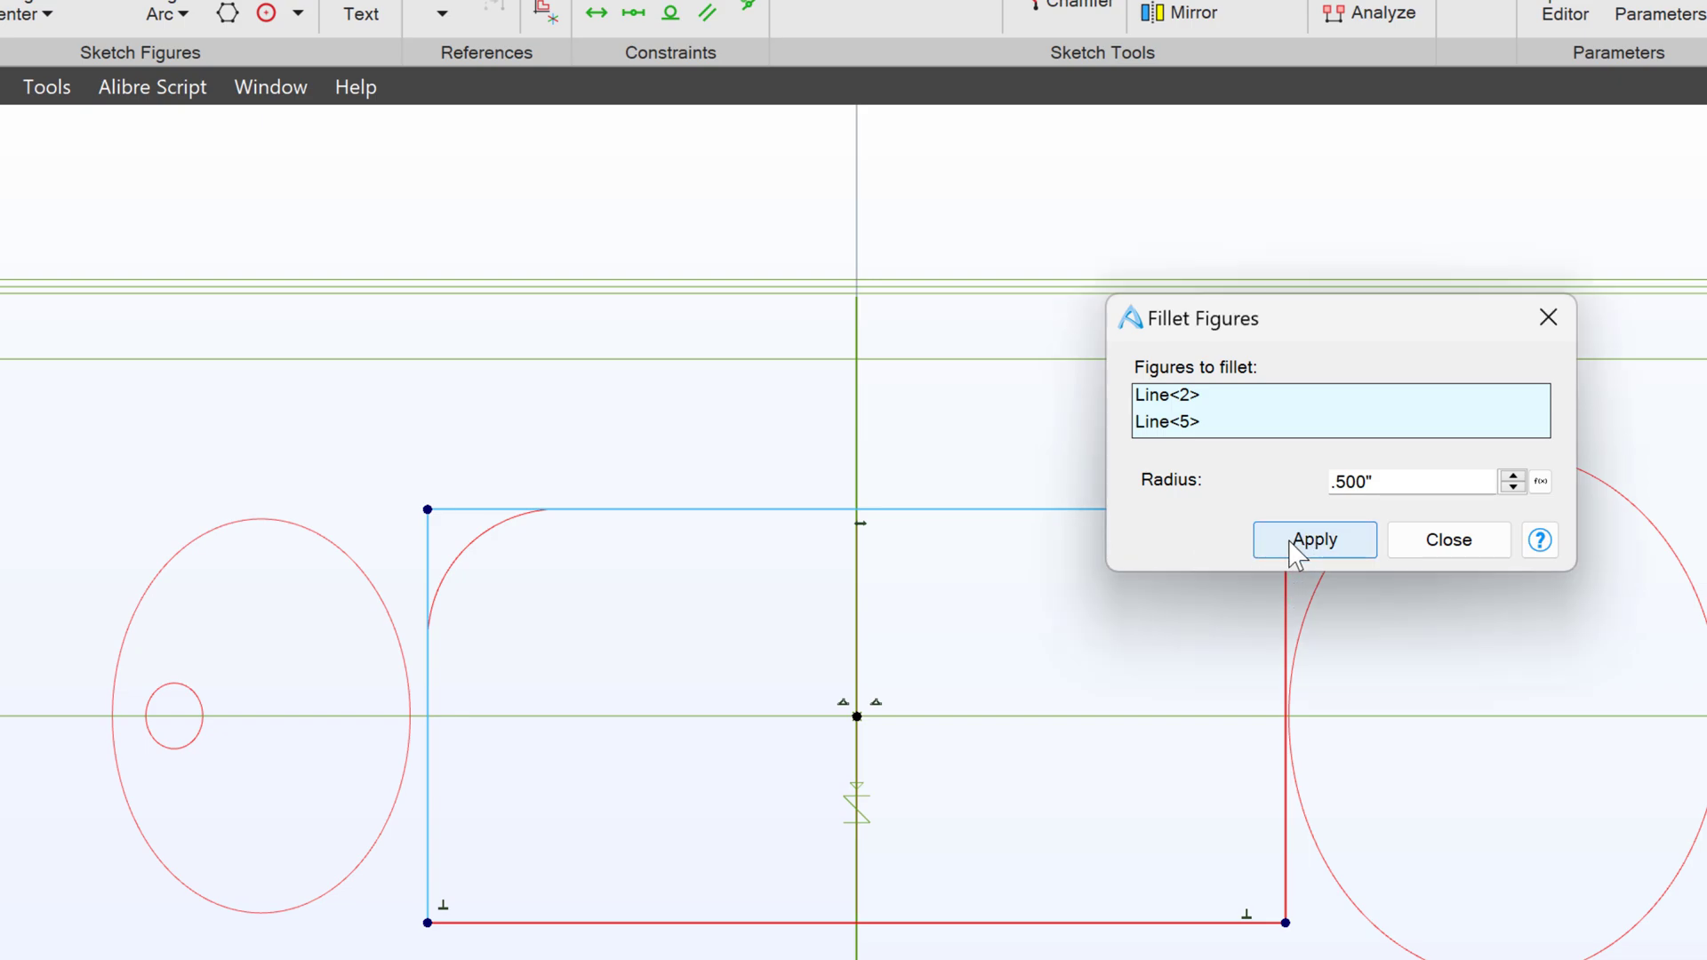
pyautogui.click(1312, 541)
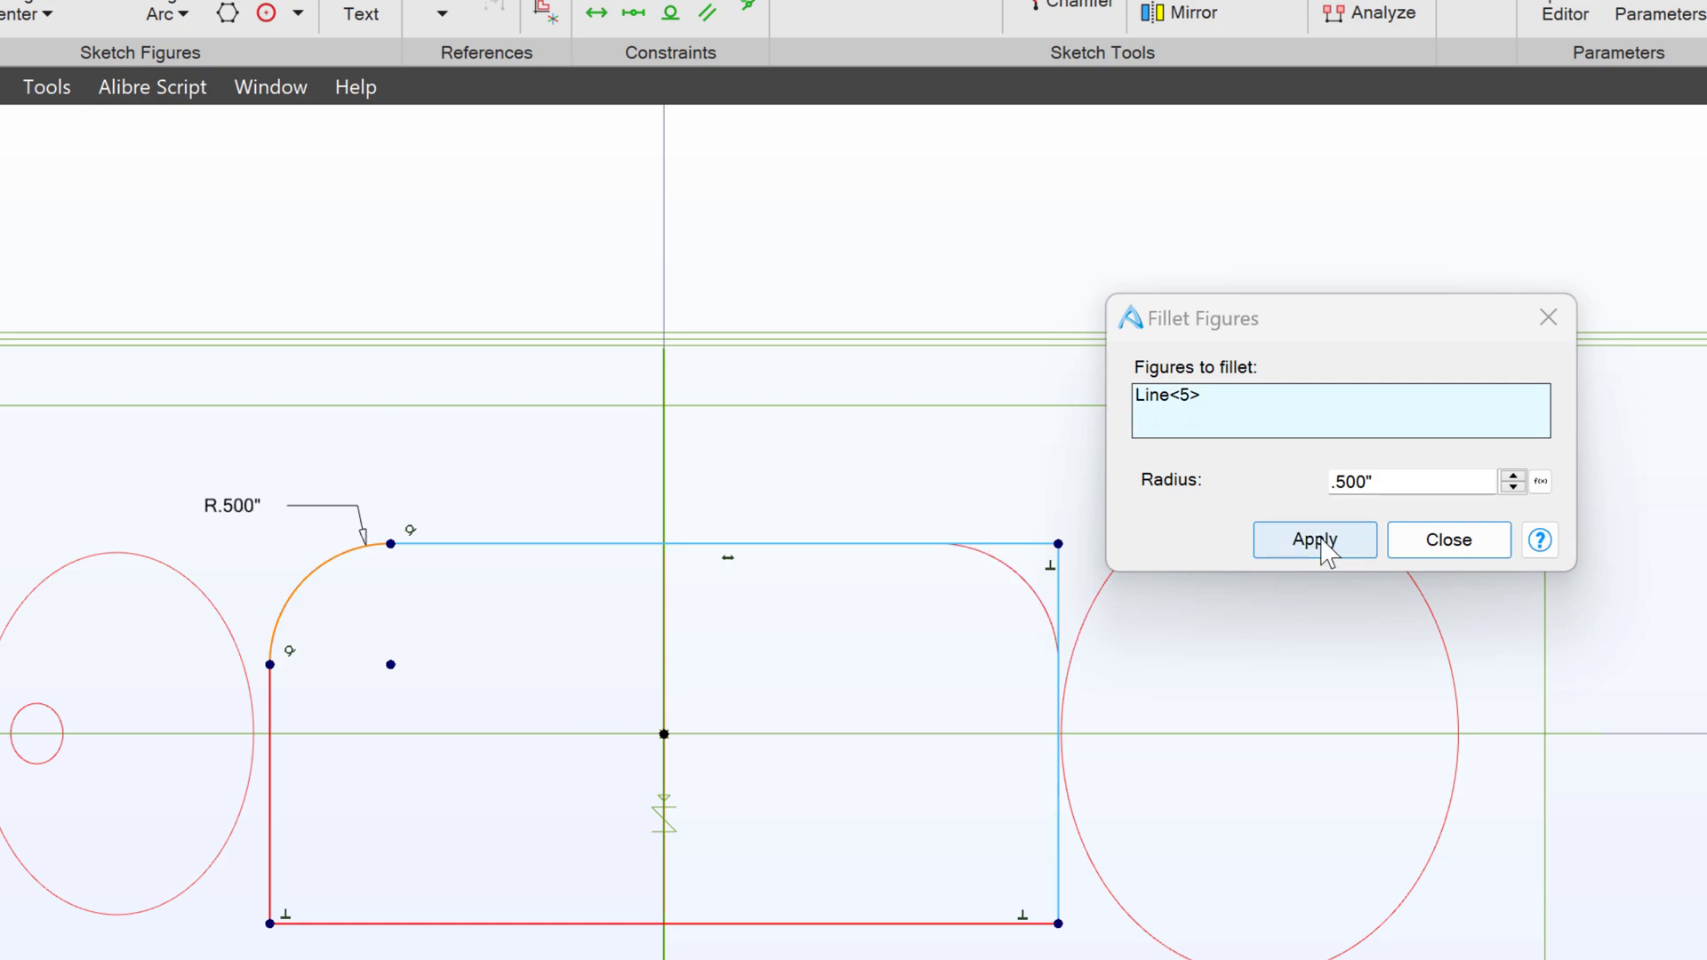
pyautogui.click(1312, 541)
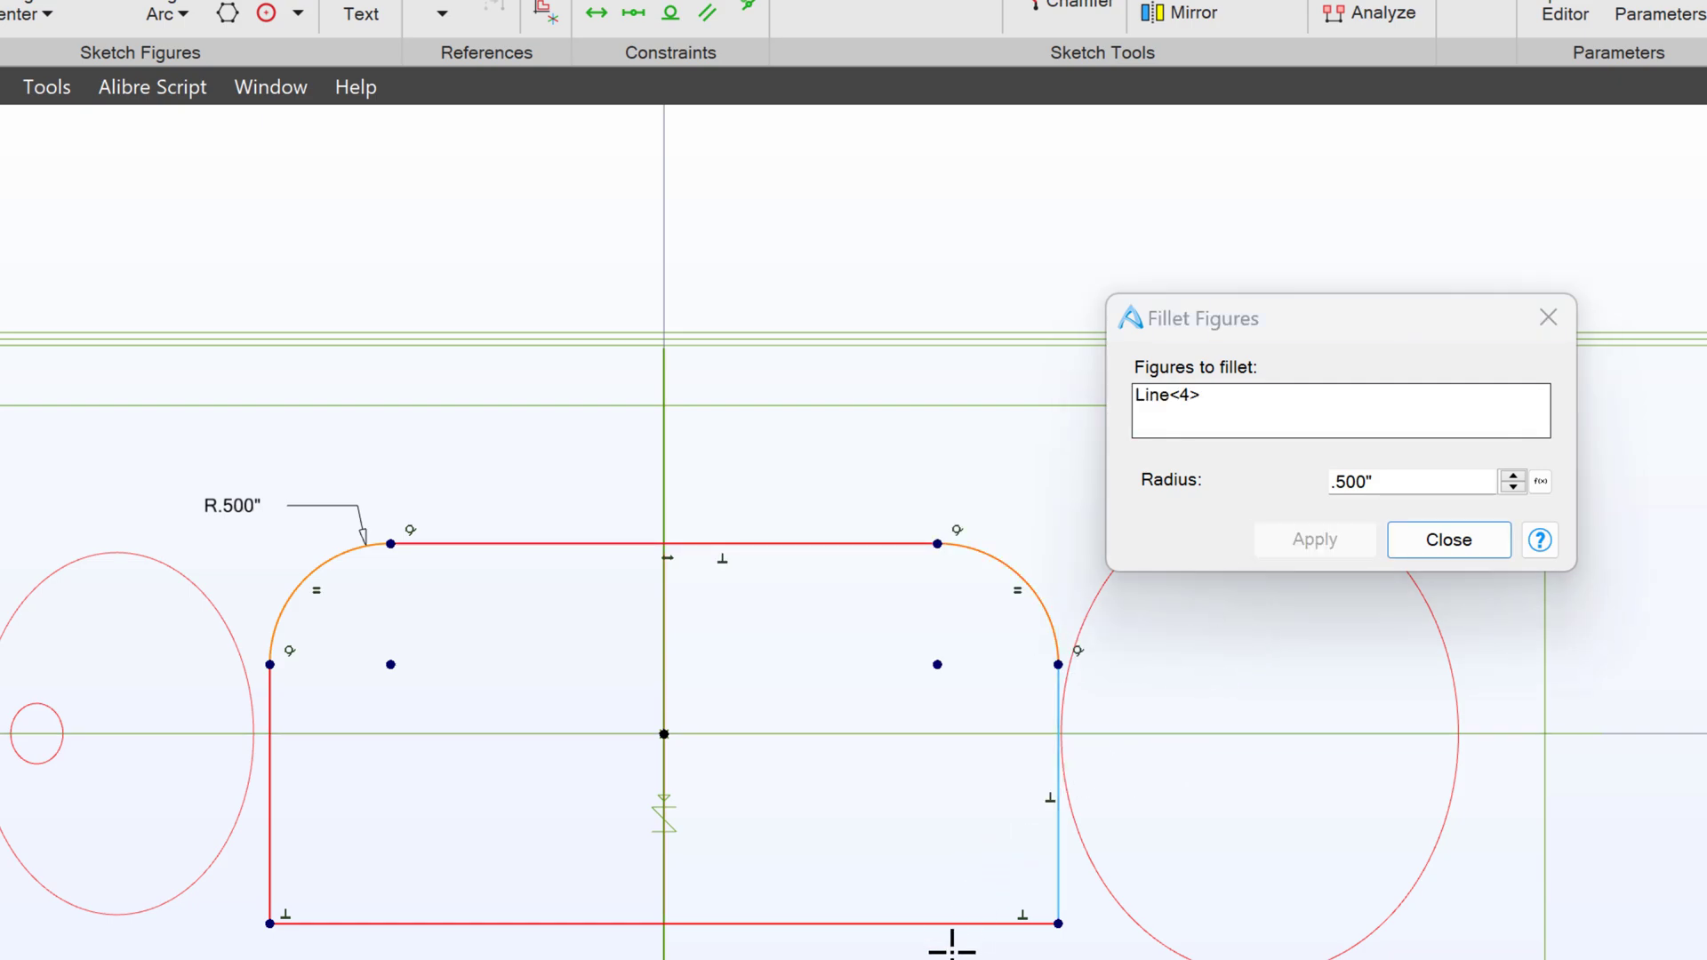
pyautogui.click(1312, 538)
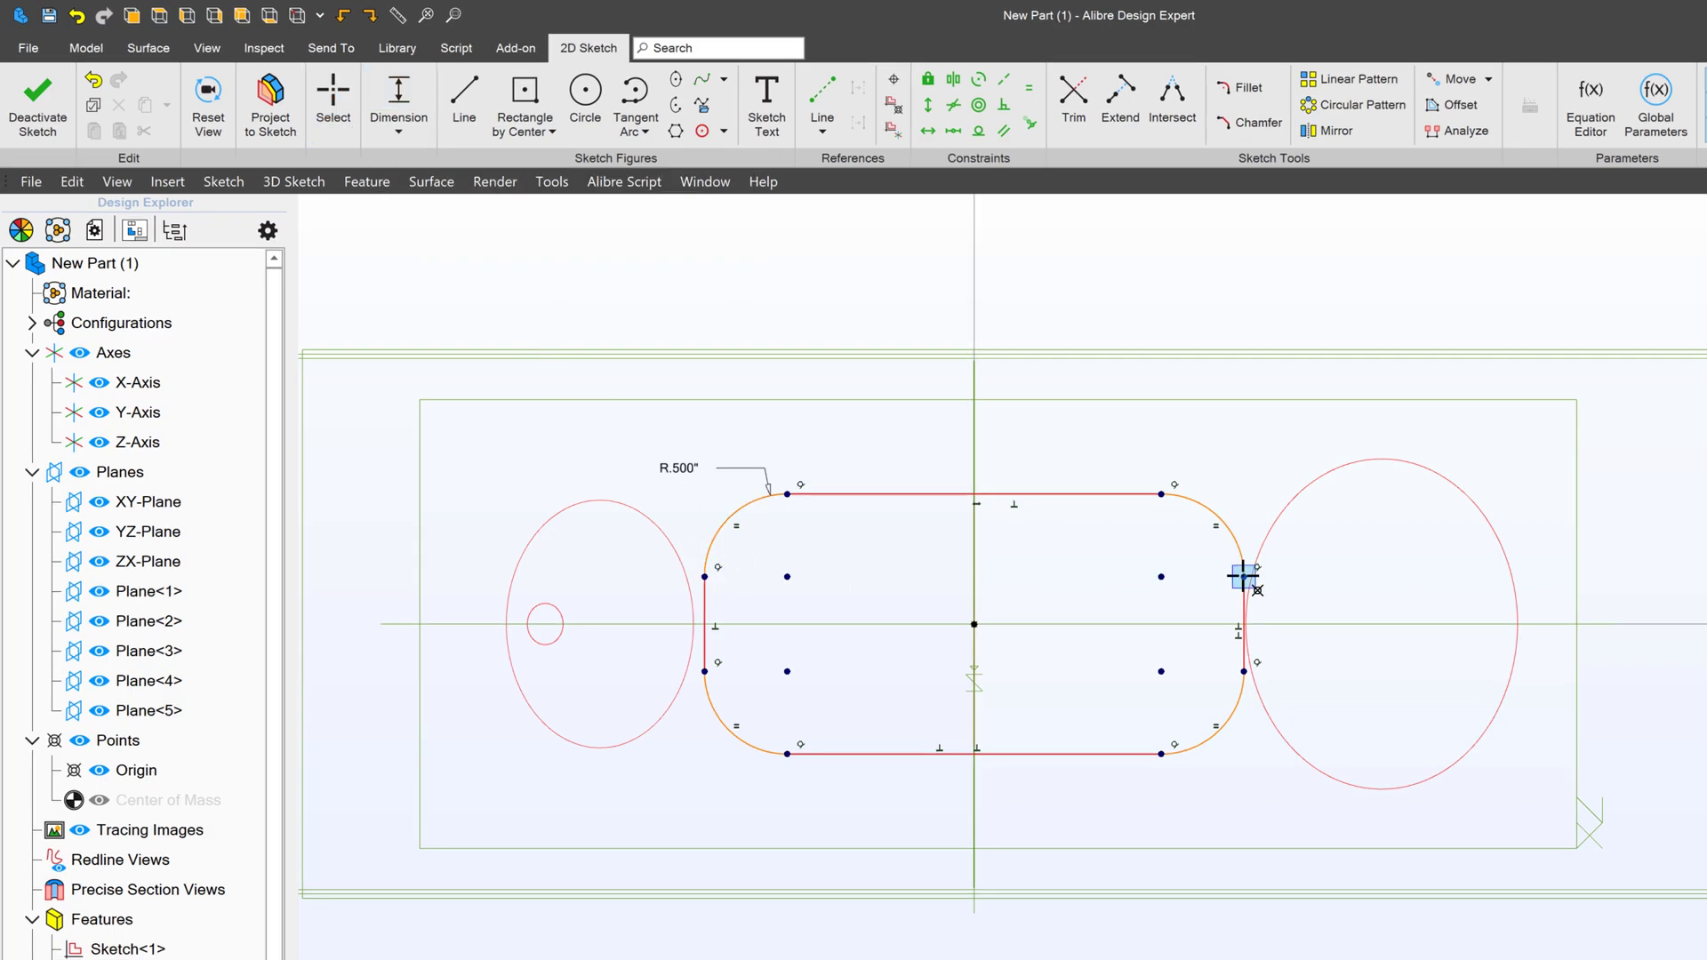
# Dimension the rounded rectangle 2.500 by 1.500 and finish the sketch
pyautogui.click(1242, 576)
pyautogui.write('2')
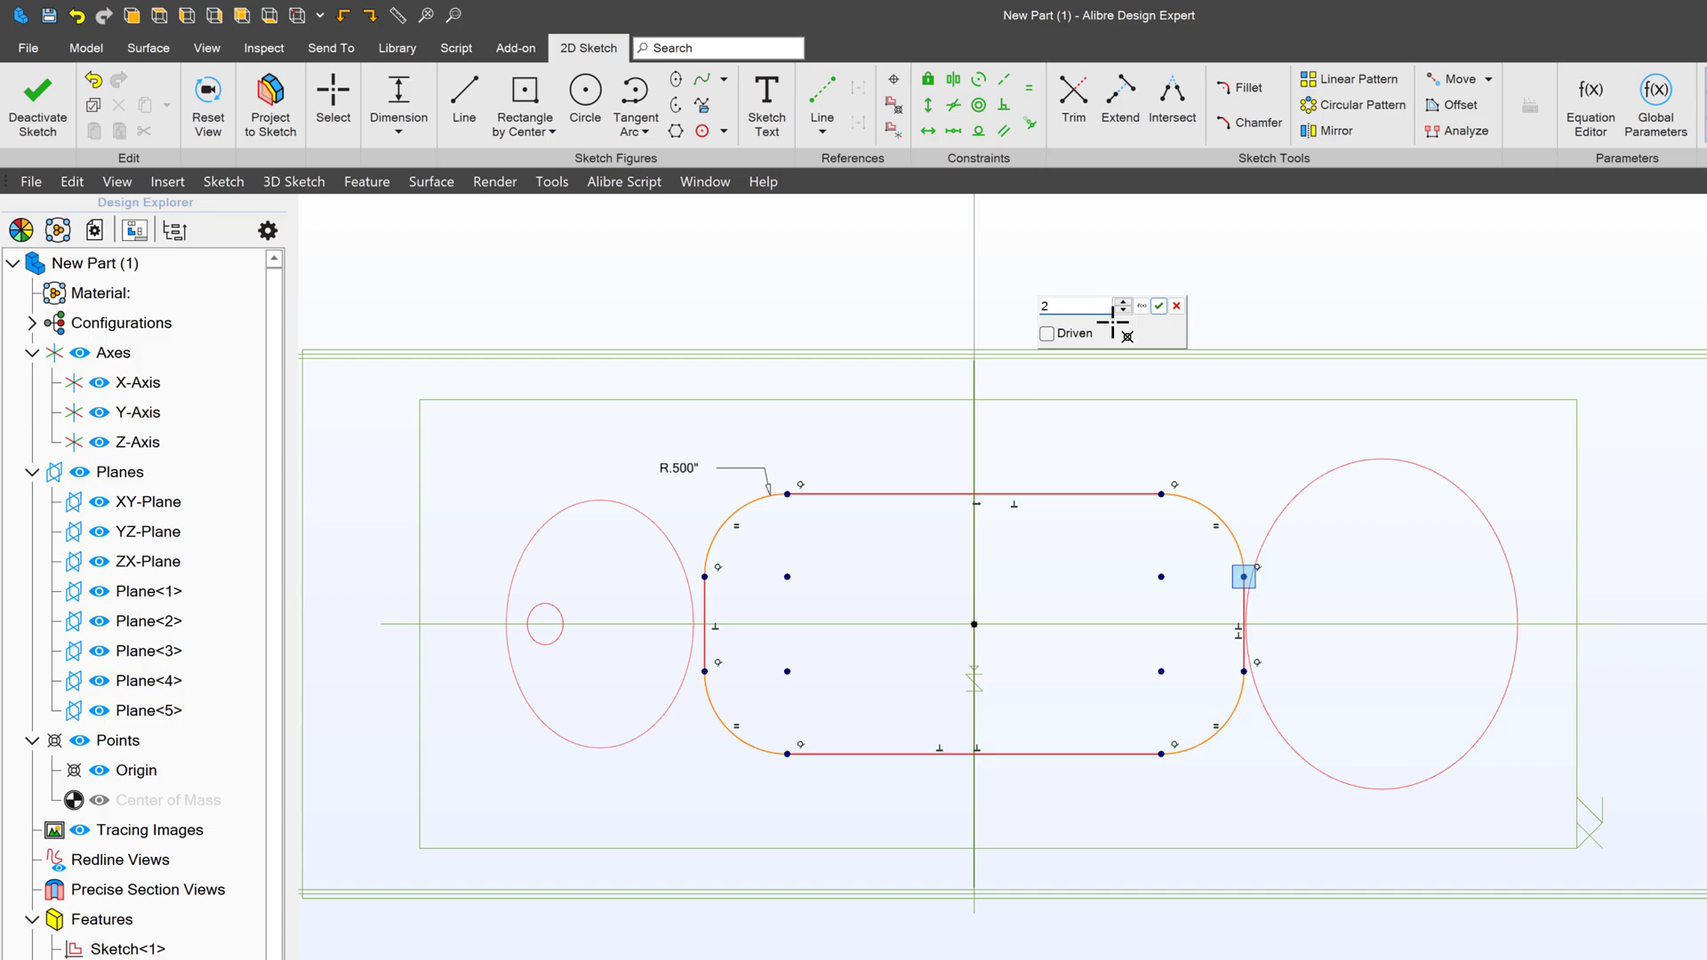
pyautogui.click(1158, 306)
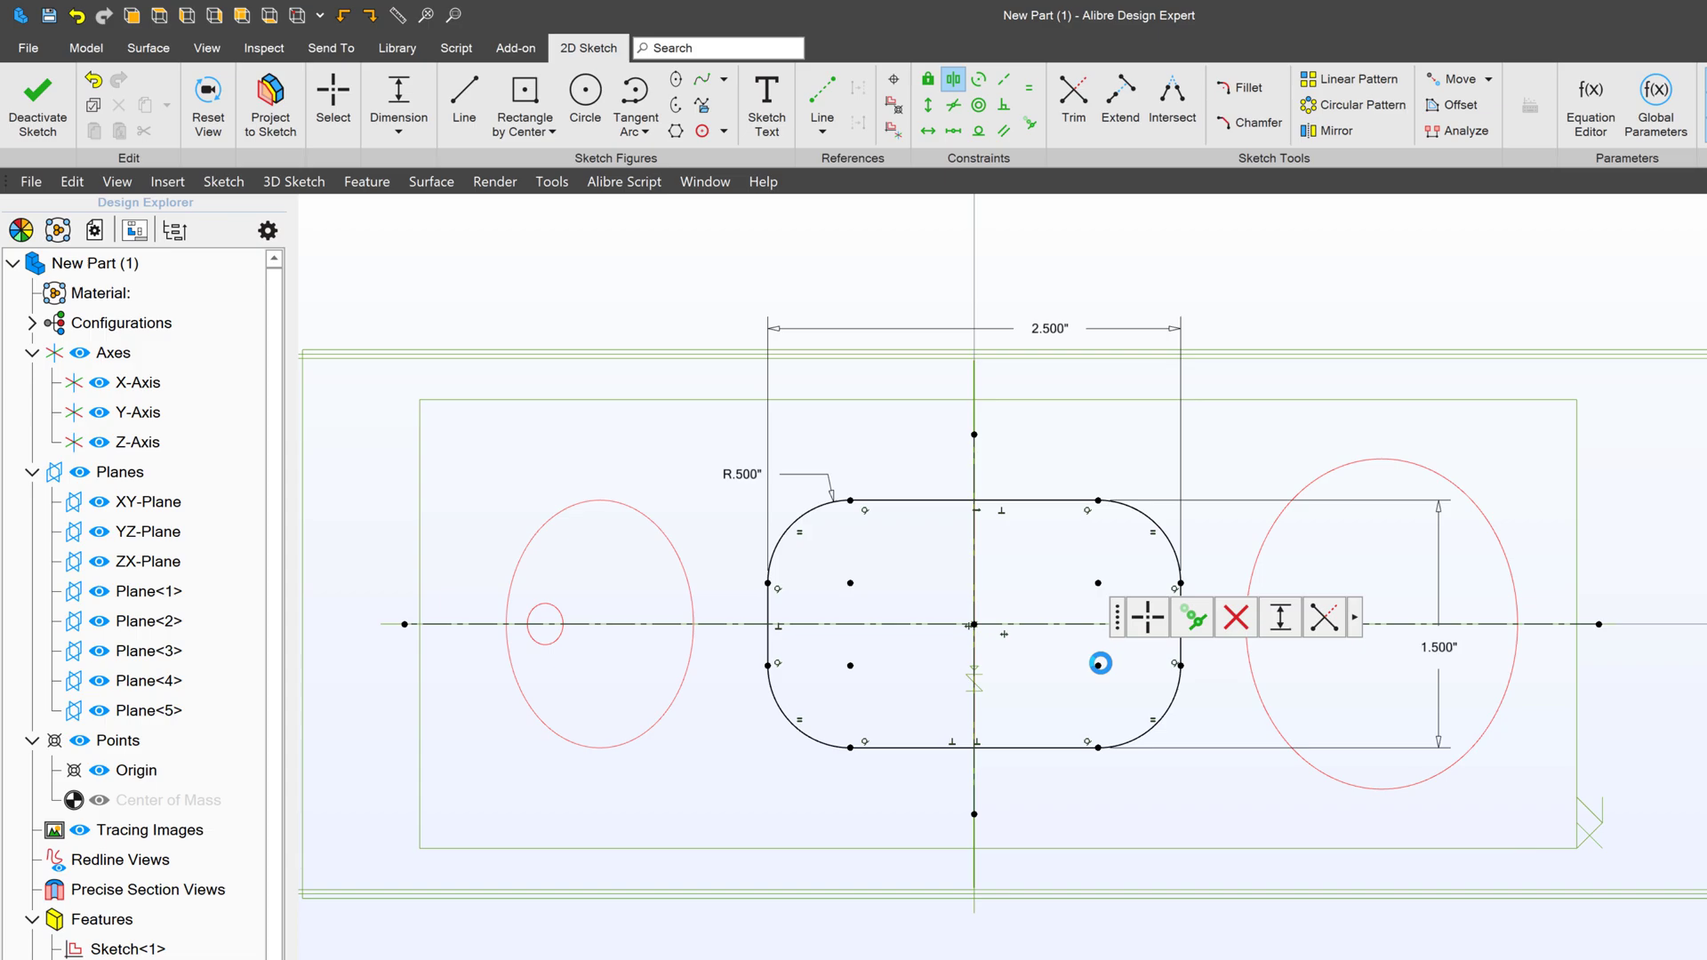
pyautogui.moveTo(38, 98)
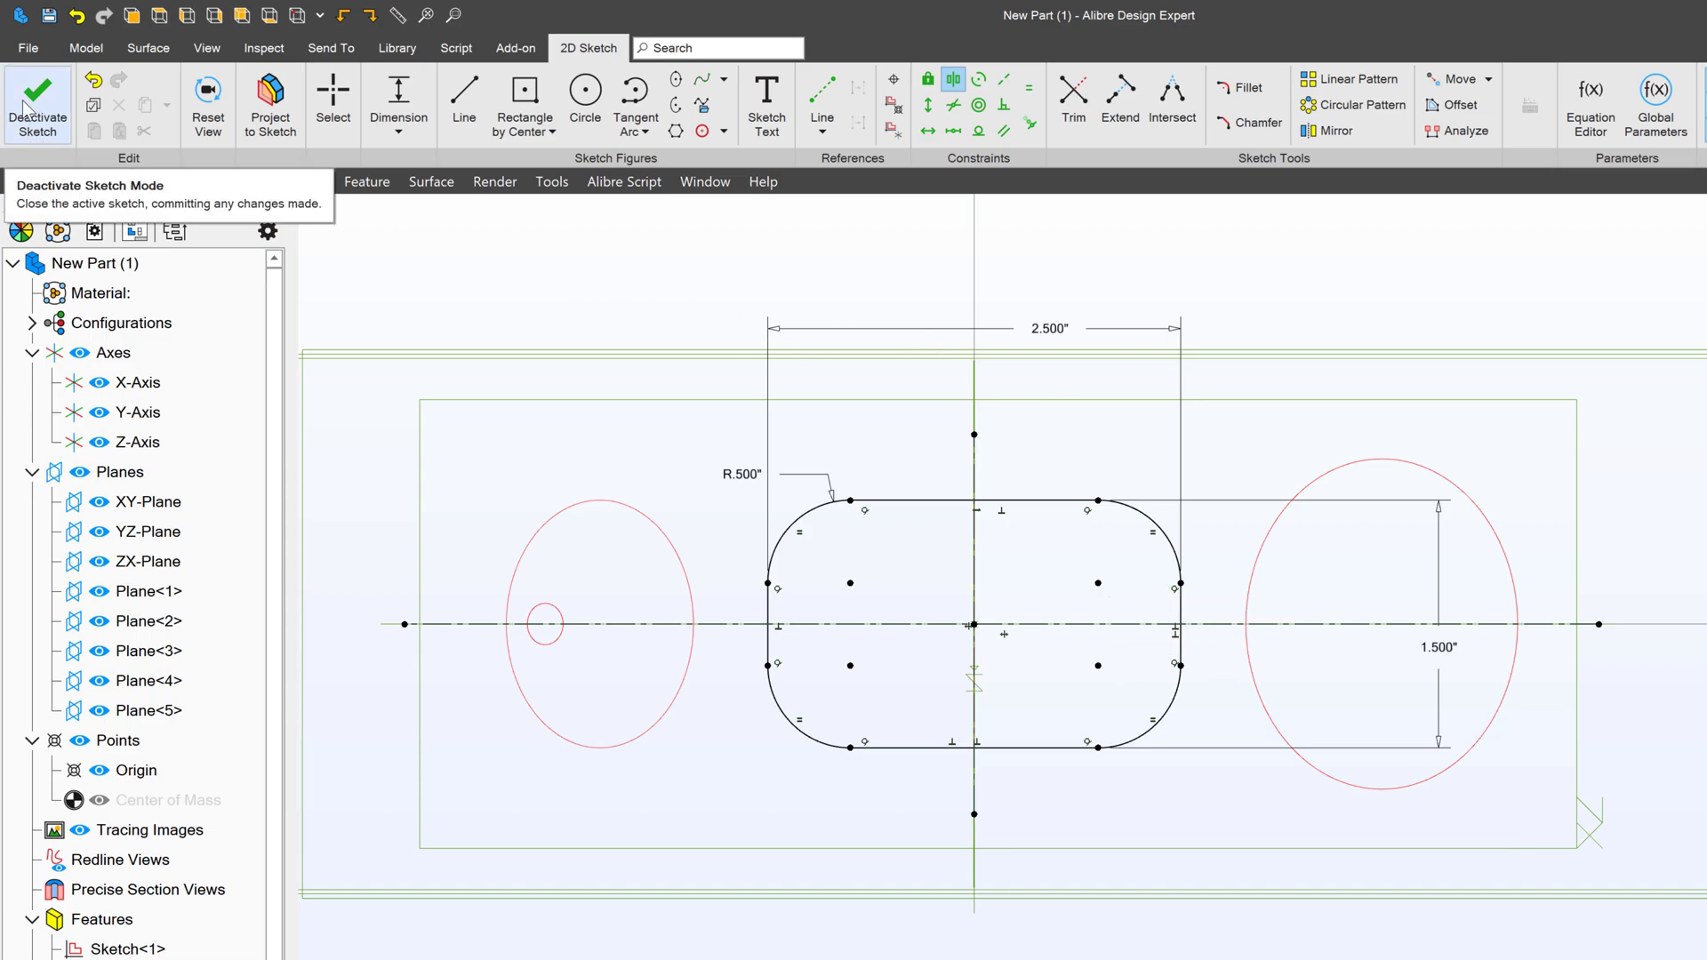
pyautogui.click(37, 103)
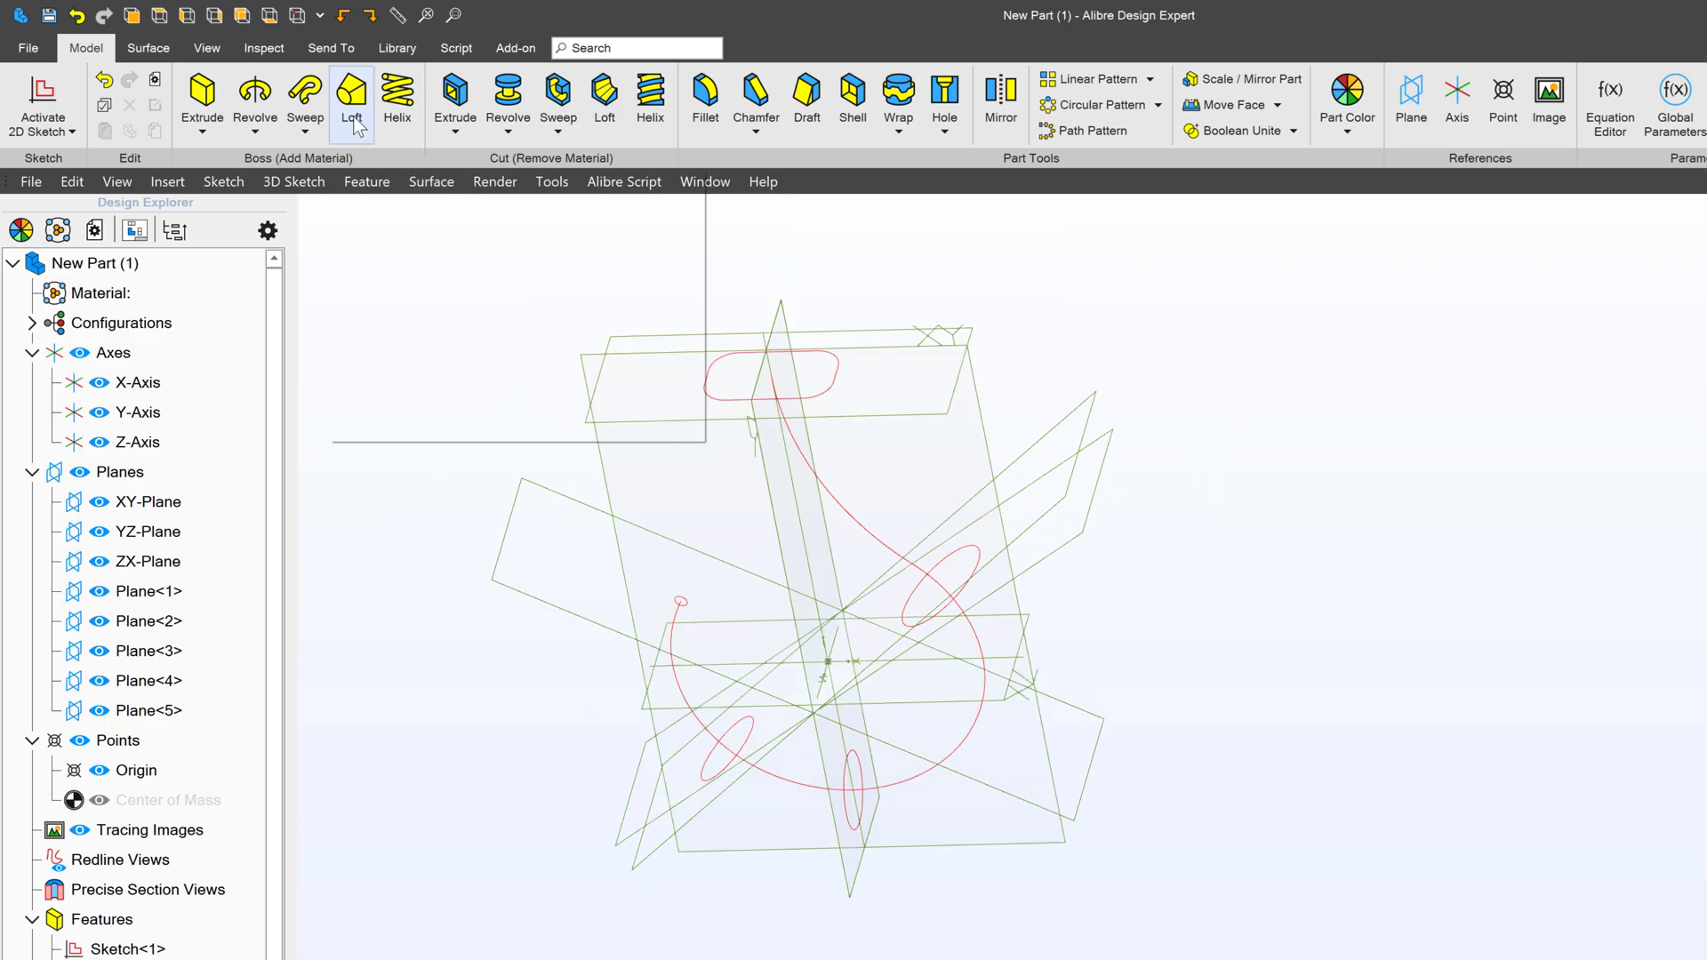
# Loft Sketch<2> through Sketch<6> with Sketch<1> as centerline guide into the solid hook
pyautogui.click(352, 98)
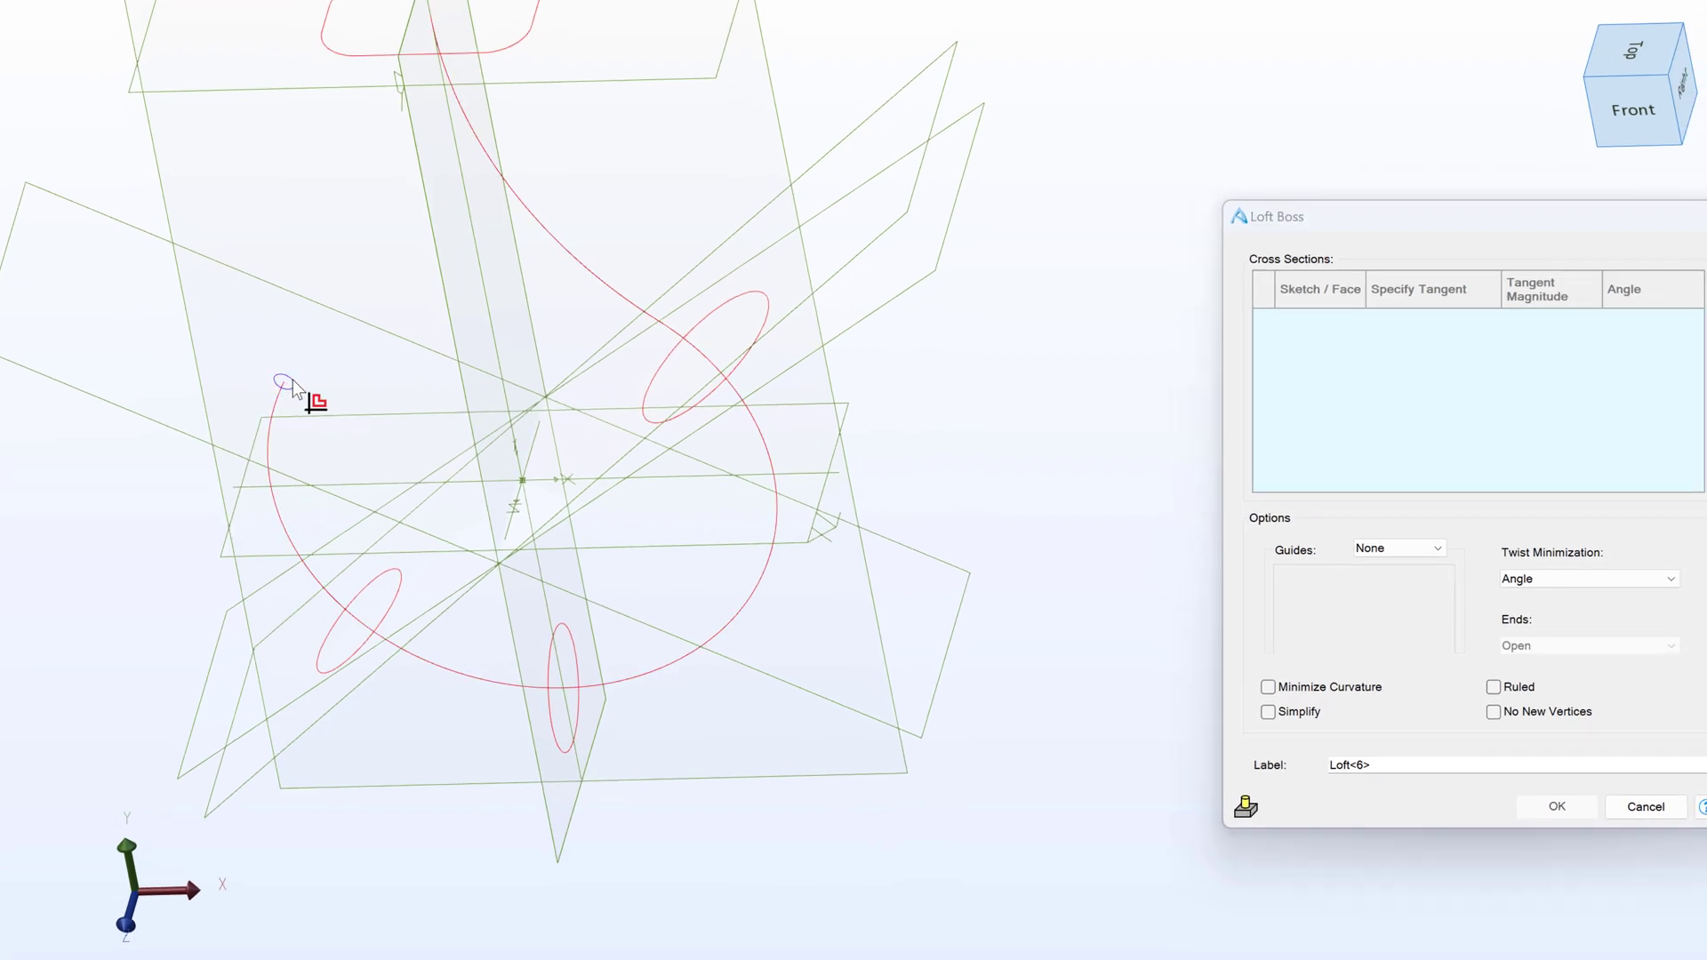
pyautogui.click(560, 642)
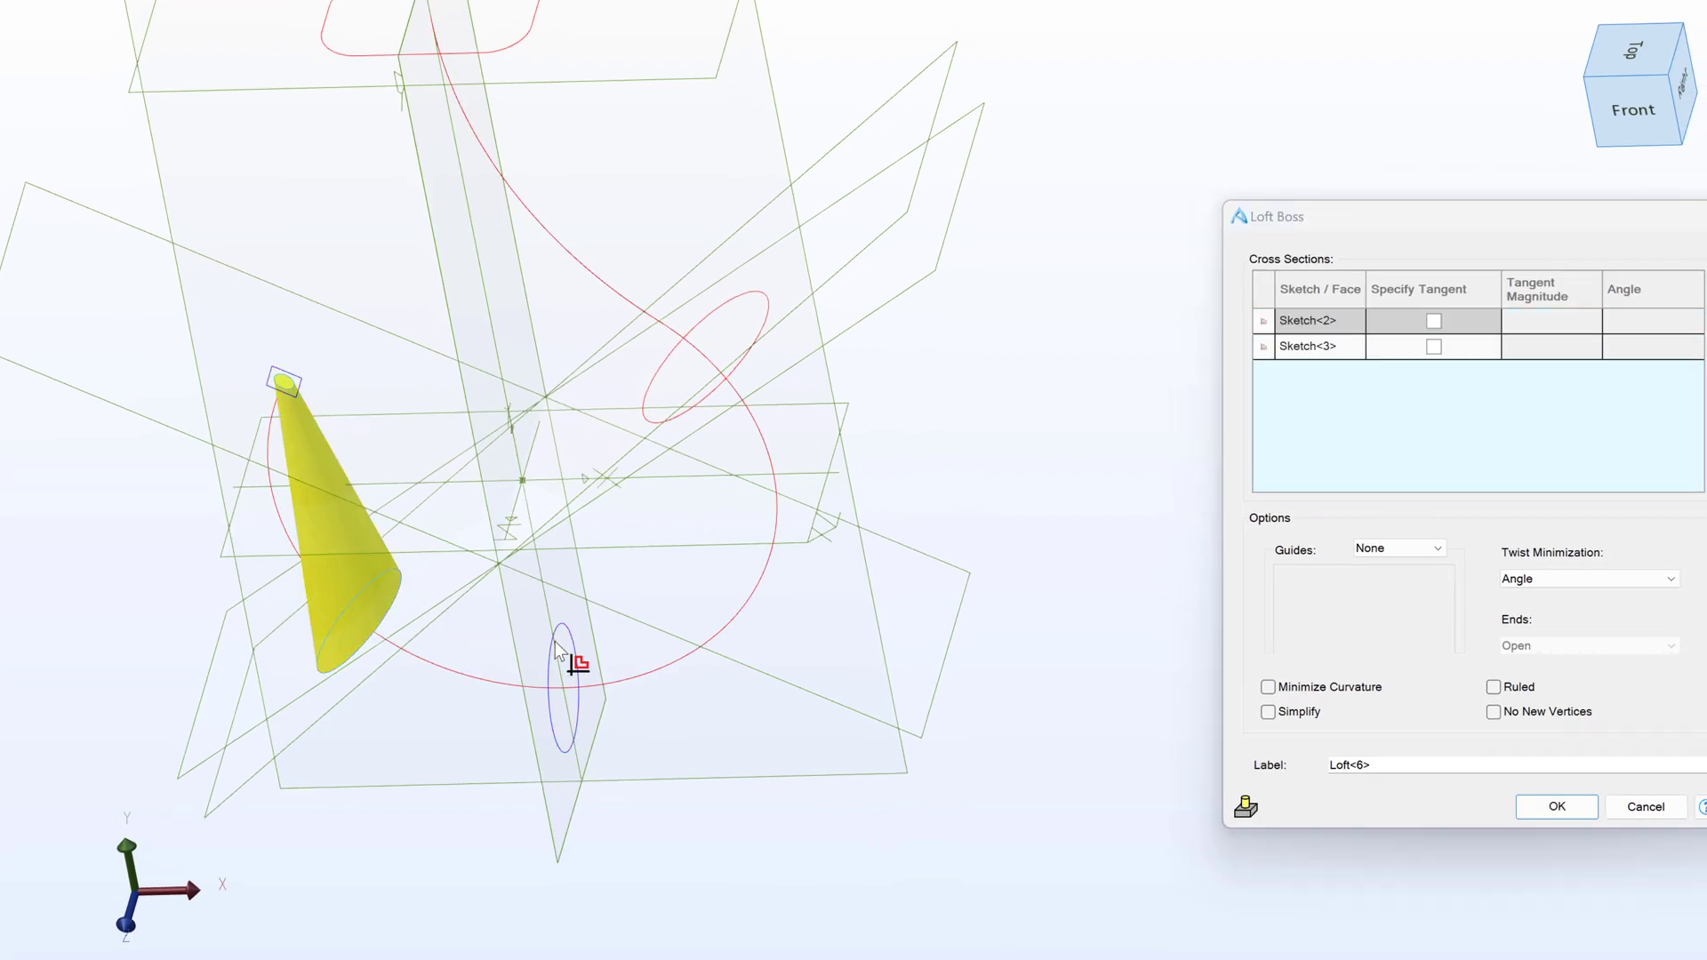
pyautogui.click(565, 676)
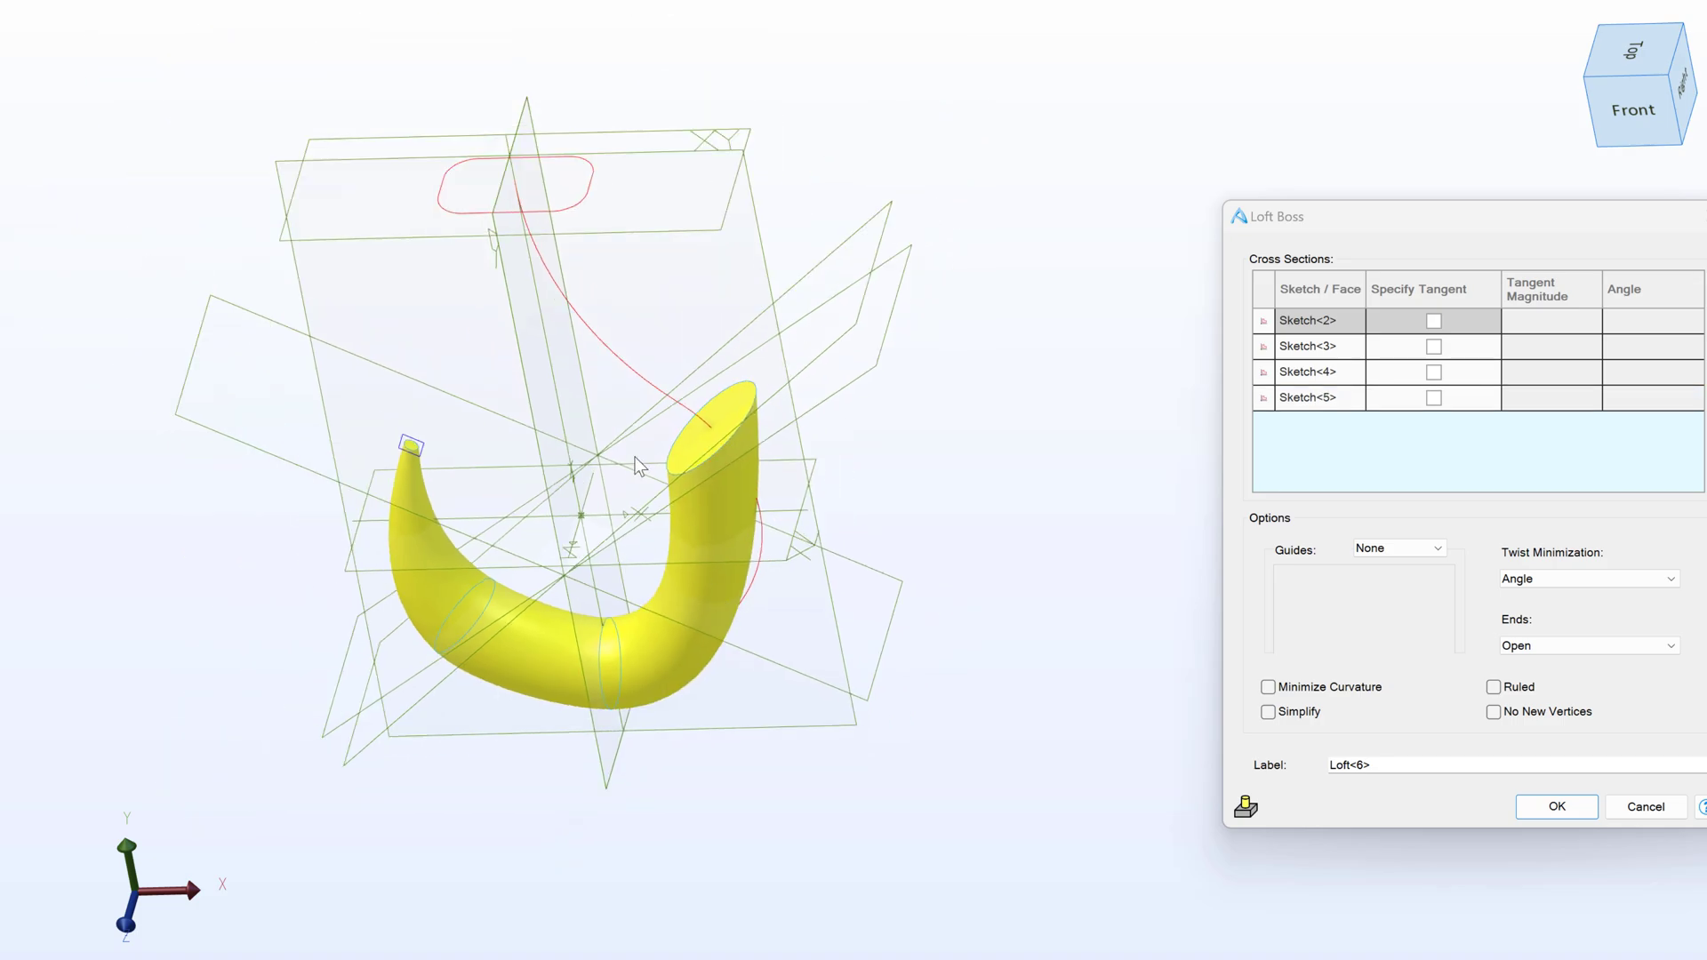
pyautogui.moveTo(570, 224)
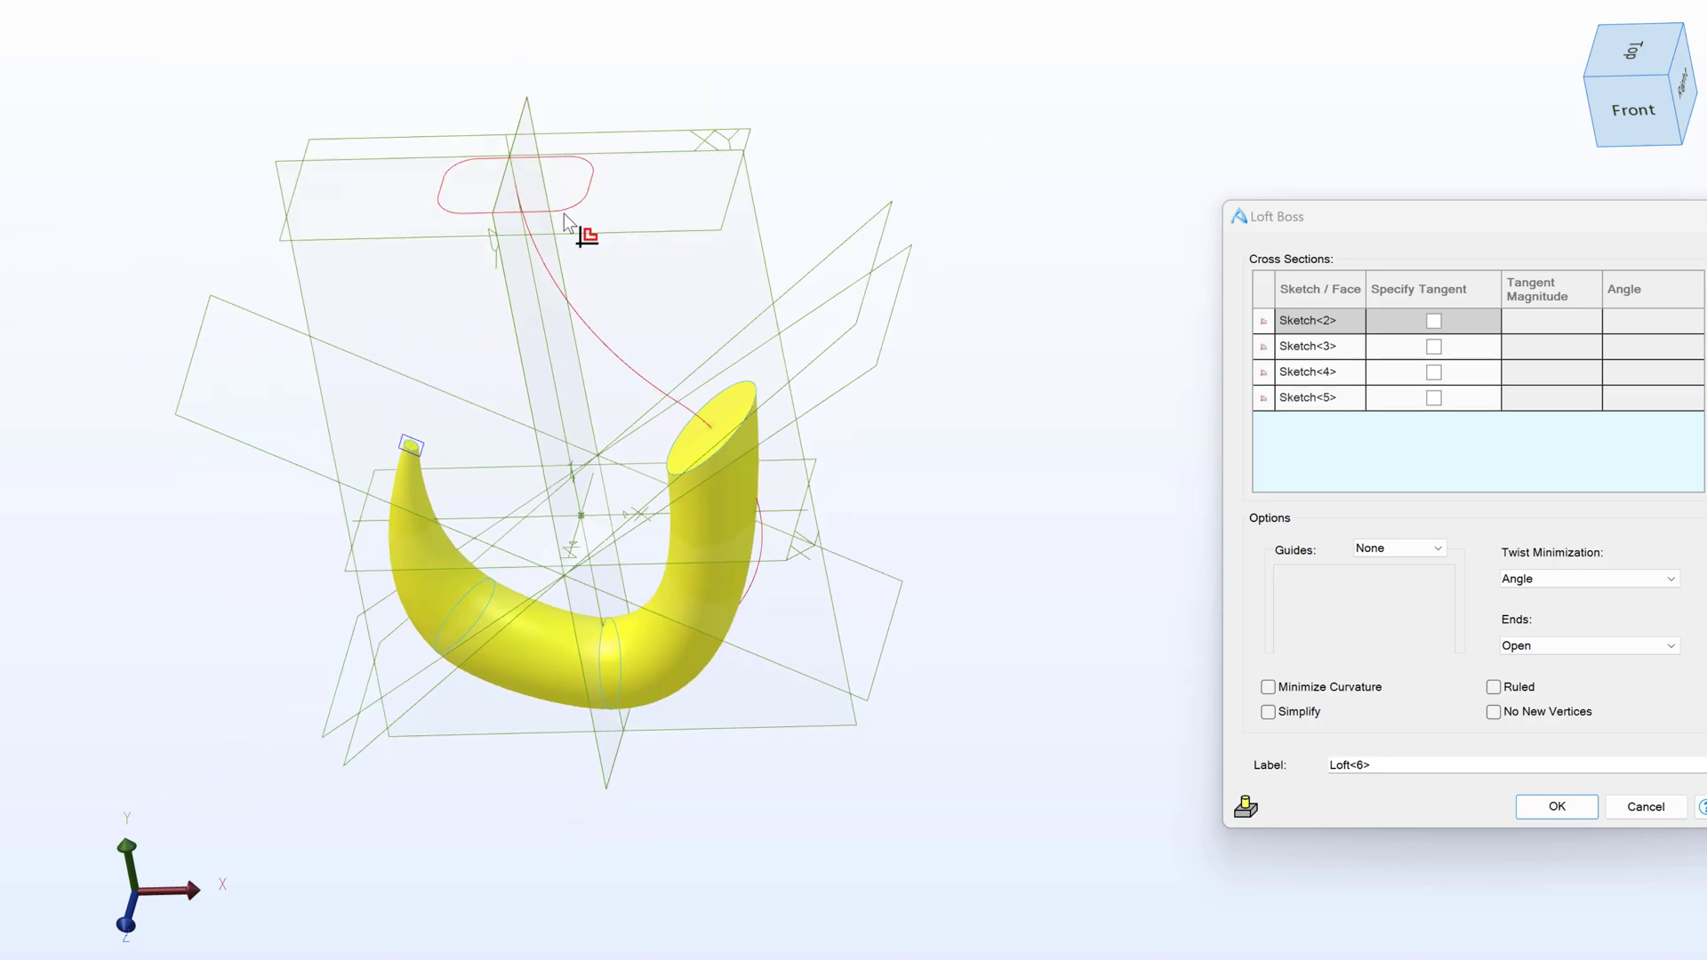
pyautogui.click(512, 185)
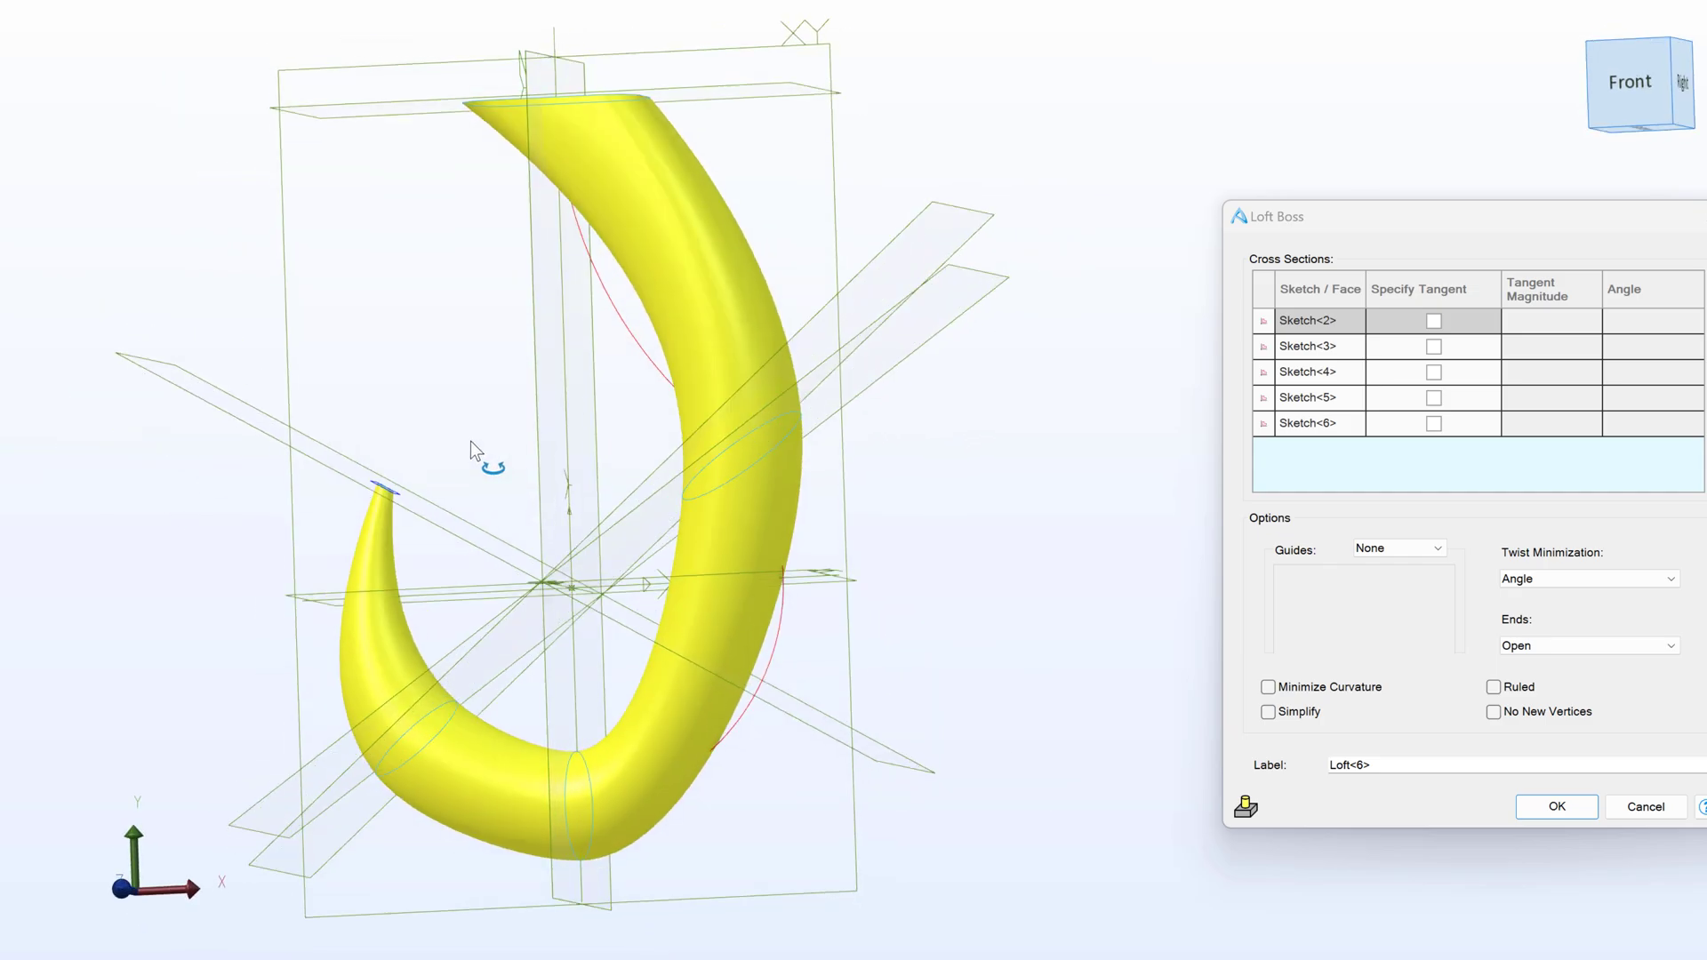
pyautogui.click(1397, 547)
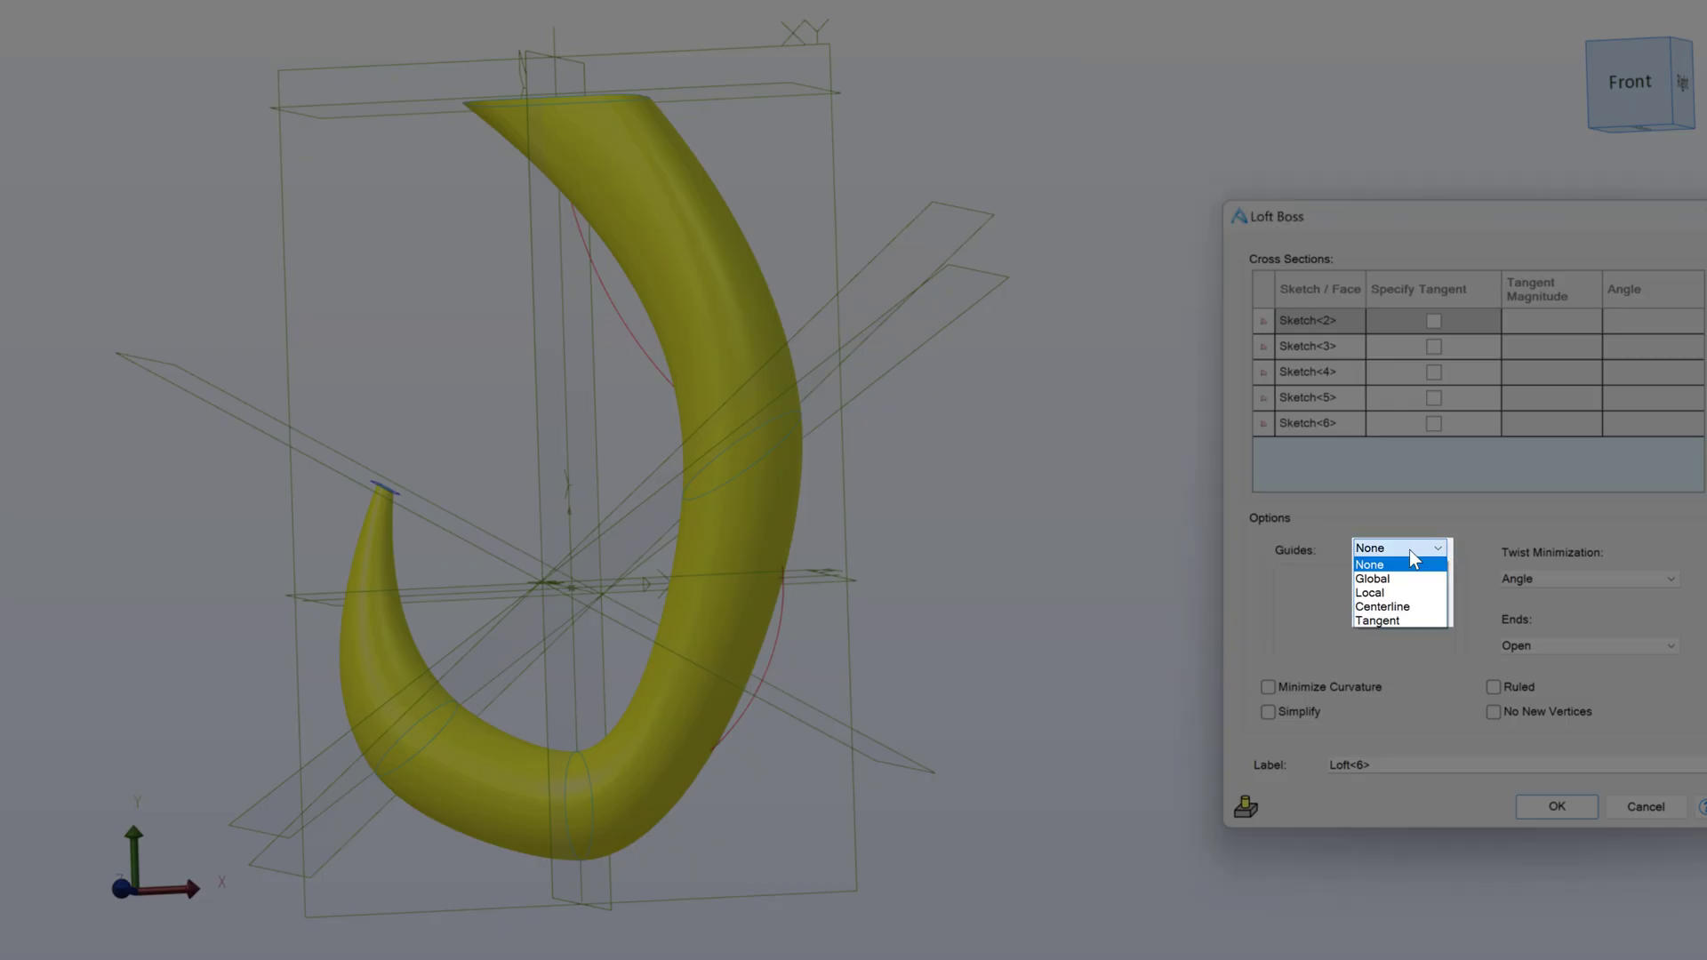
pyautogui.click(1383, 606)
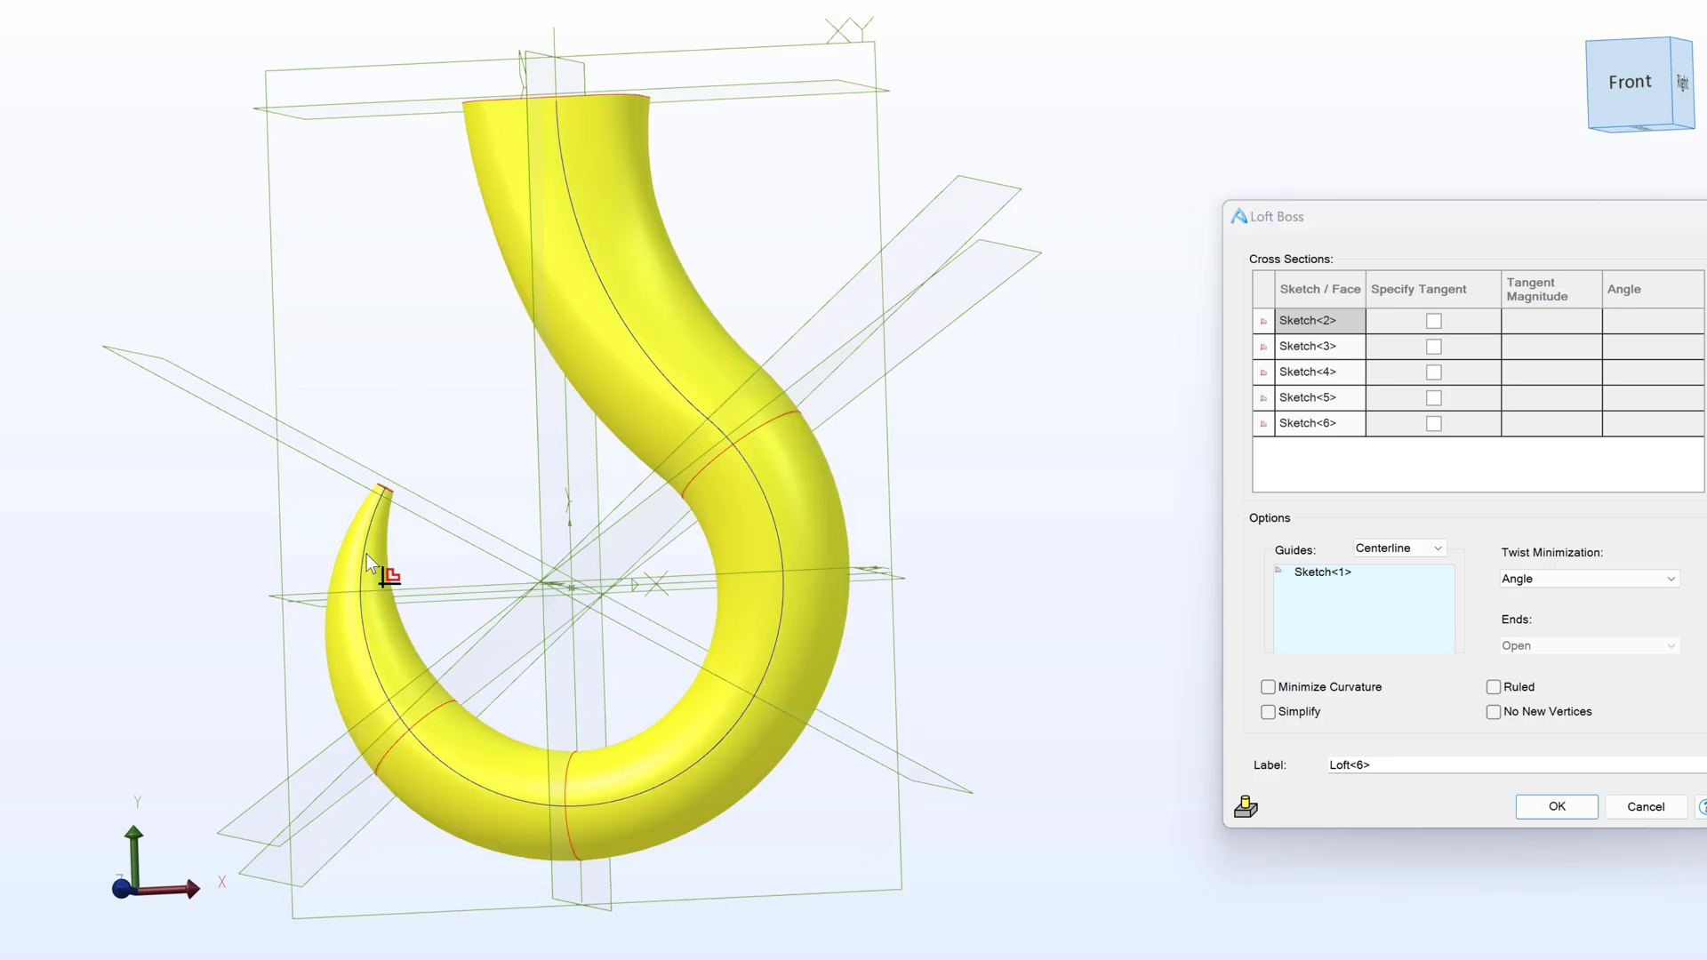
pyautogui.click(1553, 807)
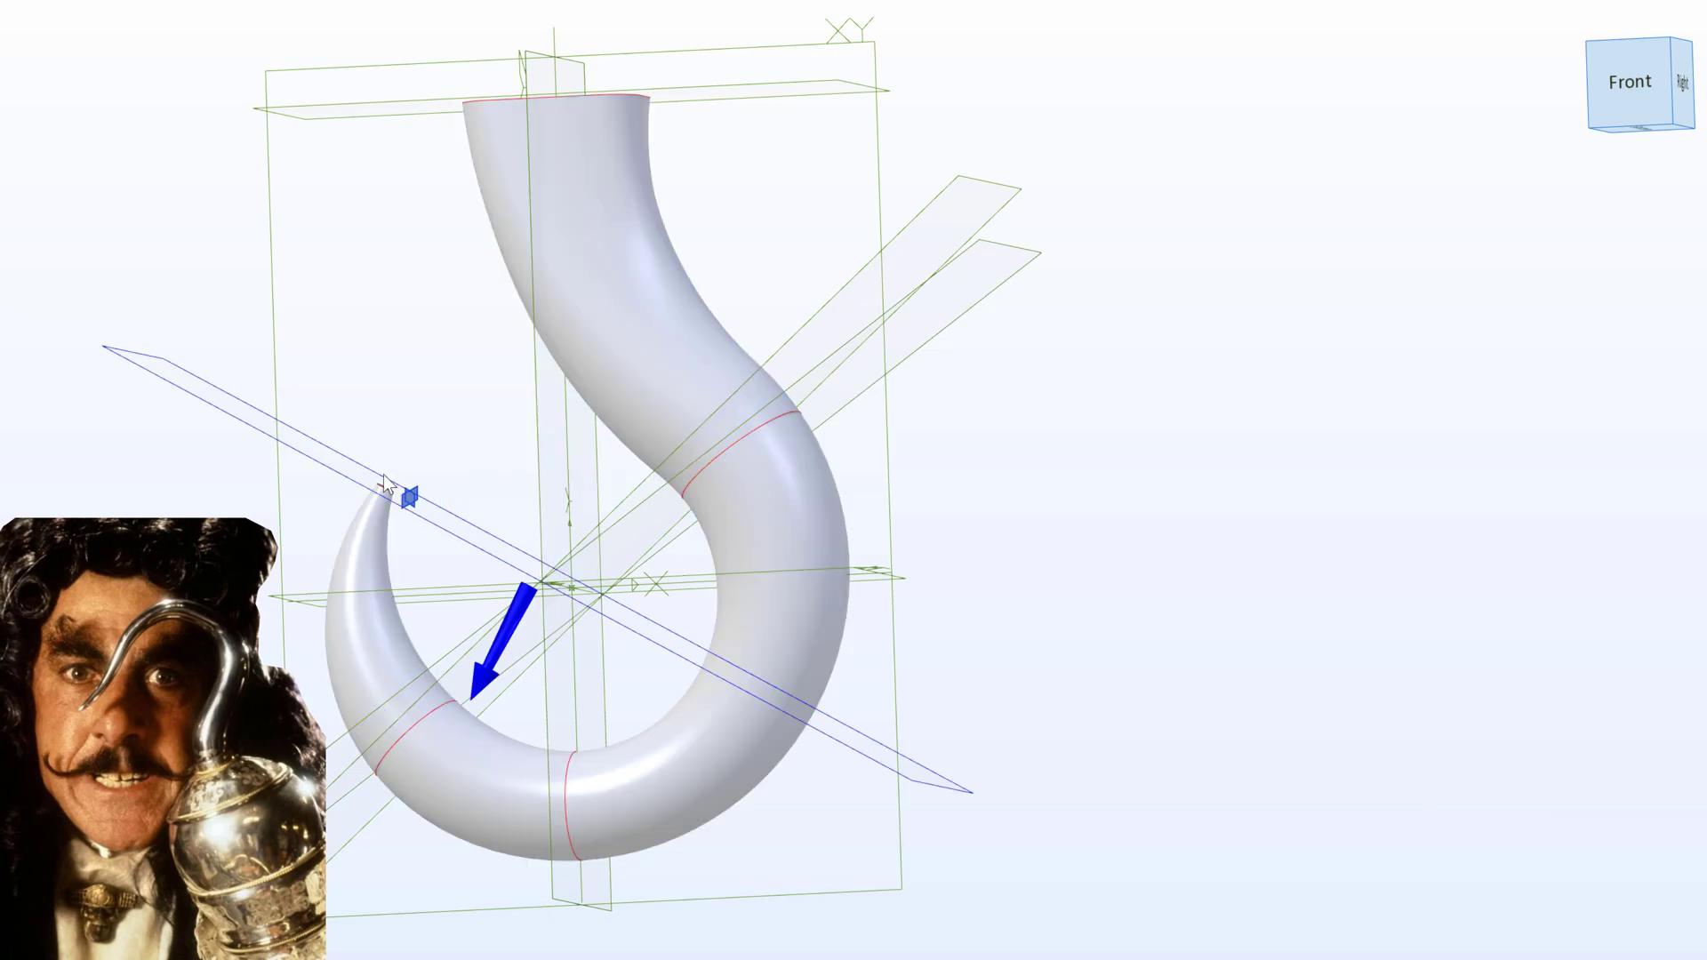
# Fillet the hook's tip edge, first trying a radius too large to apply
pyautogui.scroll(3)
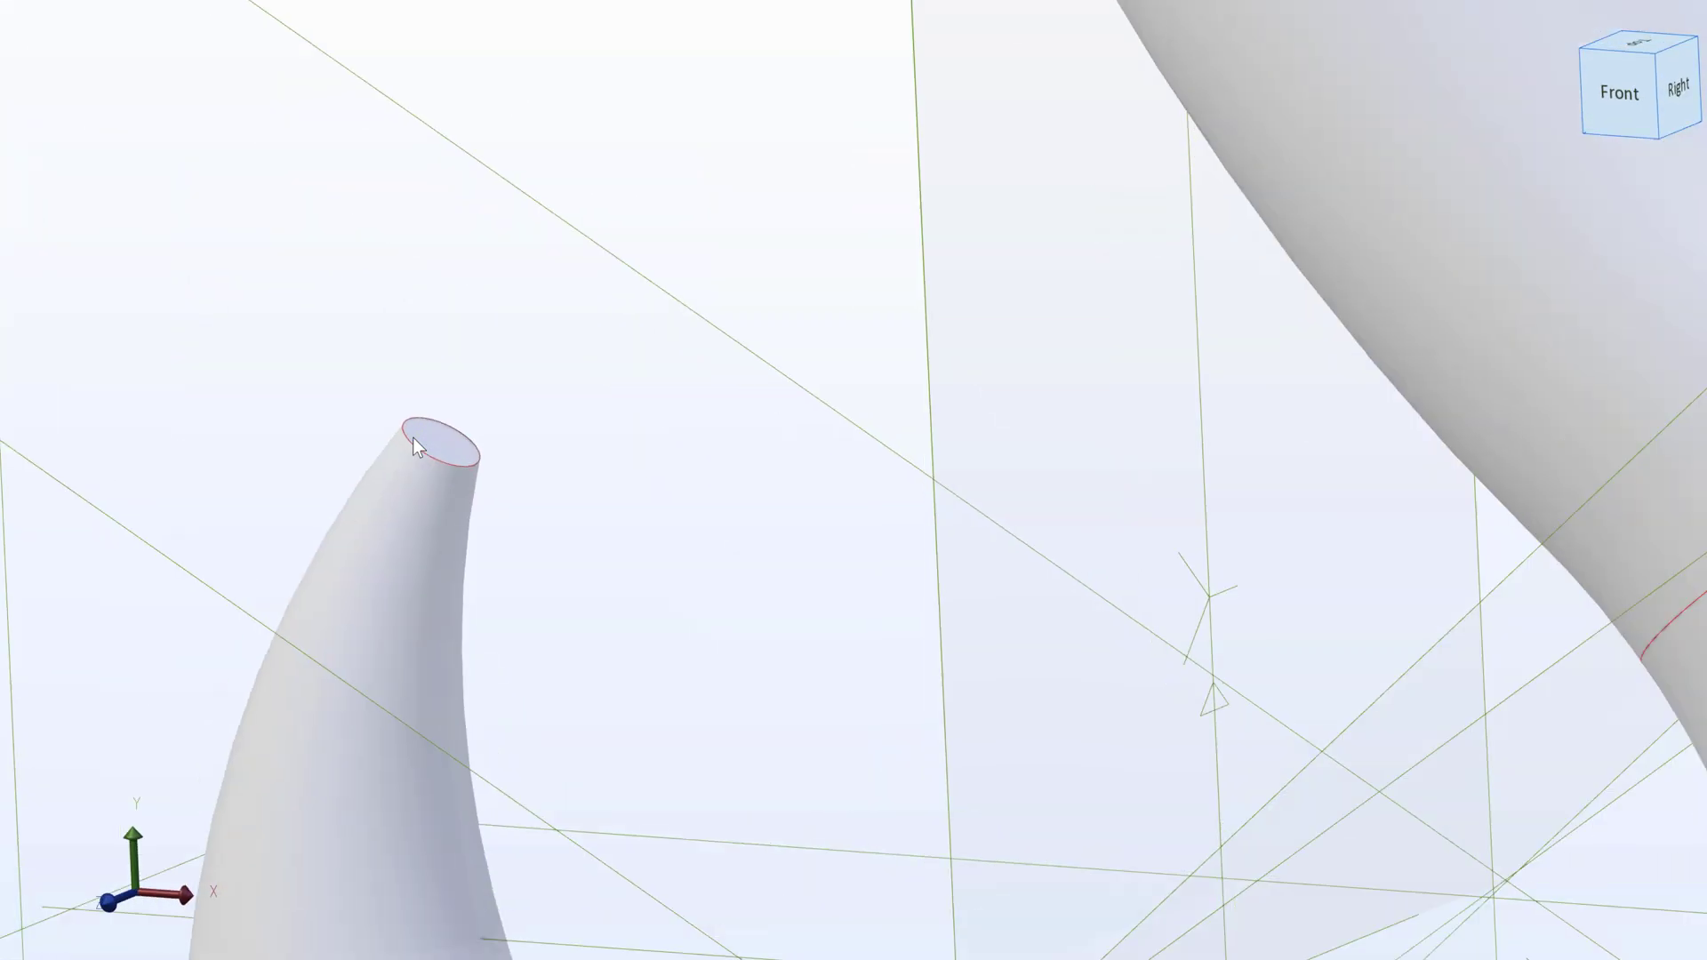
pyautogui.click(546, 75)
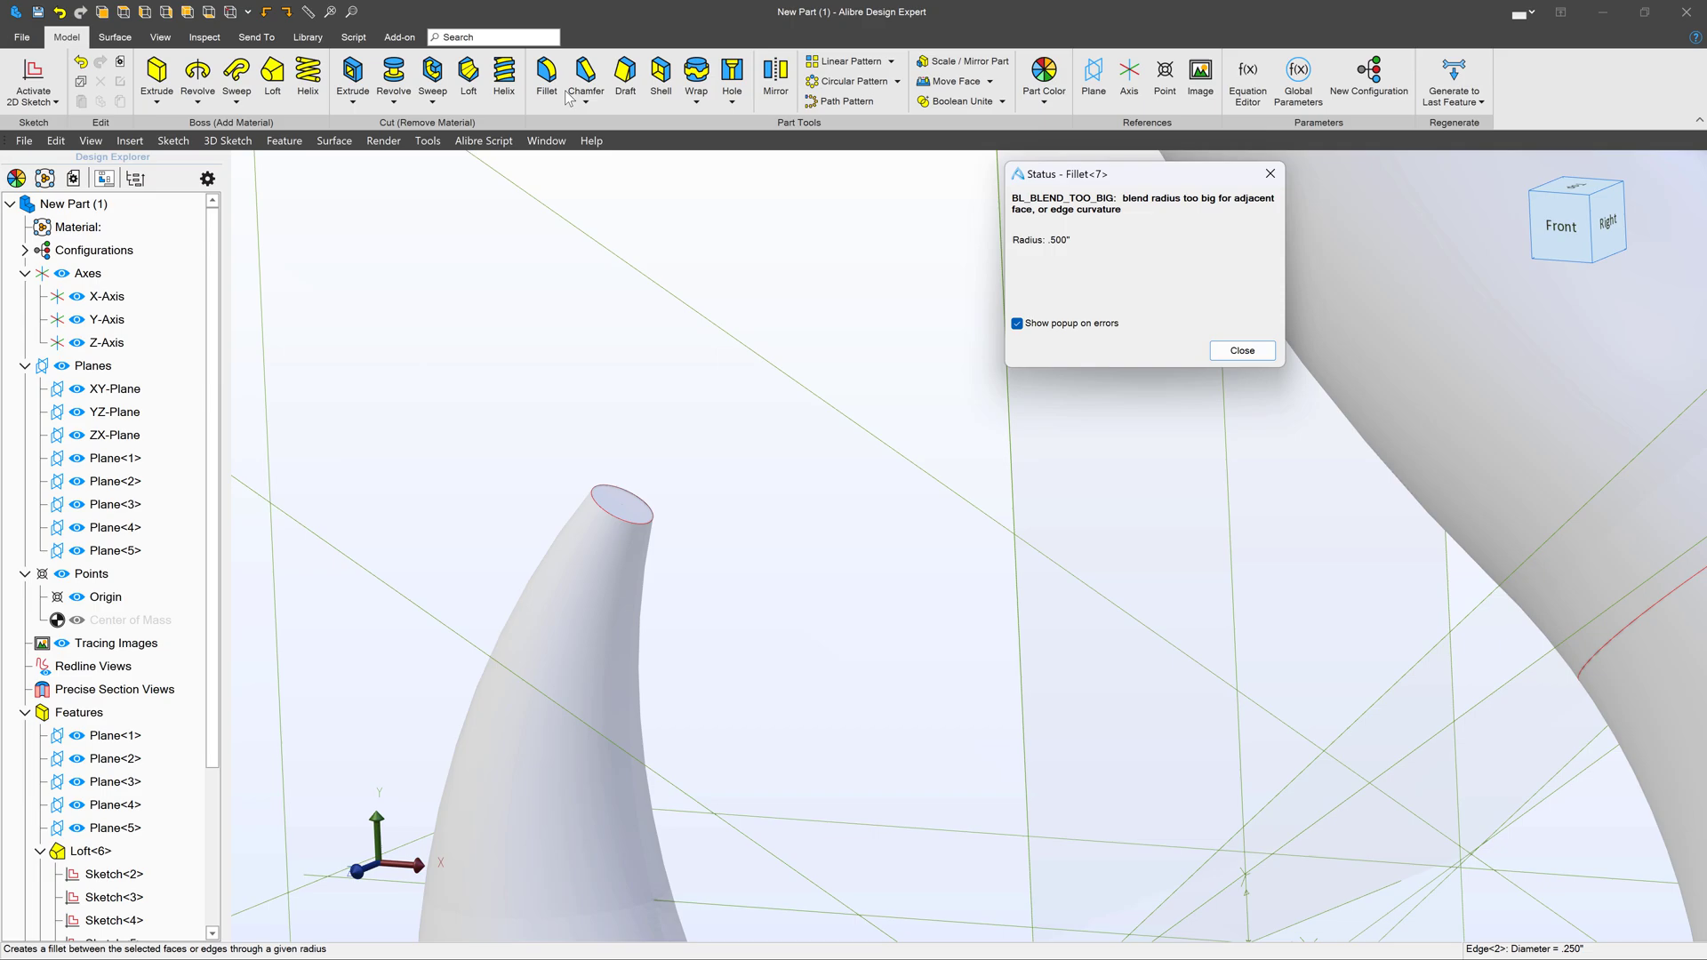
pyautogui.click(1239, 350)
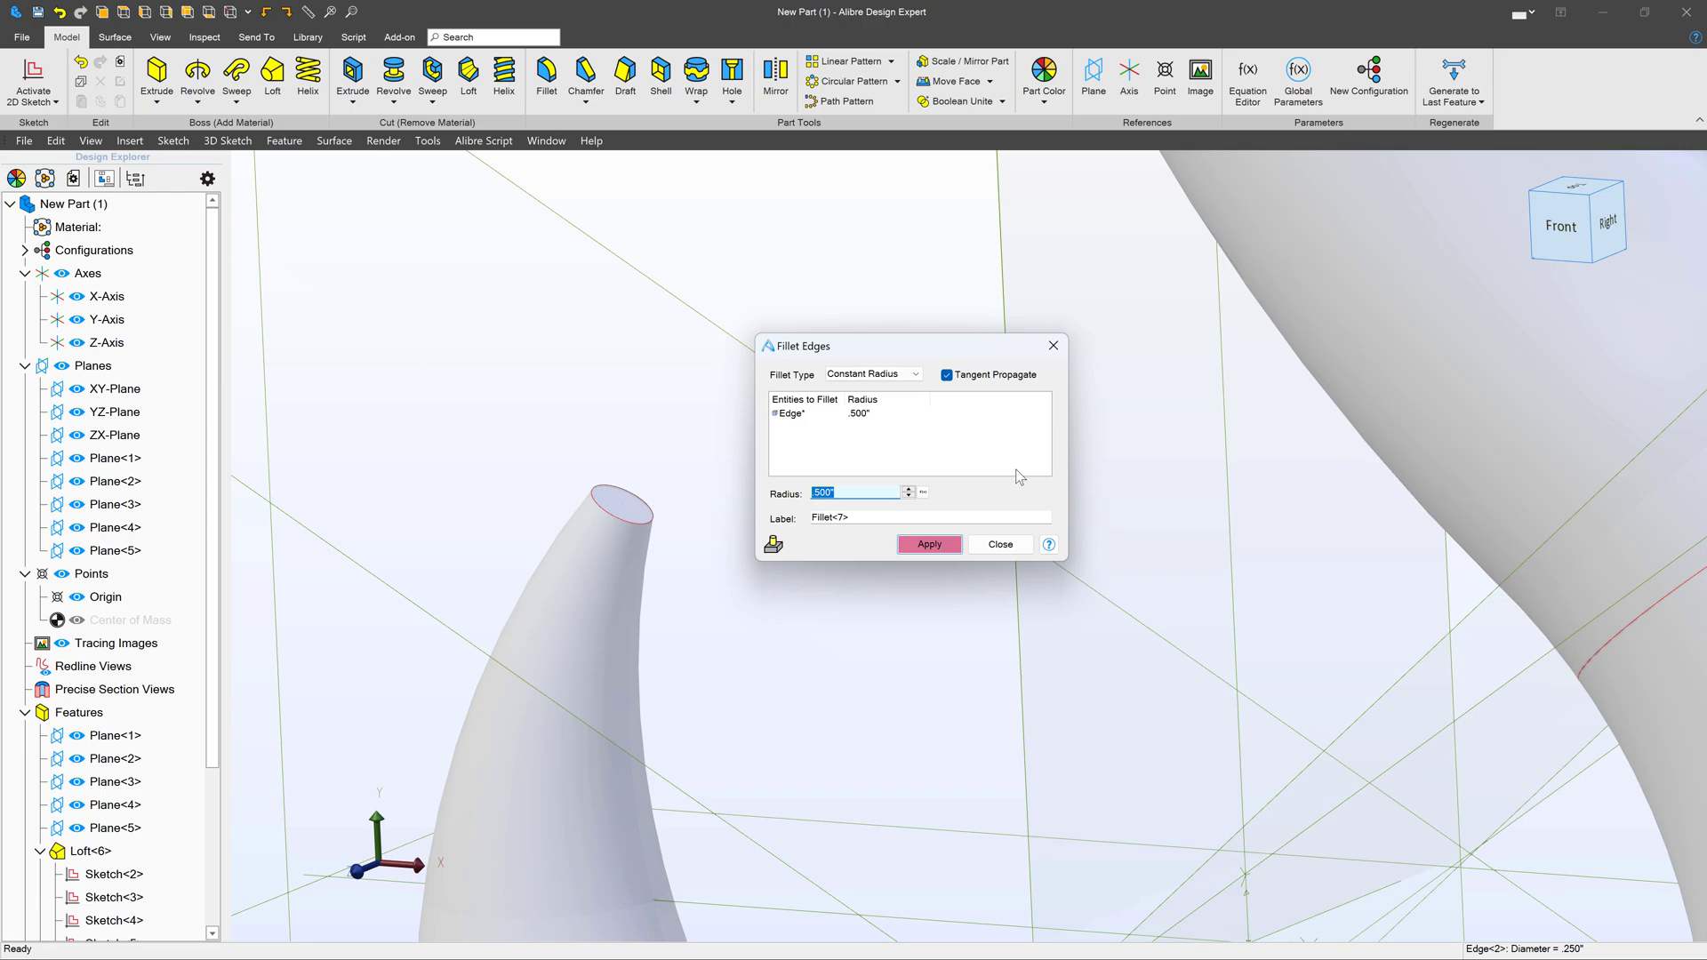
pyautogui.write('.25')
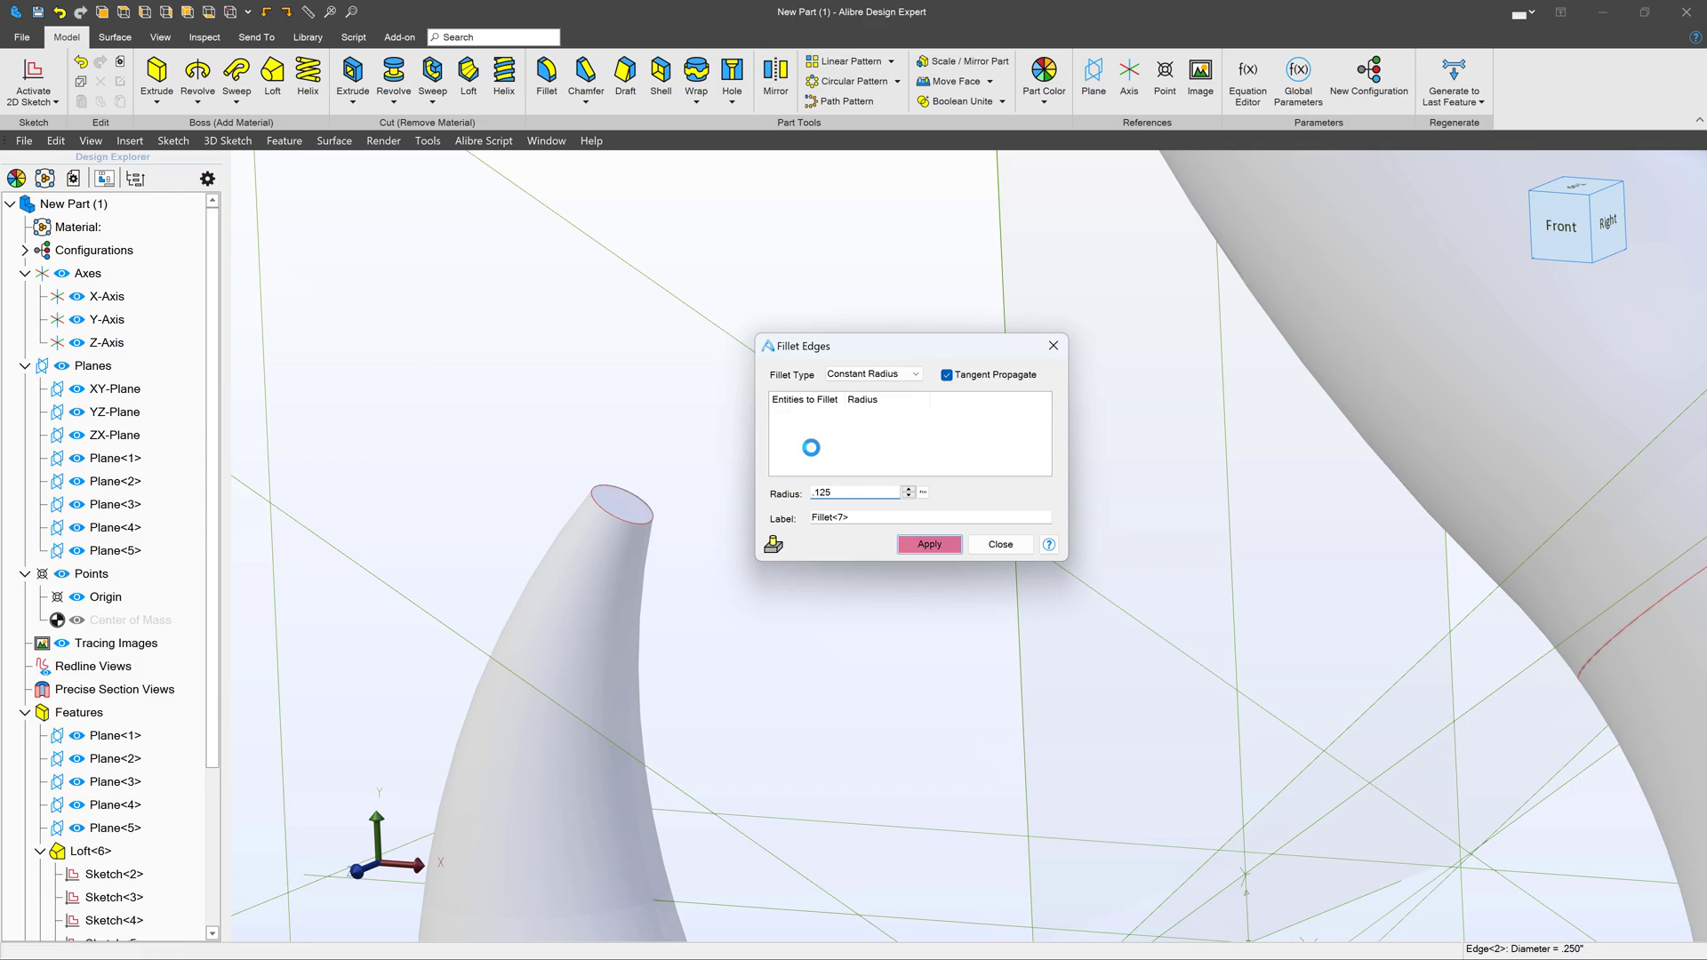
pyautogui.click(615, 512)
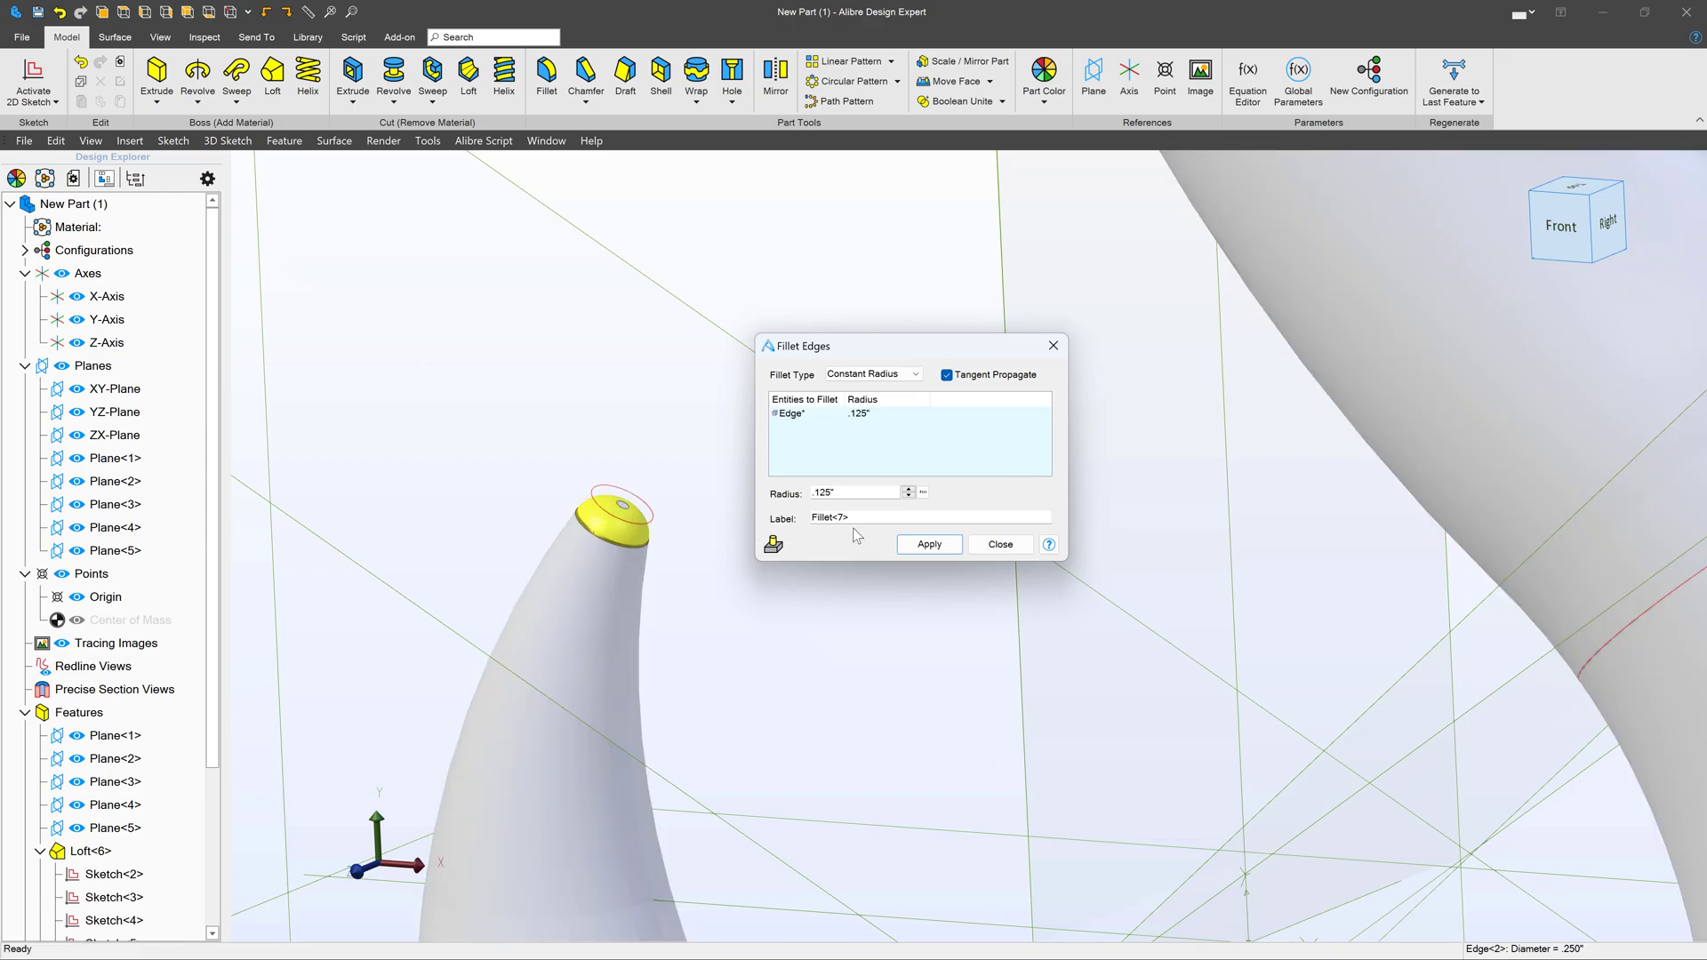
# Reduce the tip fillet radius to .125, apply it and close the fillet settings
pyautogui.tripleClick(855, 493)
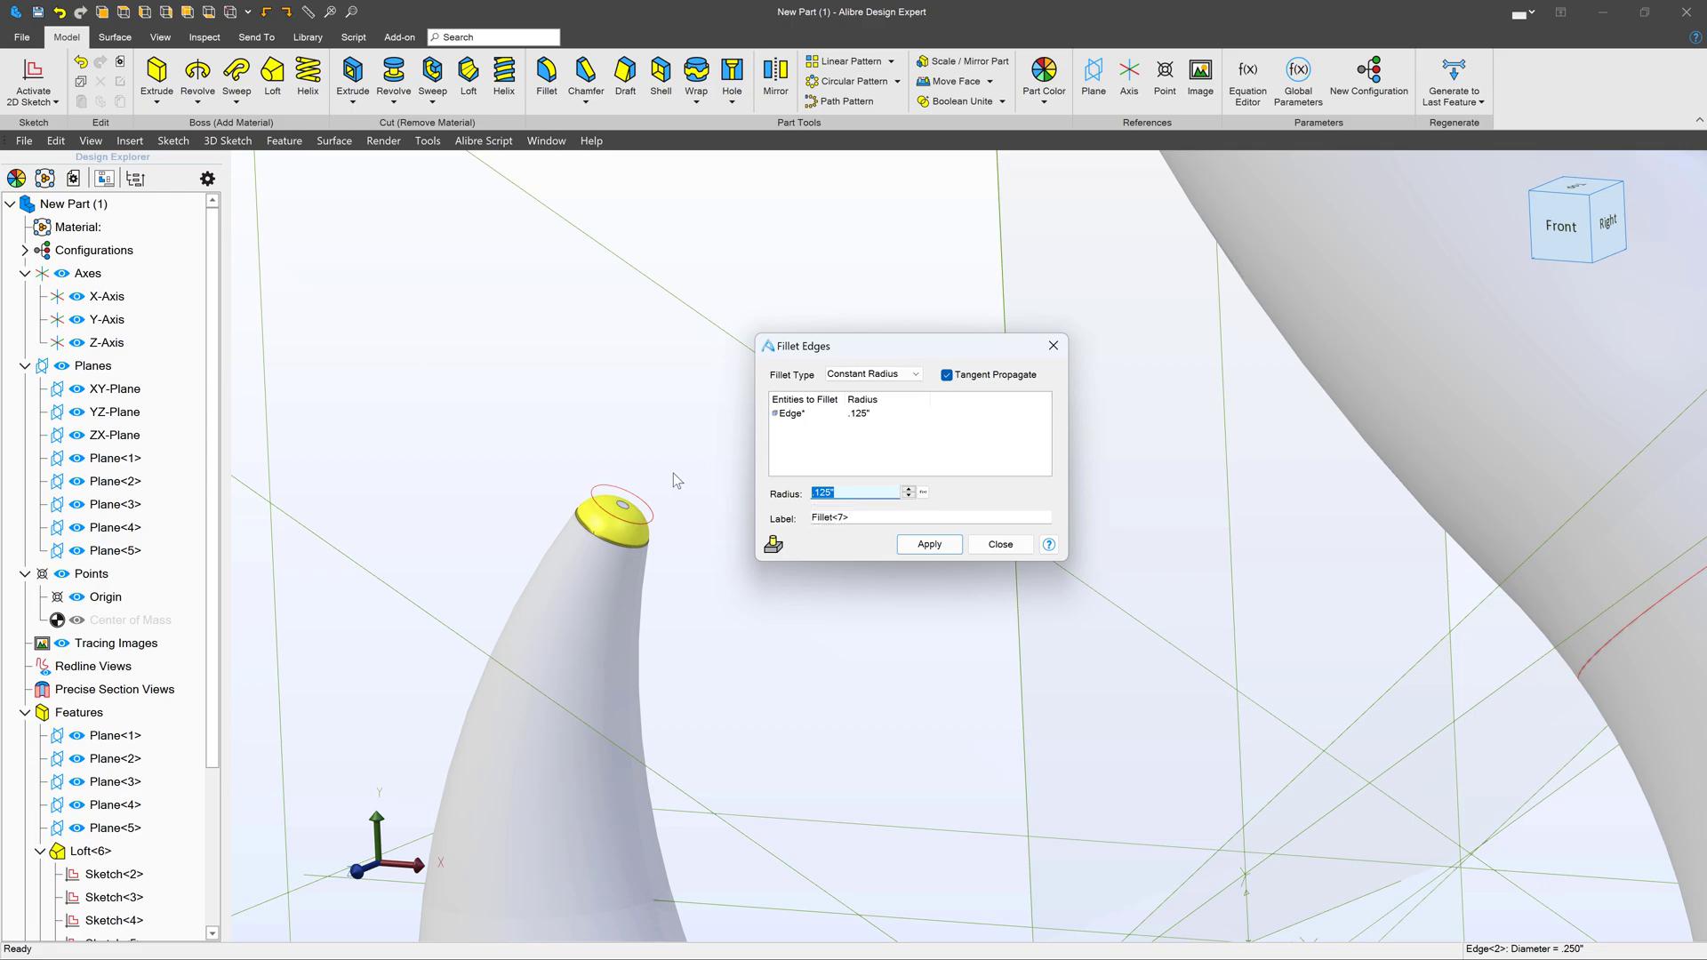
pyautogui.write('1')
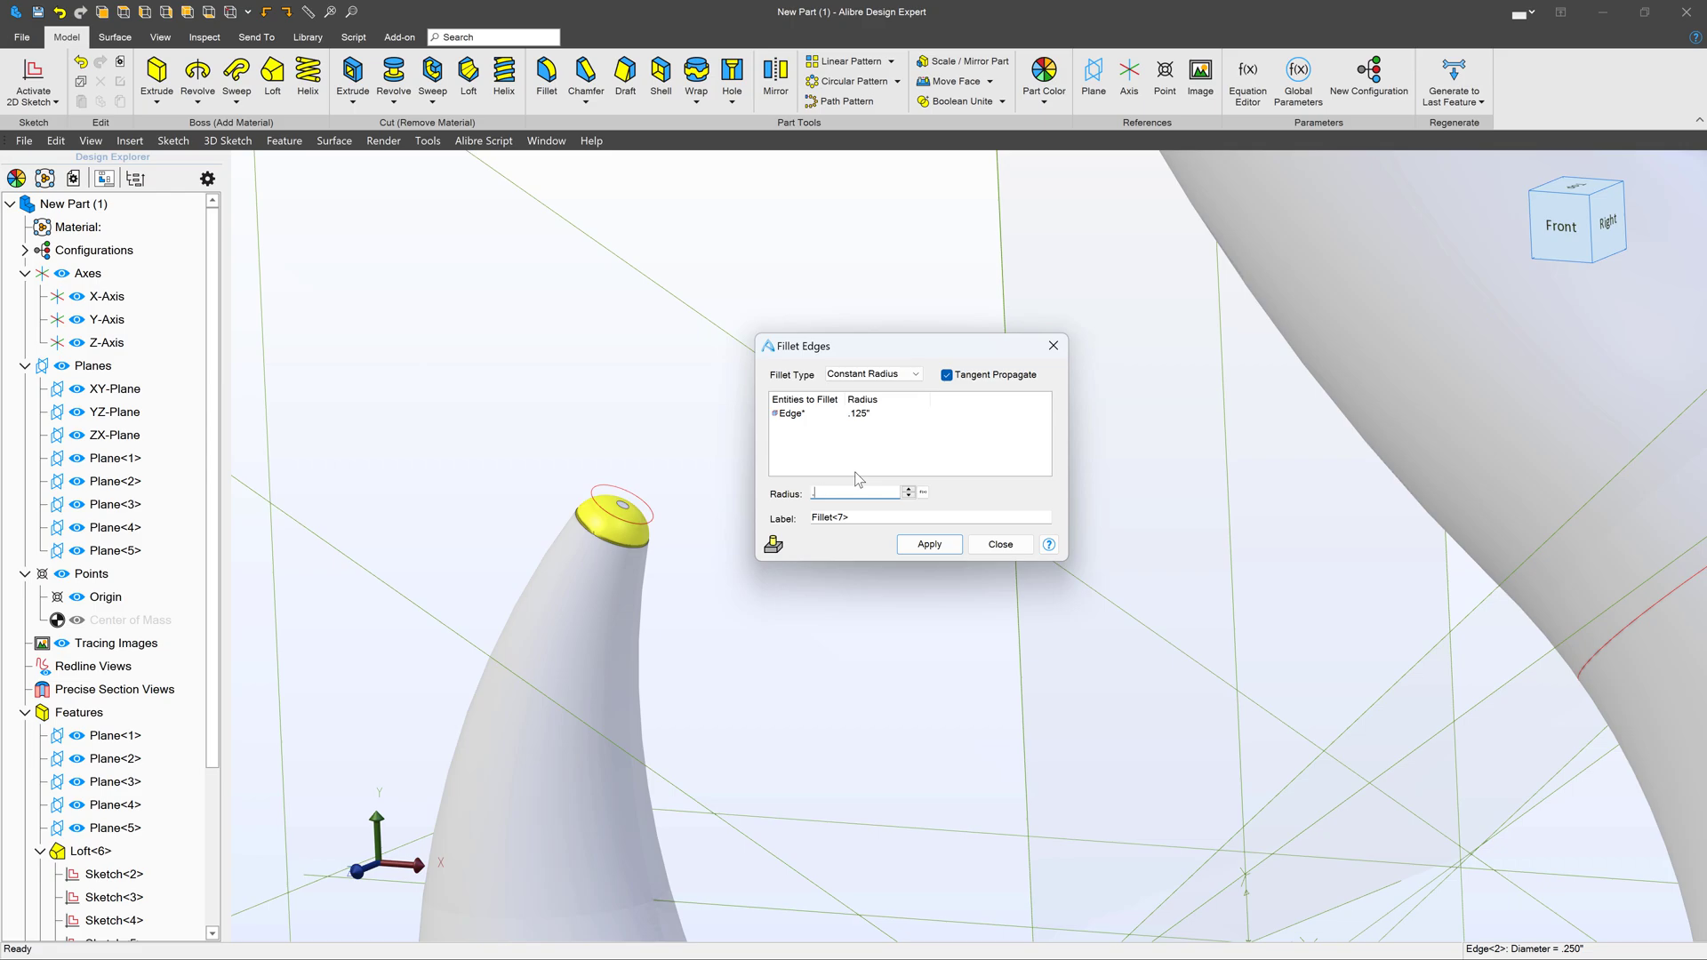
pyautogui.click(928, 544)
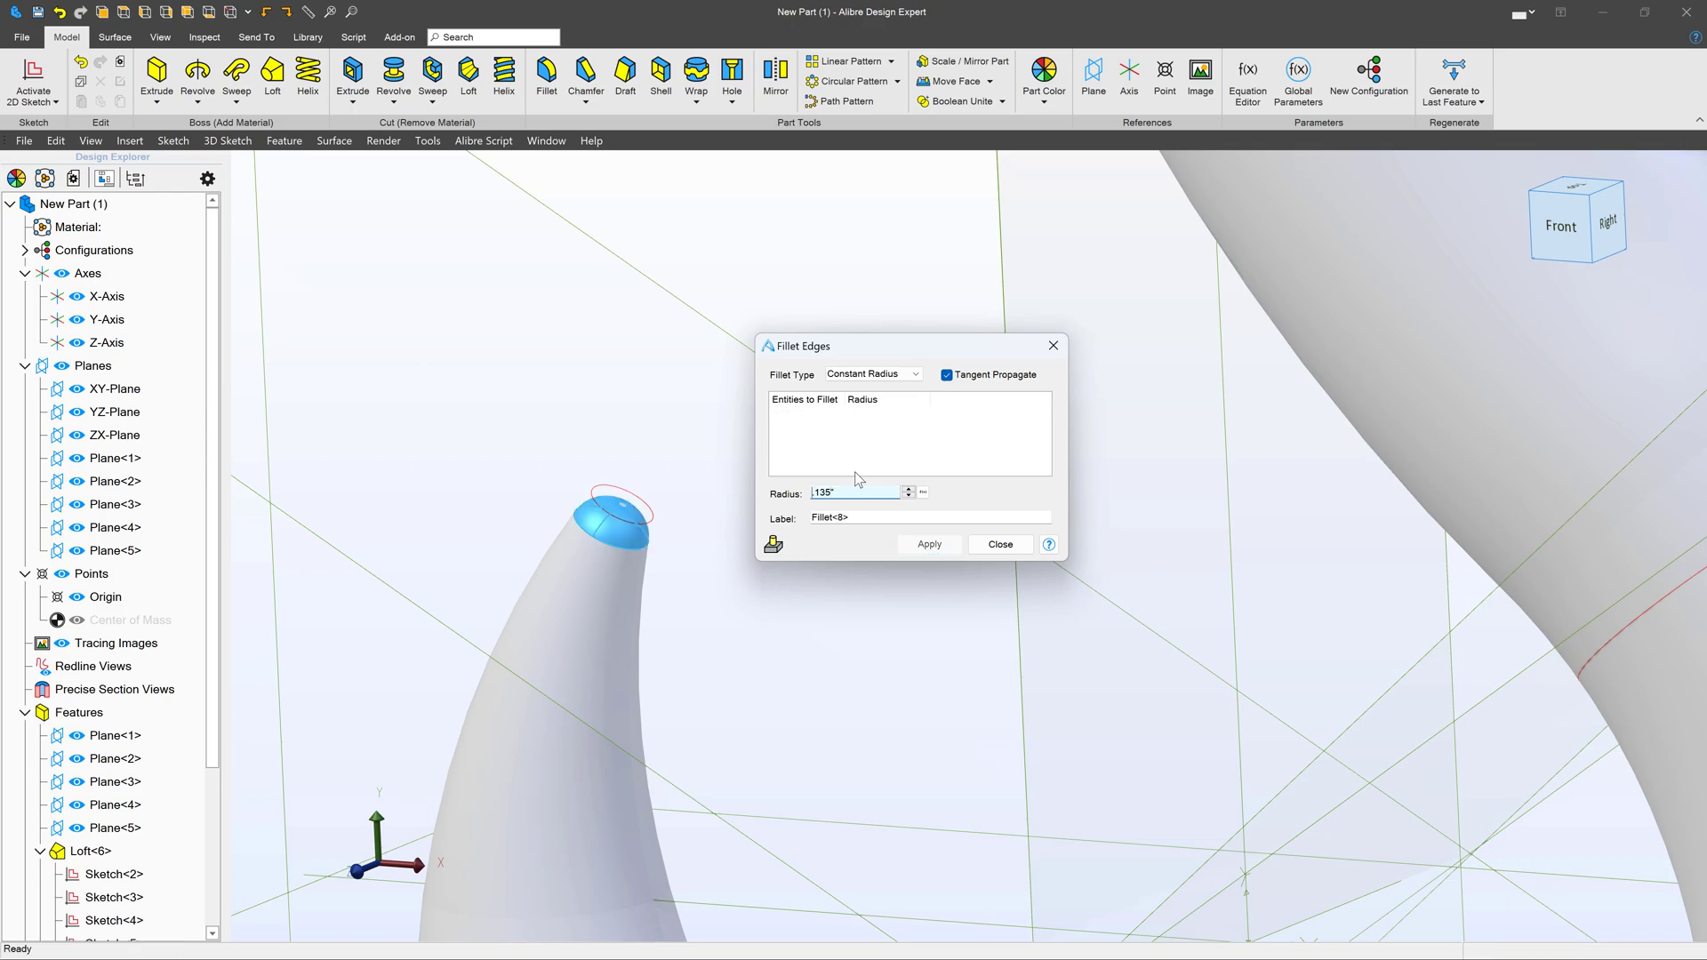
pyautogui.click(998, 544)
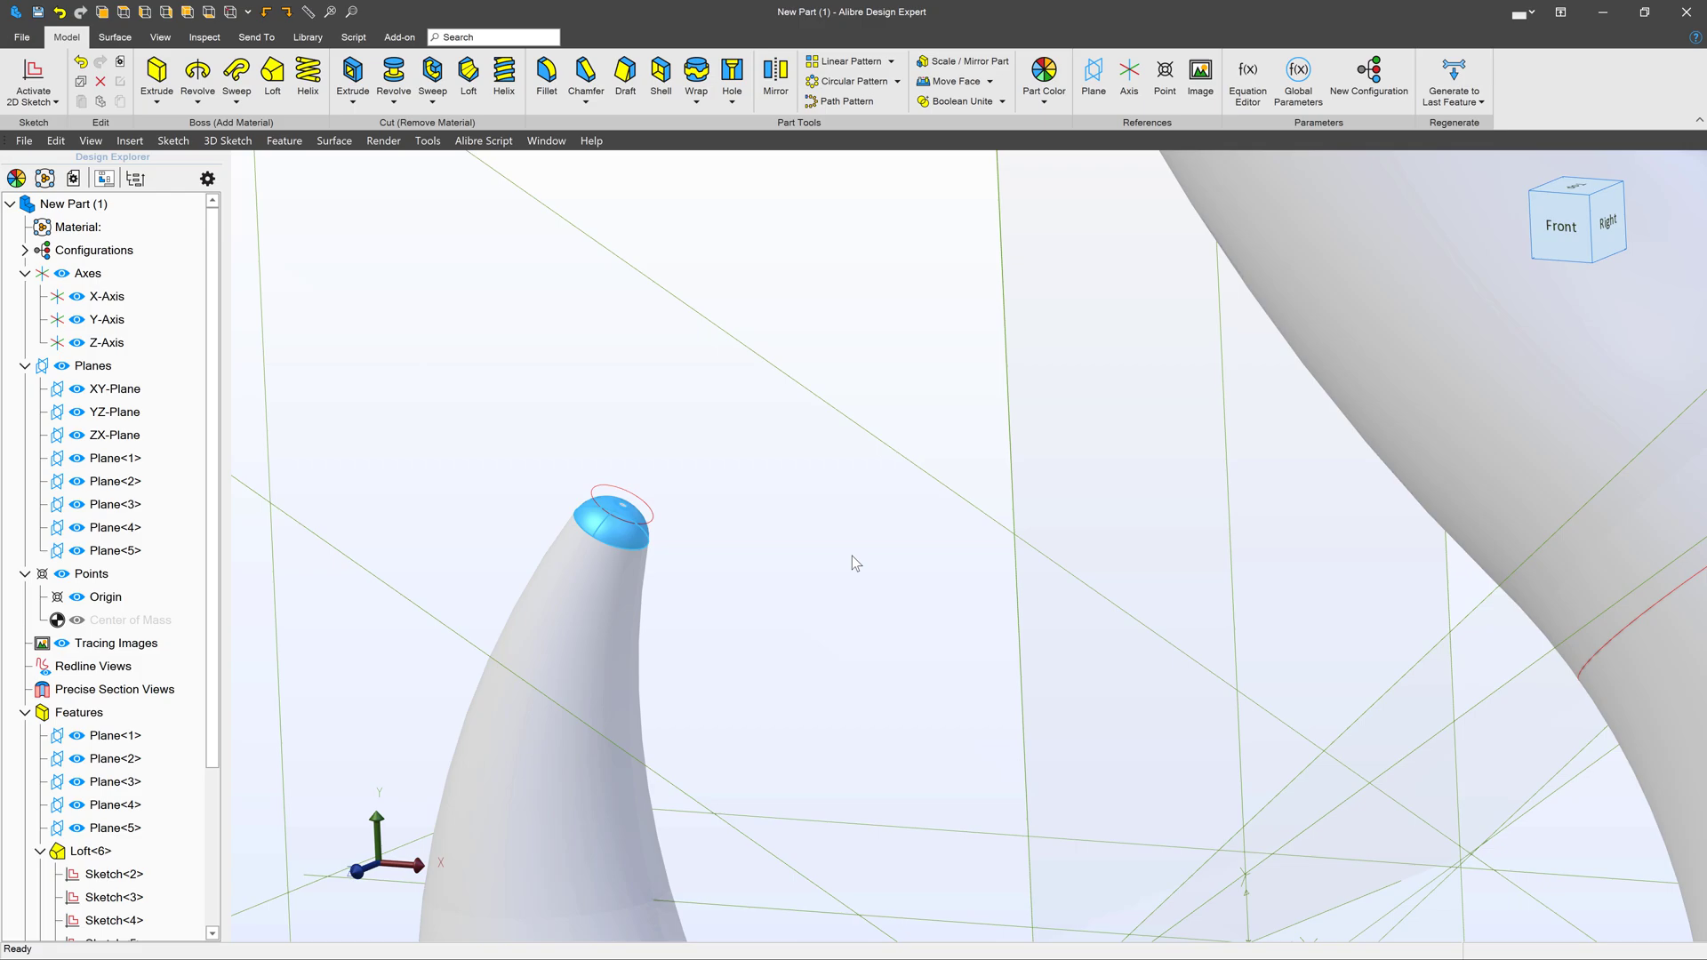